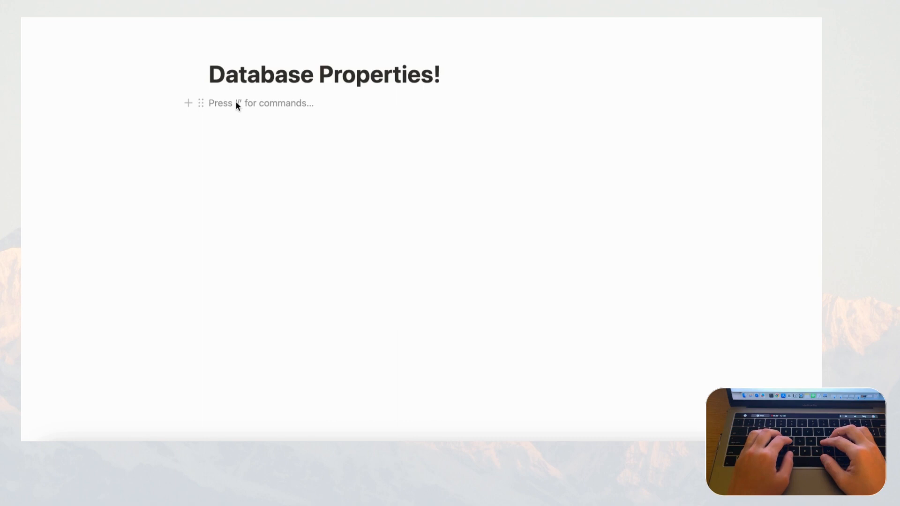
- Insert a new table view backed by a brand-new database using the /table command
type("/")
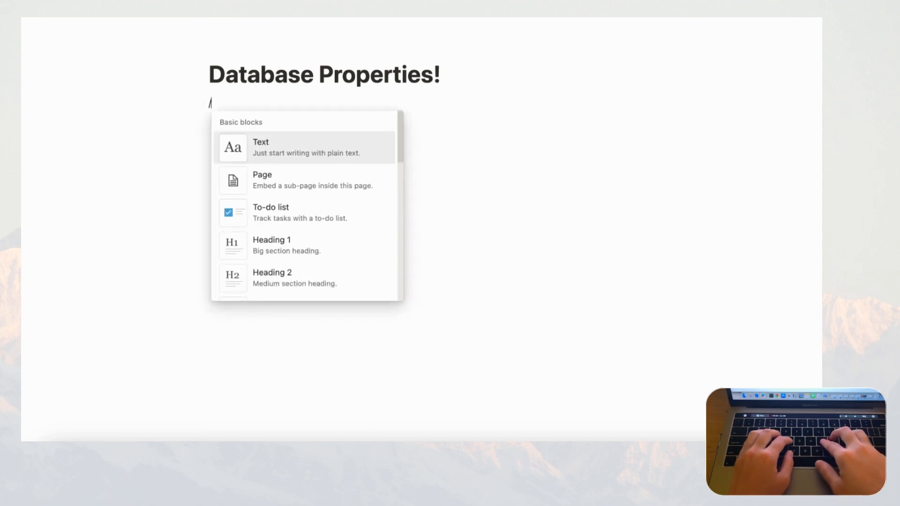
type("table")
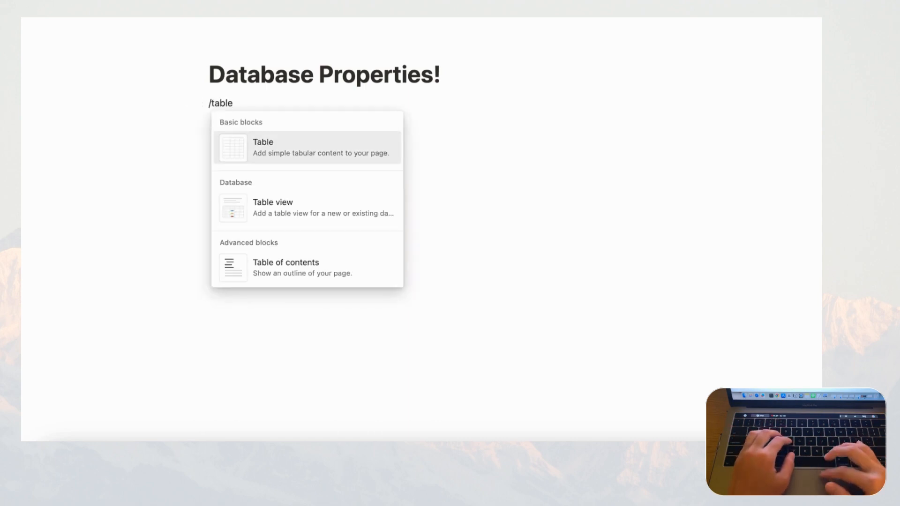
mouse_move(283, 212)
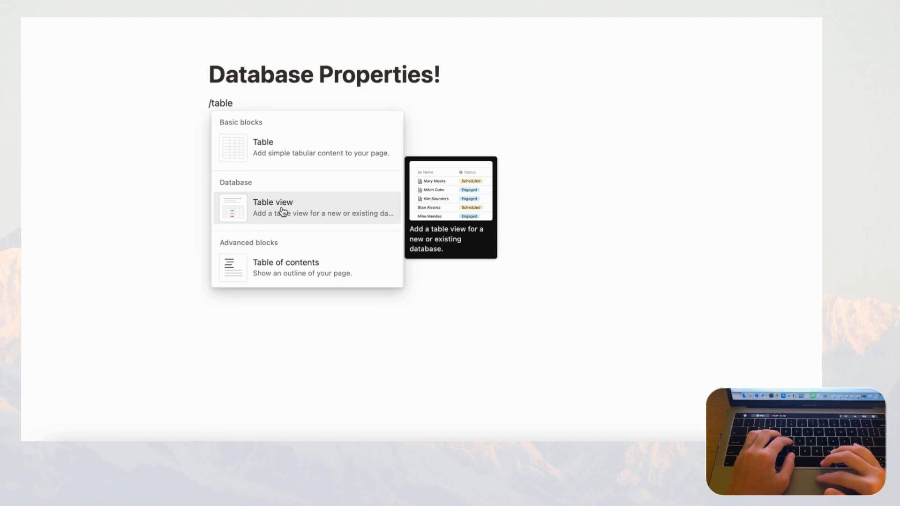
left_click(281, 208)
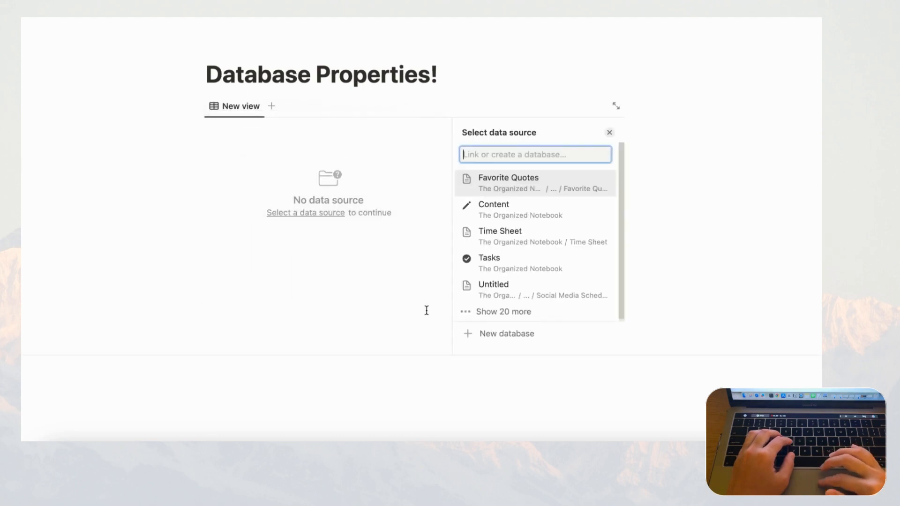
left_click(506, 334)
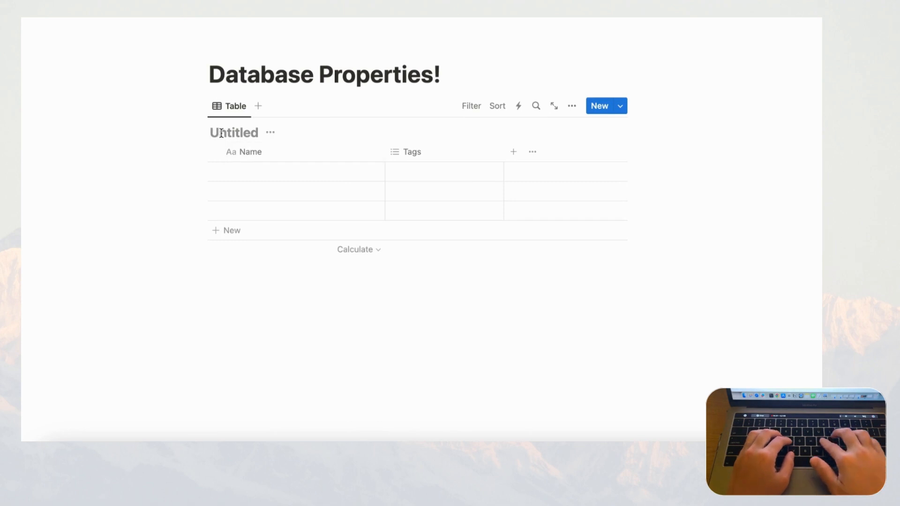
- Name the new database 'Sample Database'
type("Sample Databa")
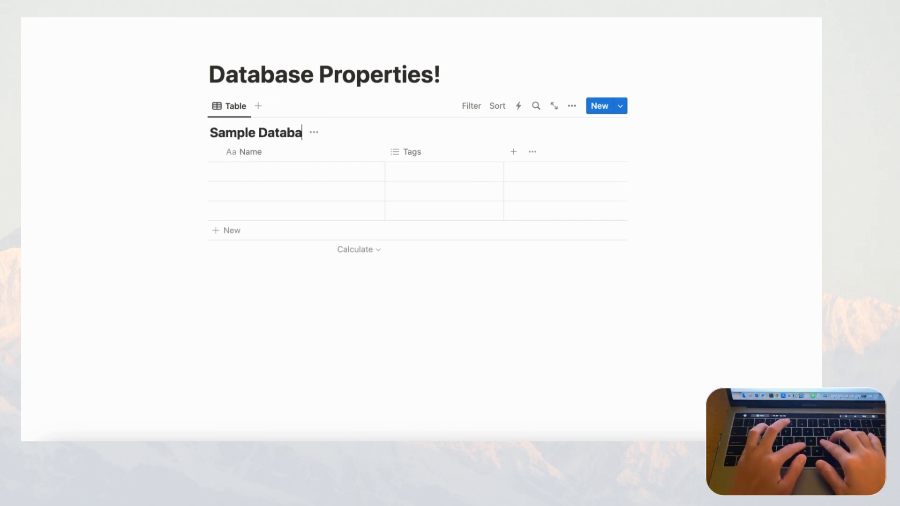
type("se")
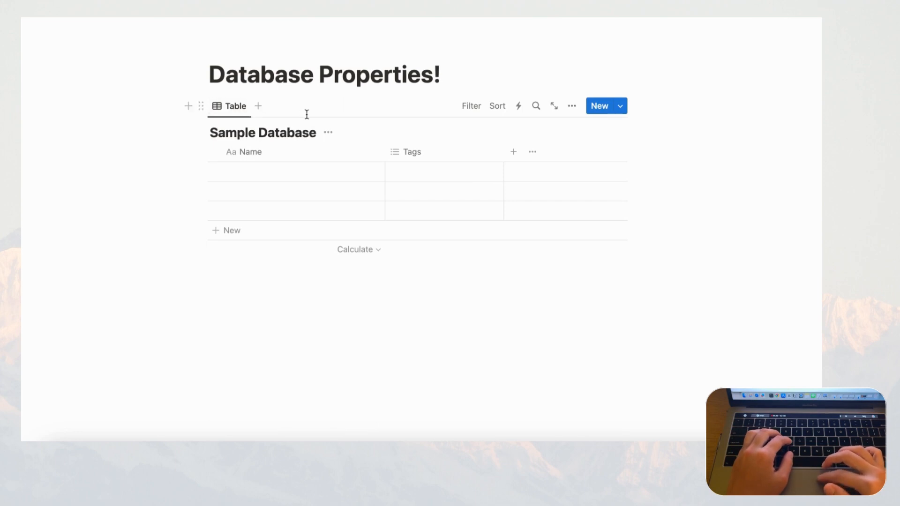
mouse_move(298, 168)
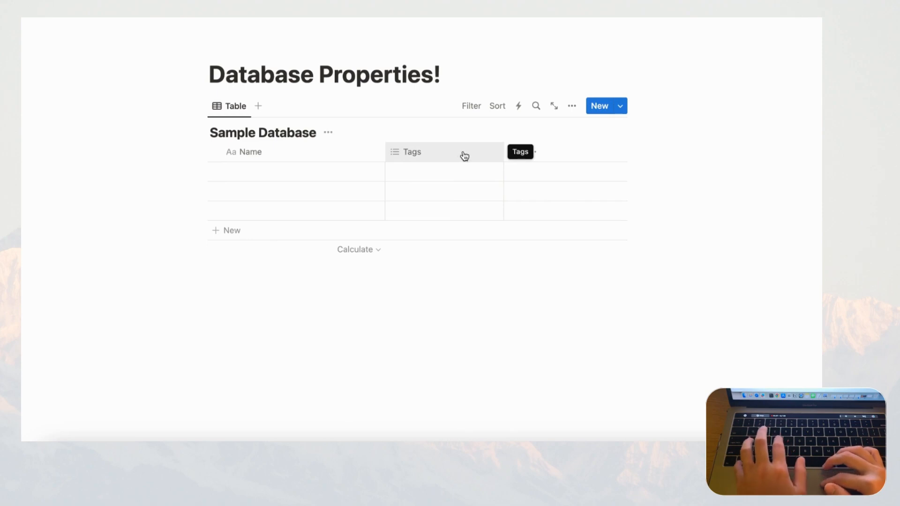
- Delete the Tags property, leaving only the Name column
left_click(413, 152)
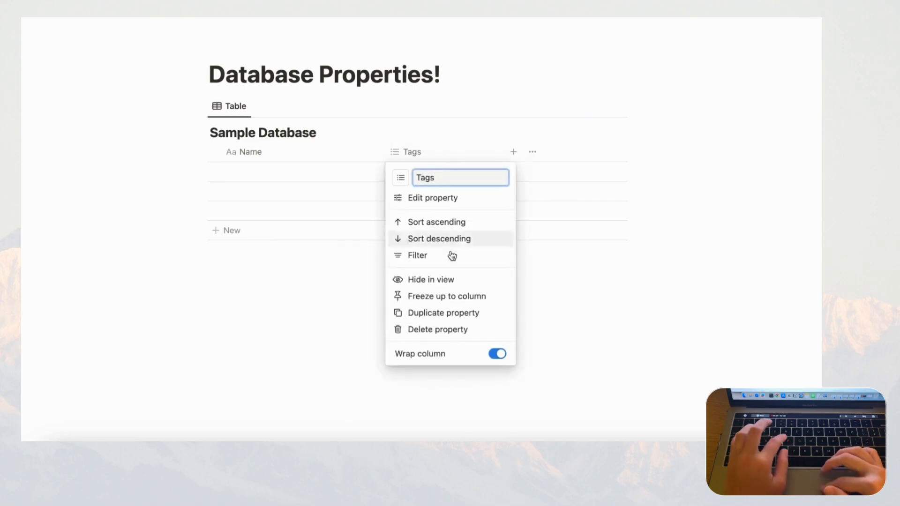
left_click(437, 330)
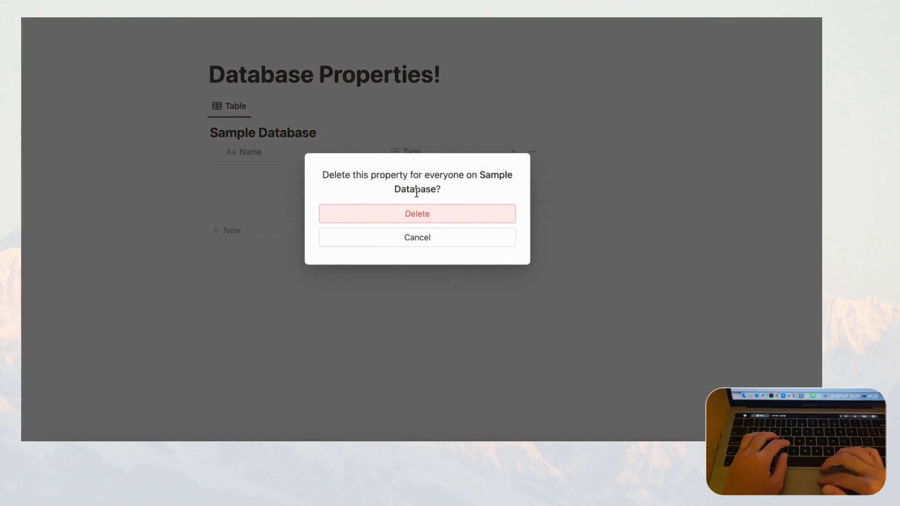
left_click(418, 214)
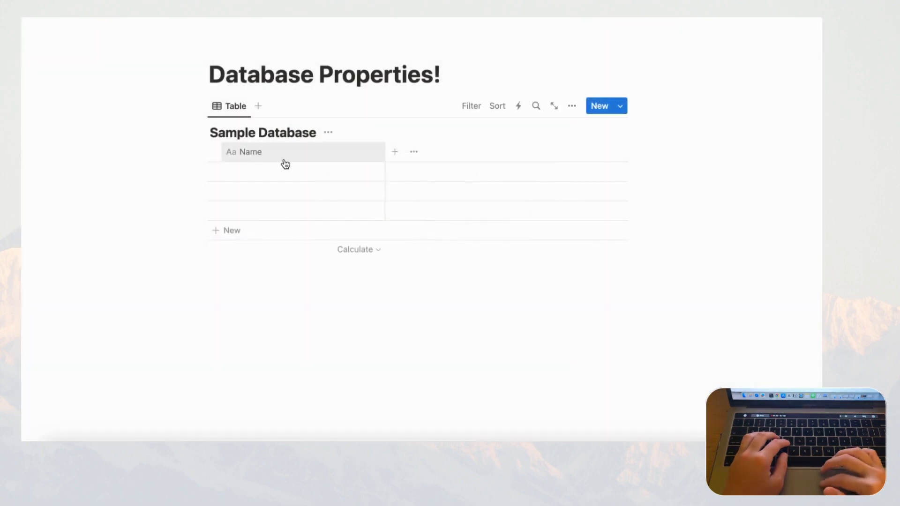
mouse_move(267, 172)
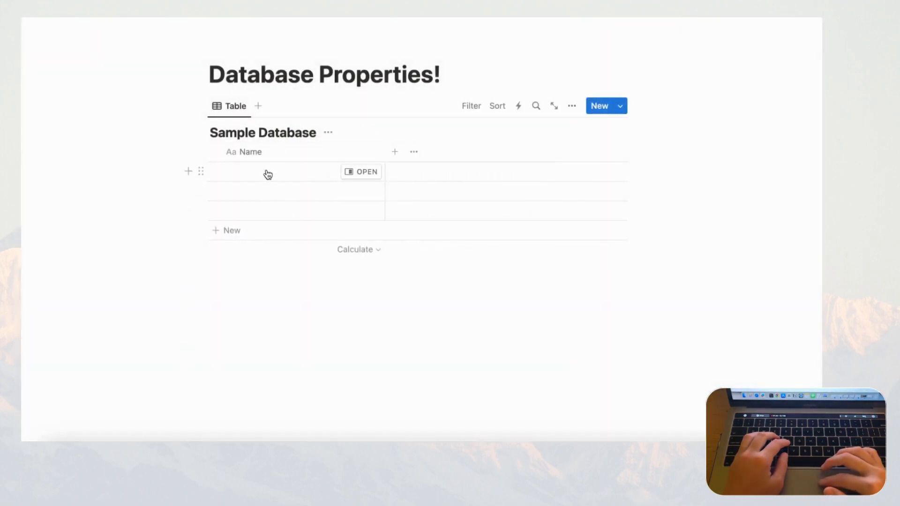
mouse_move(288, 142)
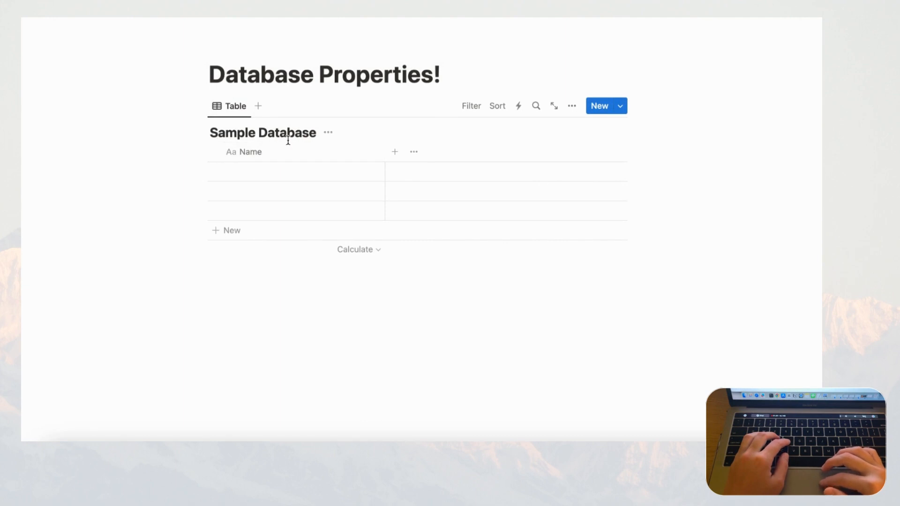
mouse_move(276, 152)
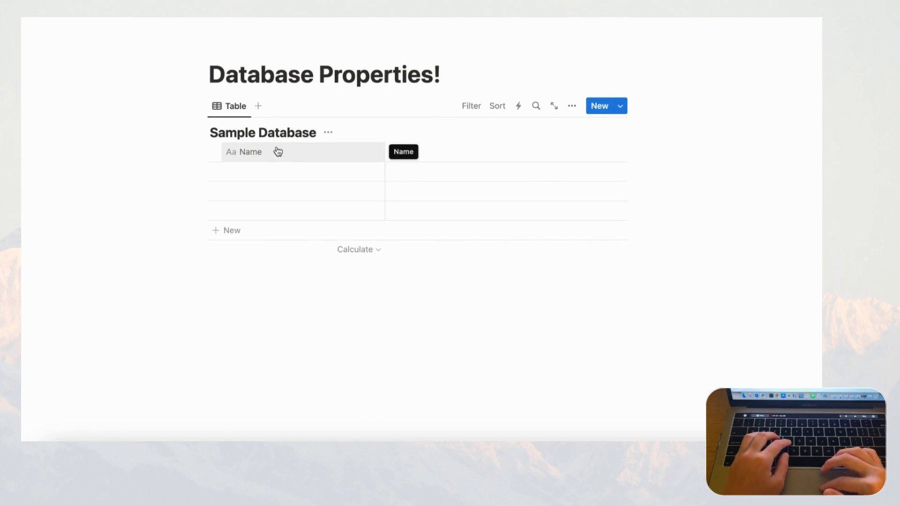
mouse_move(281, 176)
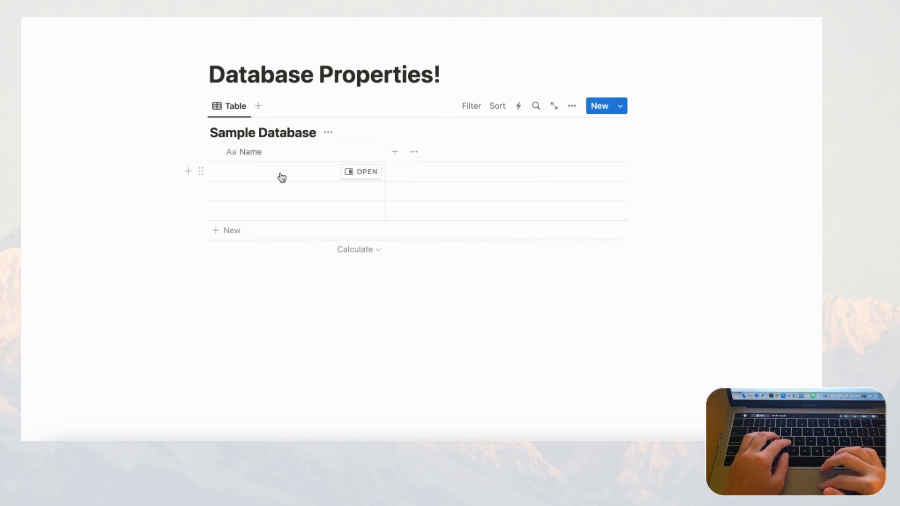
mouse_move(275, 179)
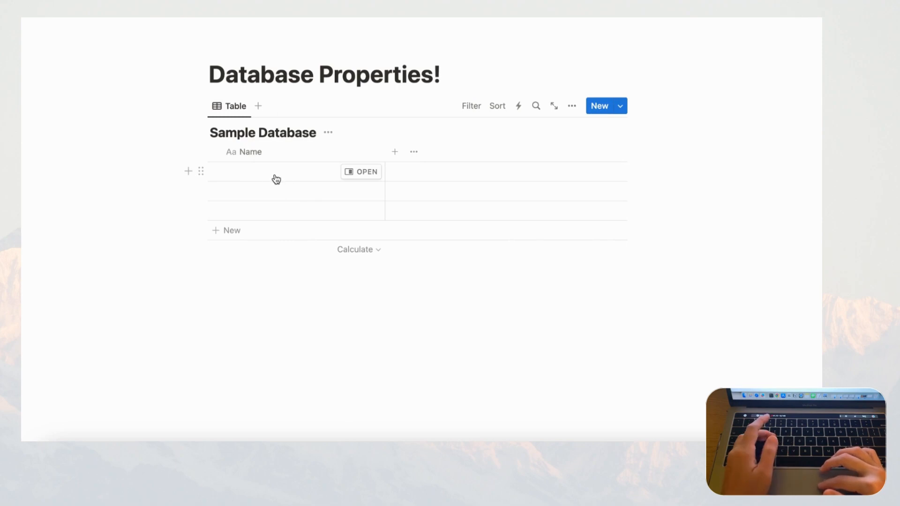
mouse_move(294, 179)
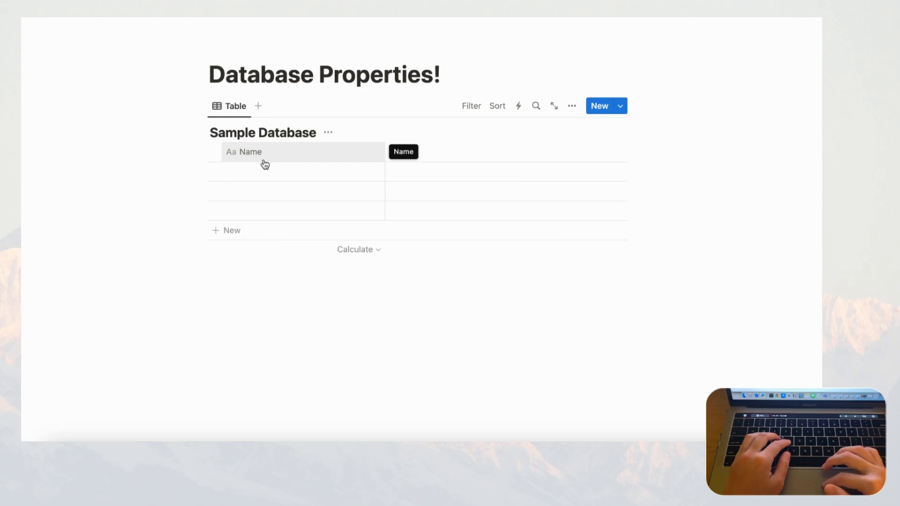
mouse_move(245, 162)
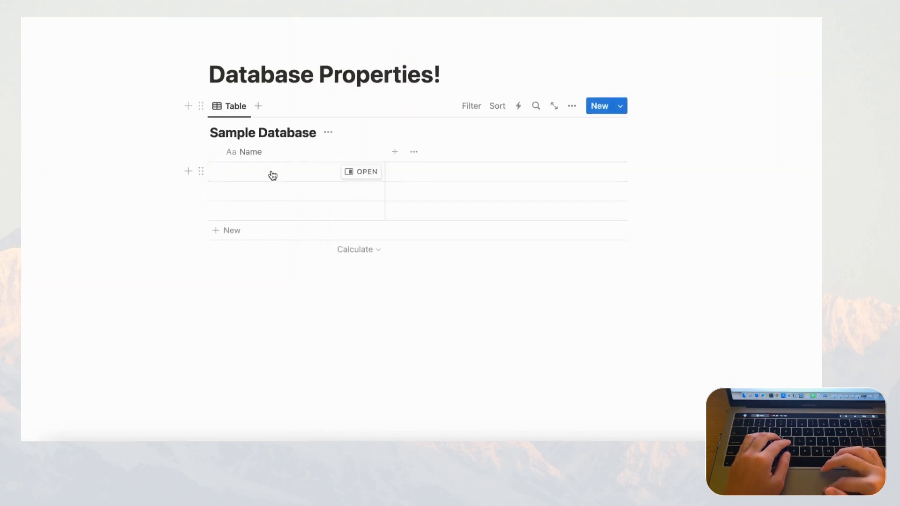
mouse_move(332, 186)
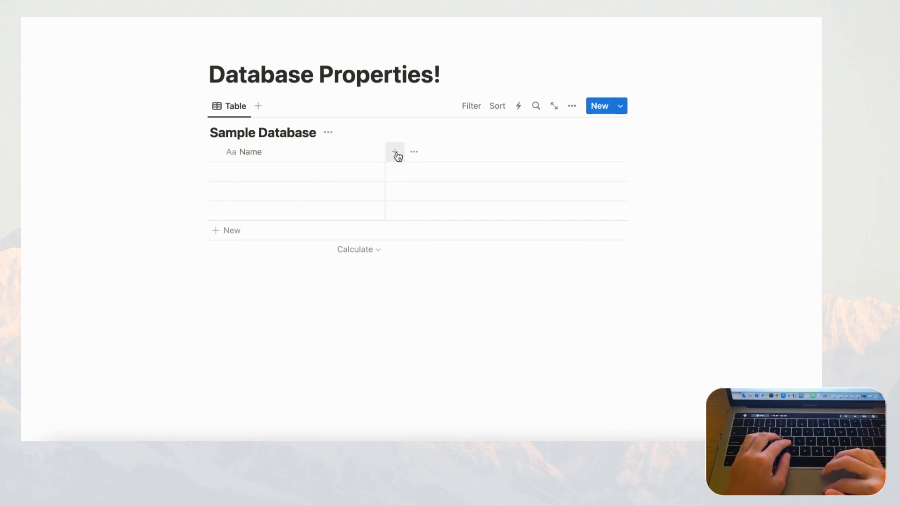
- Add a Text property column beside Name
left_click(395, 151)
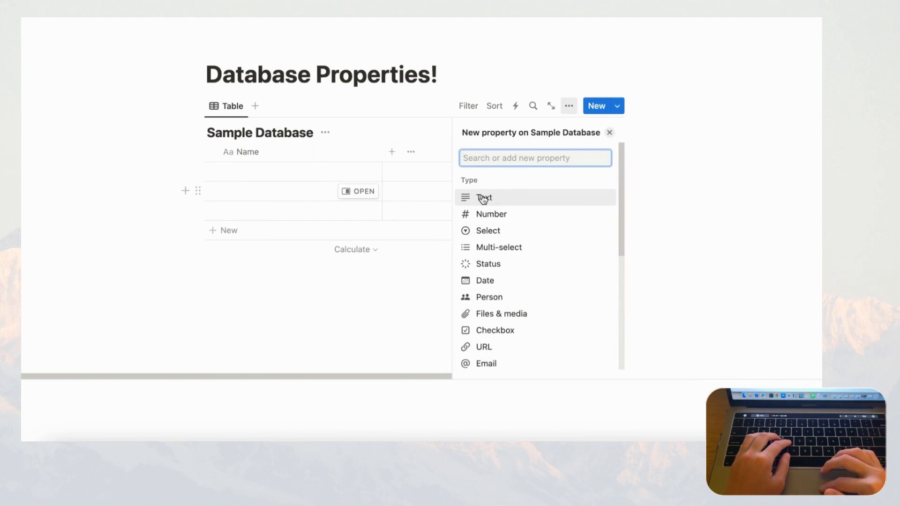
mouse_move(498, 202)
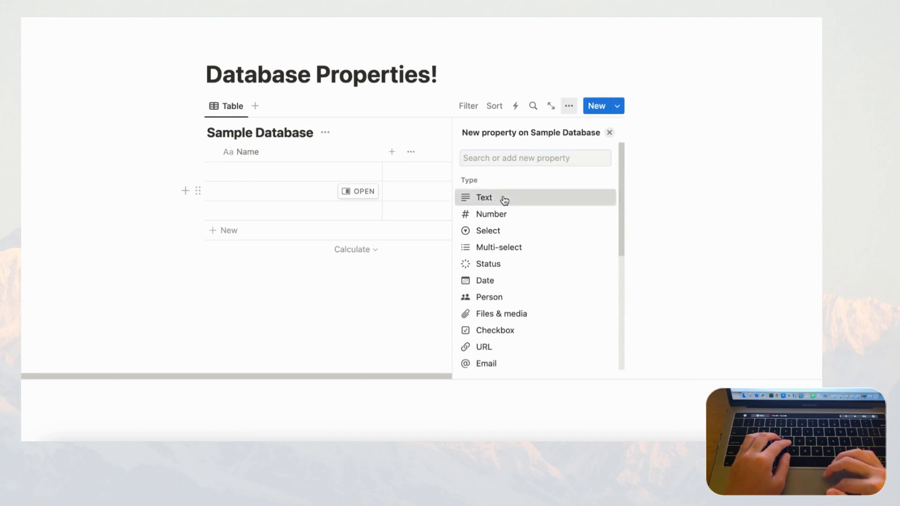
left_click(483, 197)
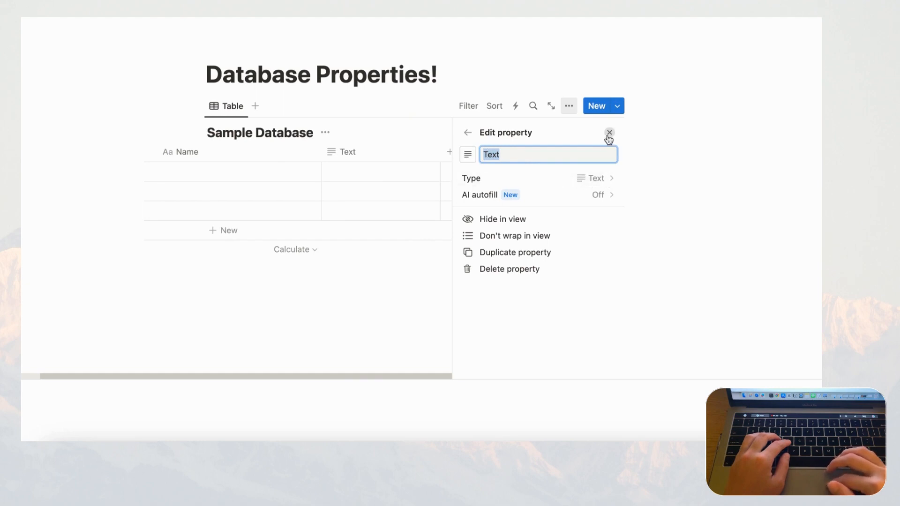
left_click(610, 131)
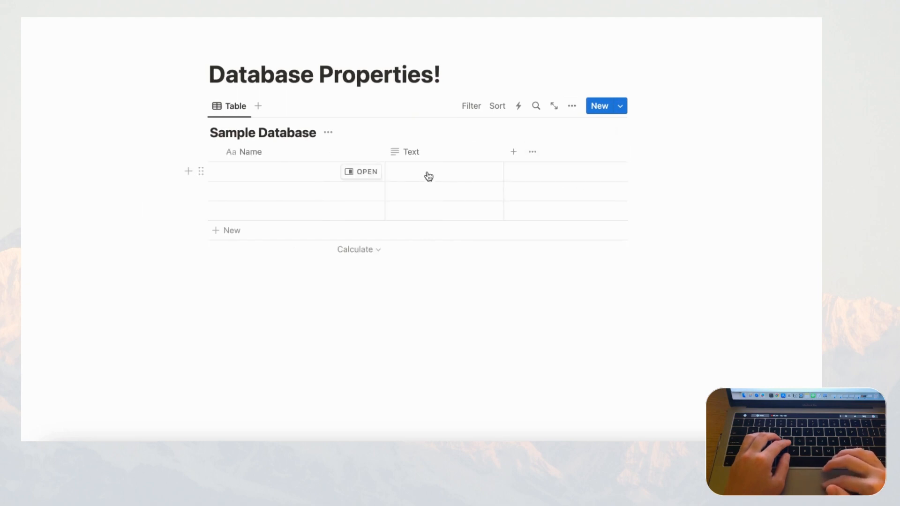
mouse_move(420, 178)
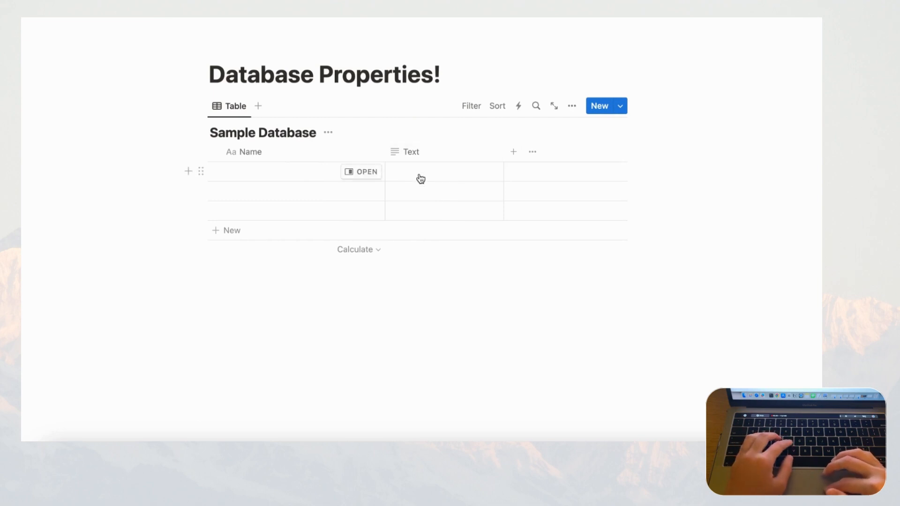
left_click(420, 178)
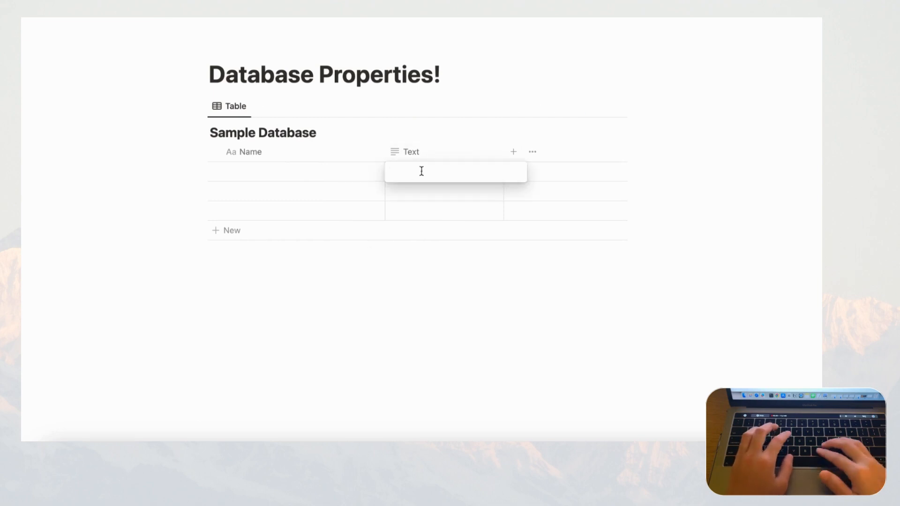
left_click(455, 171)
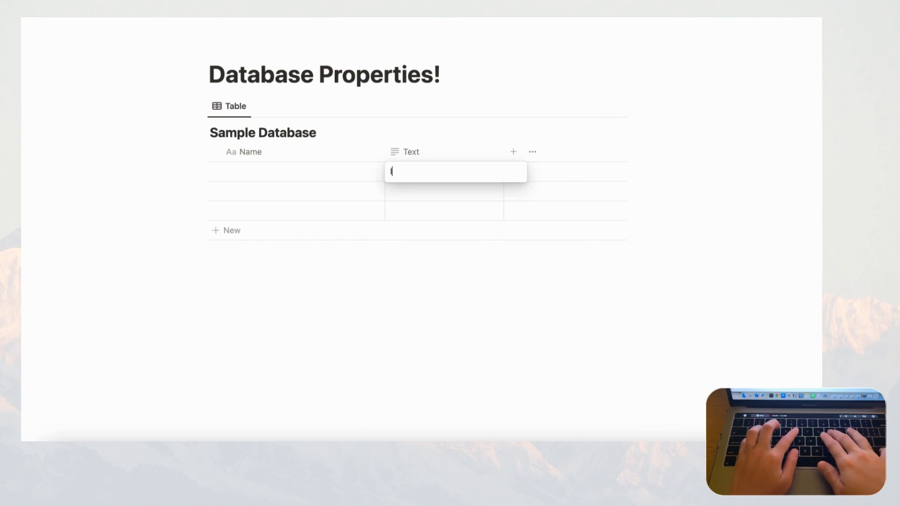
type("Item 1 description")
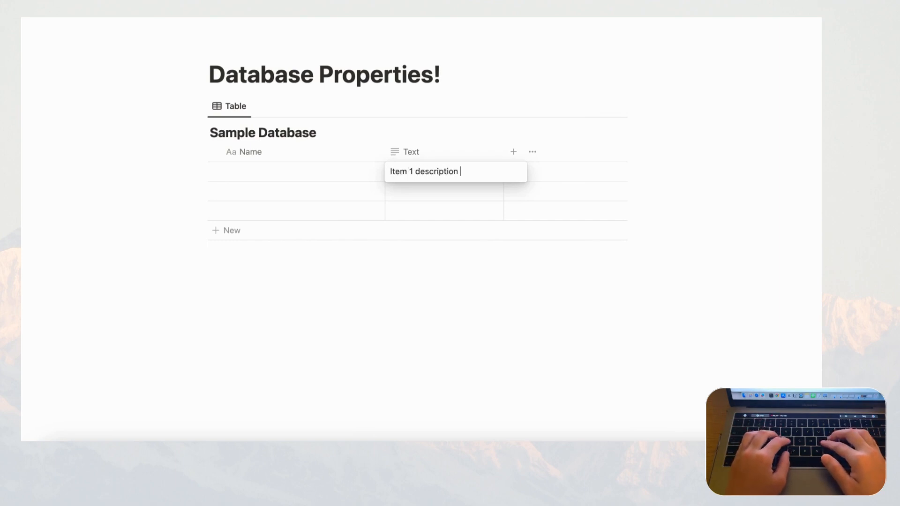
type(", extra information")
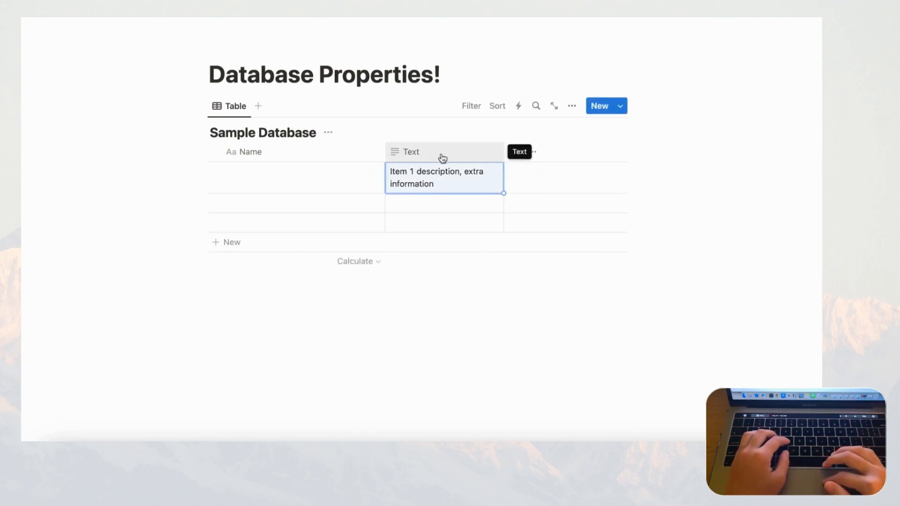
left_click(411, 152)
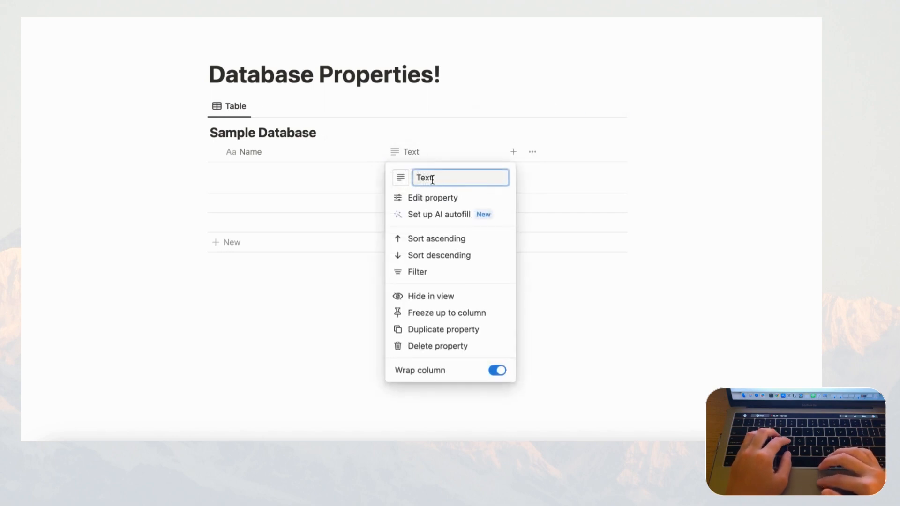
type("Notes")
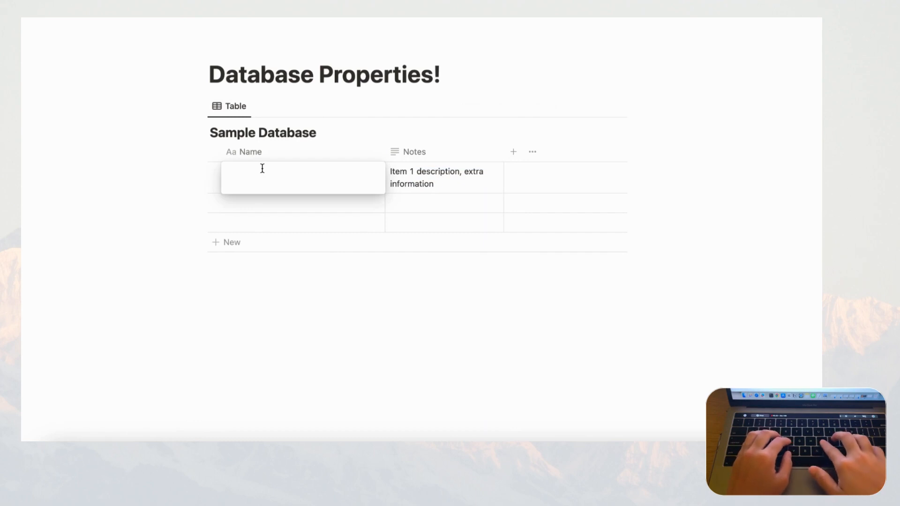
type("Page 1")
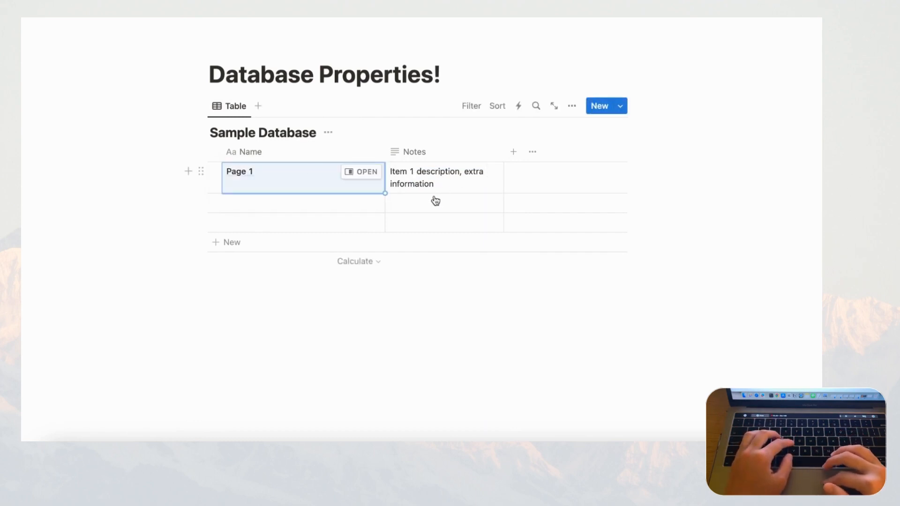
left_click(361, 172)
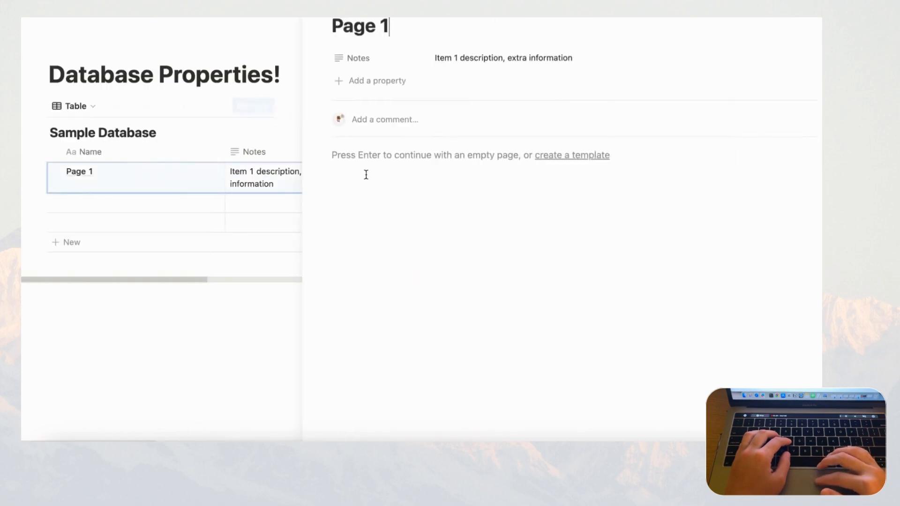
mouse_move(464, 66)
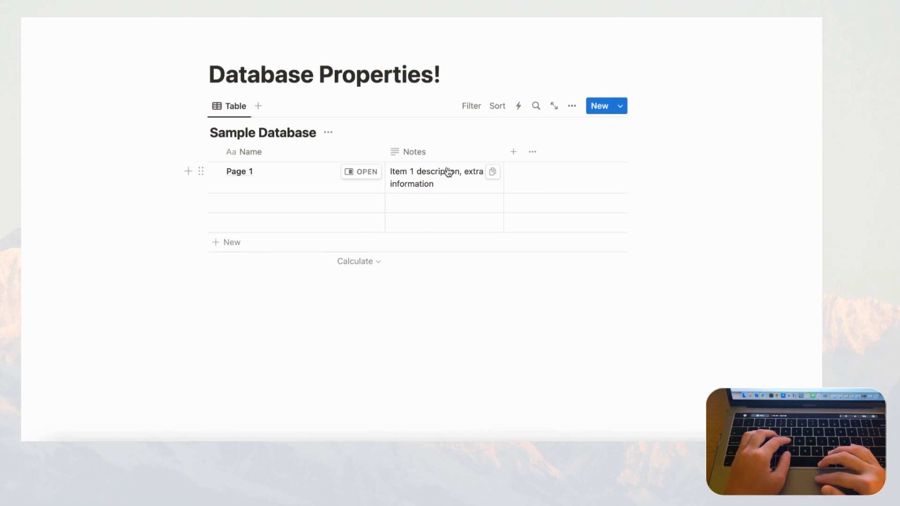
mouse_move(439, 158)
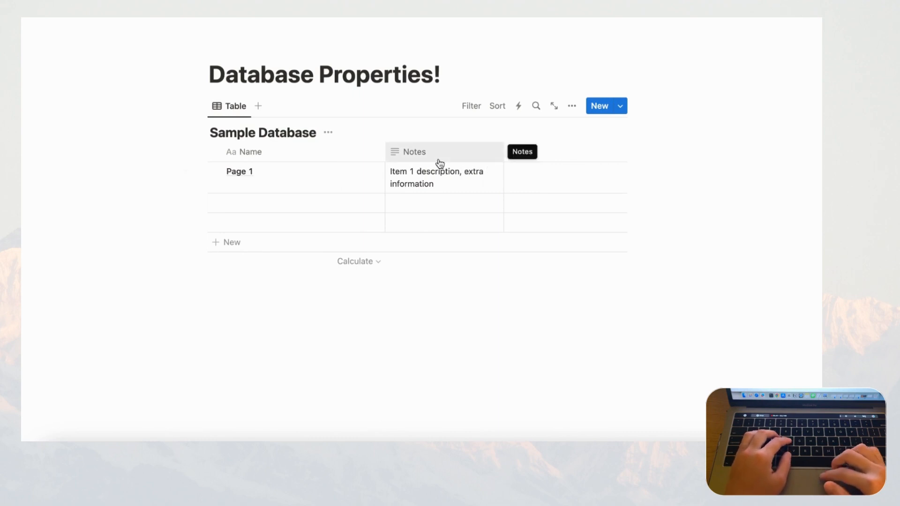
mouse_move(519, 169)
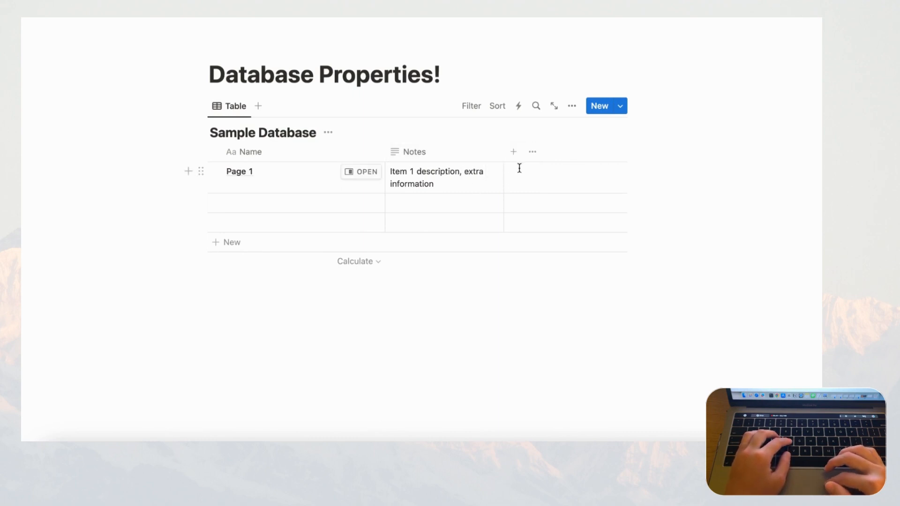
- Add a Number property column beside Notes
left_click(514, 152)
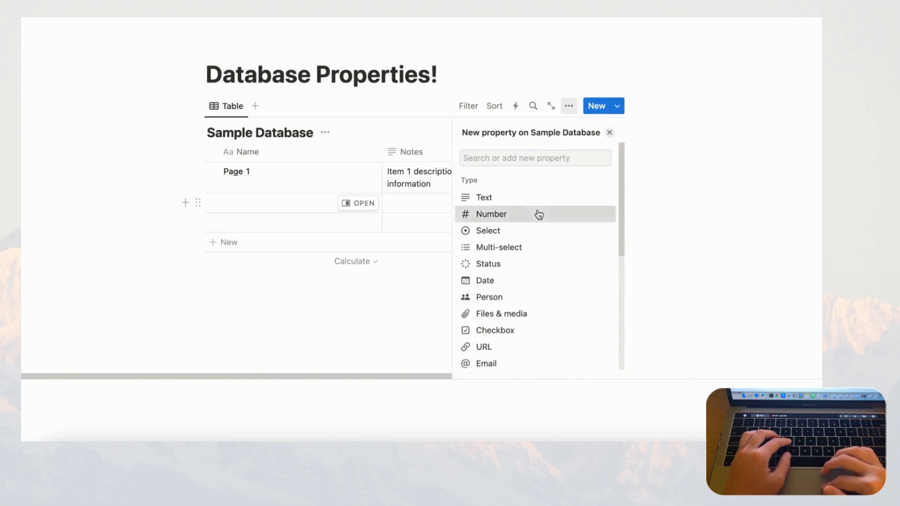
left_click(491, 214)
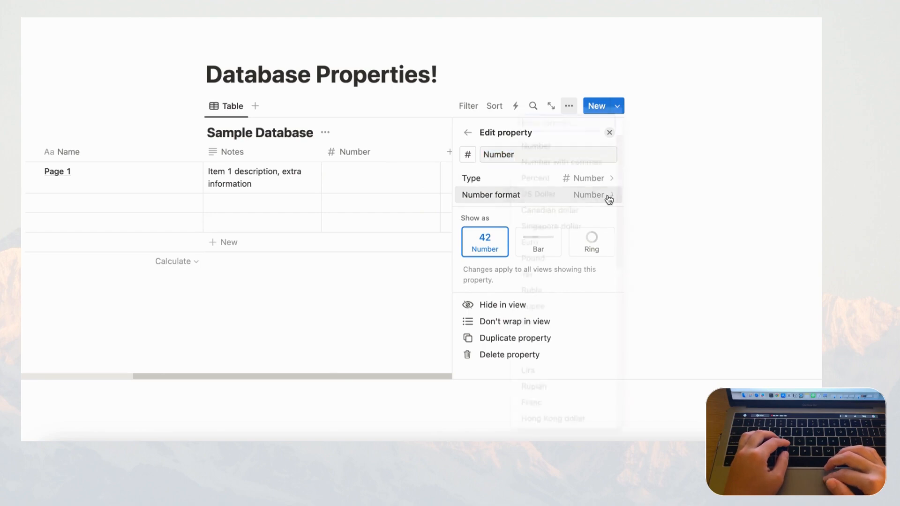
left_click(588, 195)
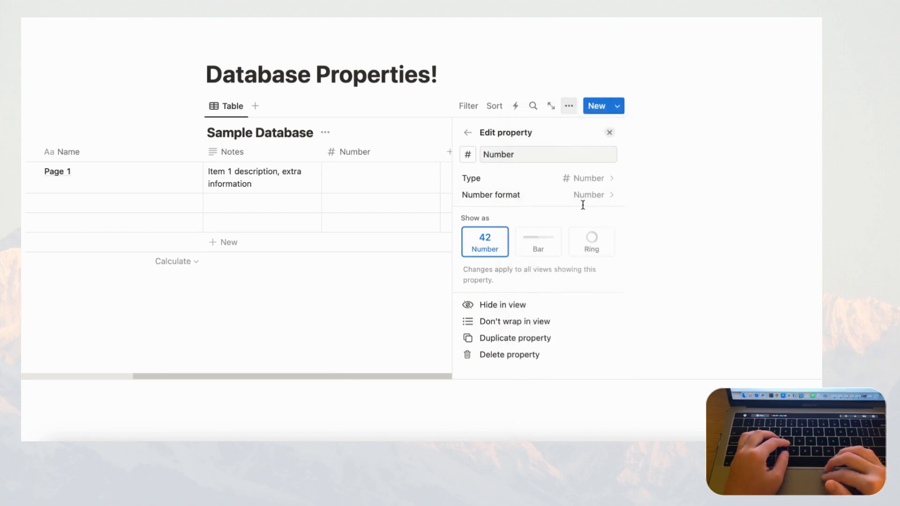
- Browse the Number format list and keep the plain Number format
left_click(589, 195)
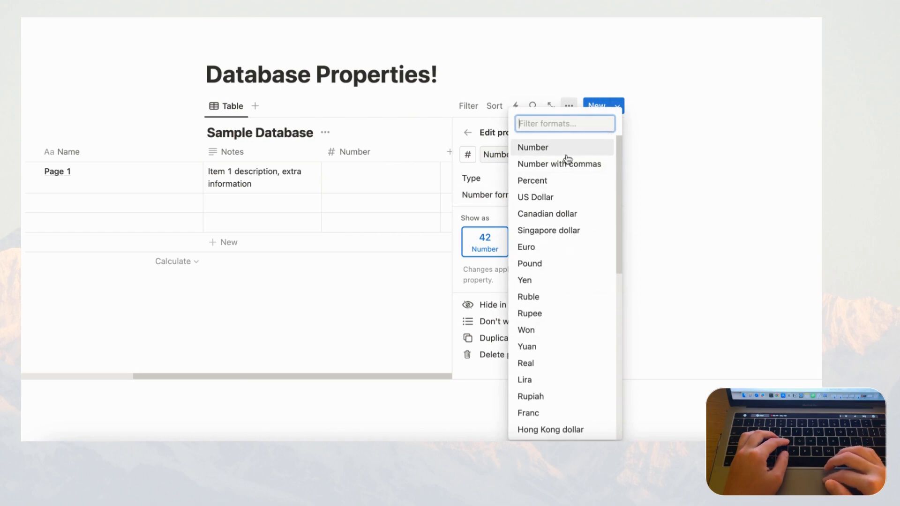
mouse_move(570, 170)
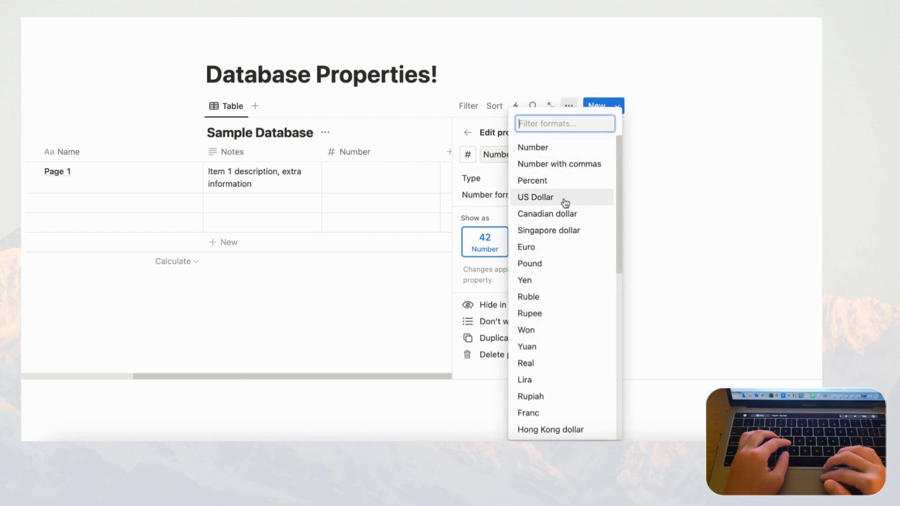
scroll("down", 3)
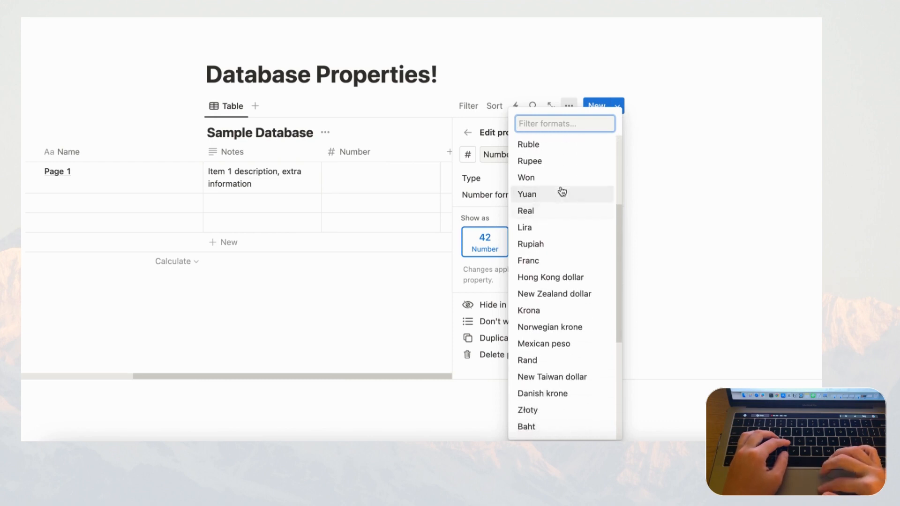
scroll("down", 3)
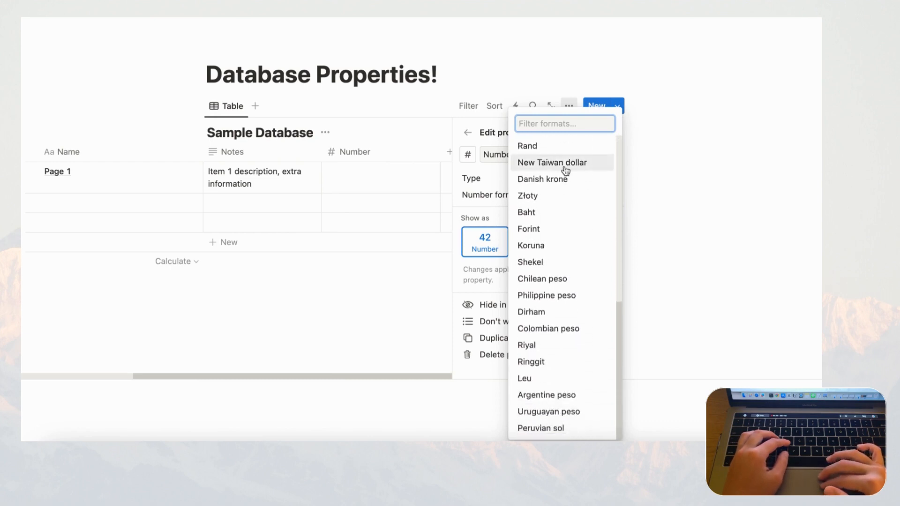
scroll("up", 3)
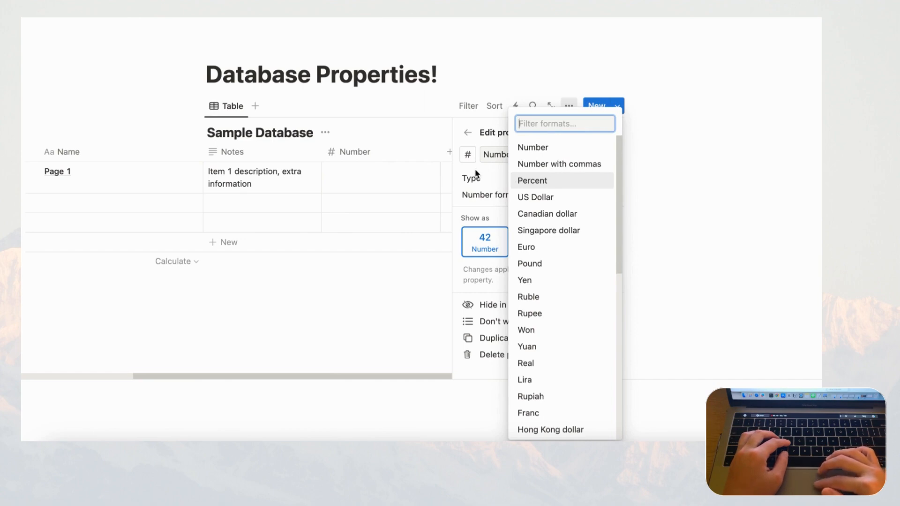
mouse_move(552, 194)
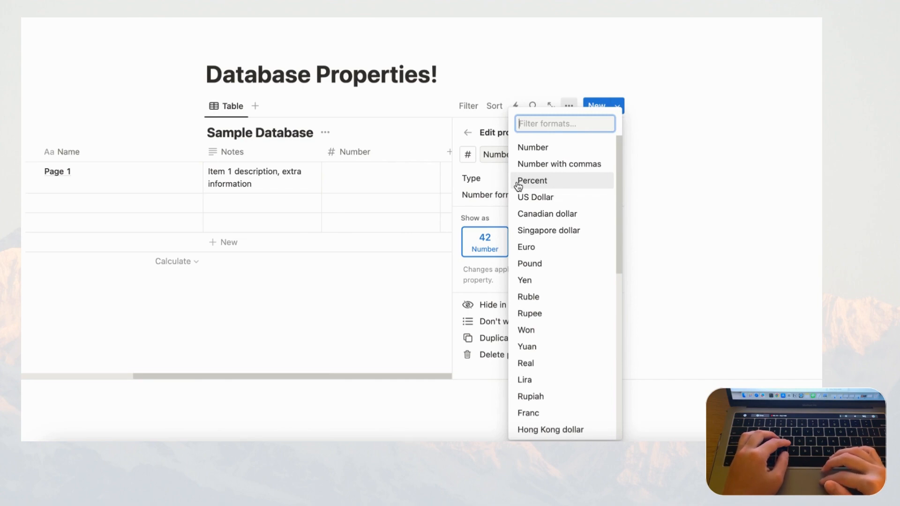
mouse_move(557, 176)
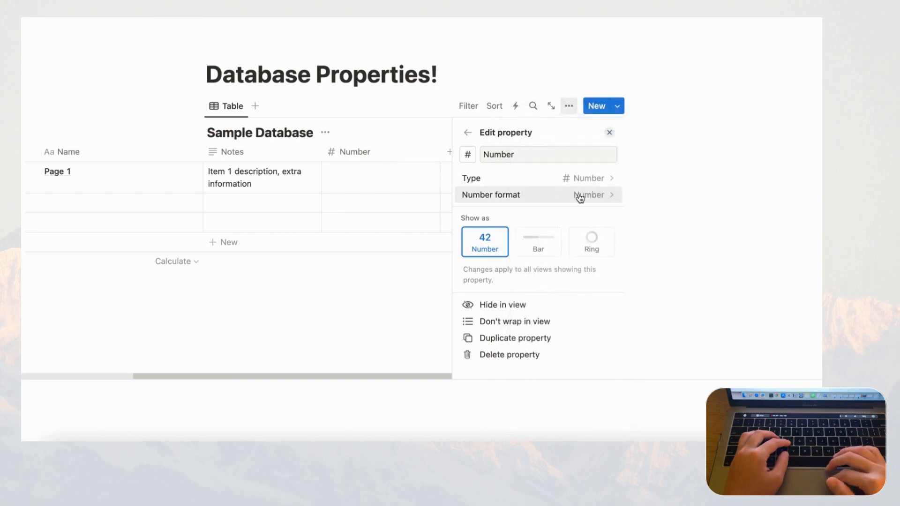
mouse_move(524, 259)
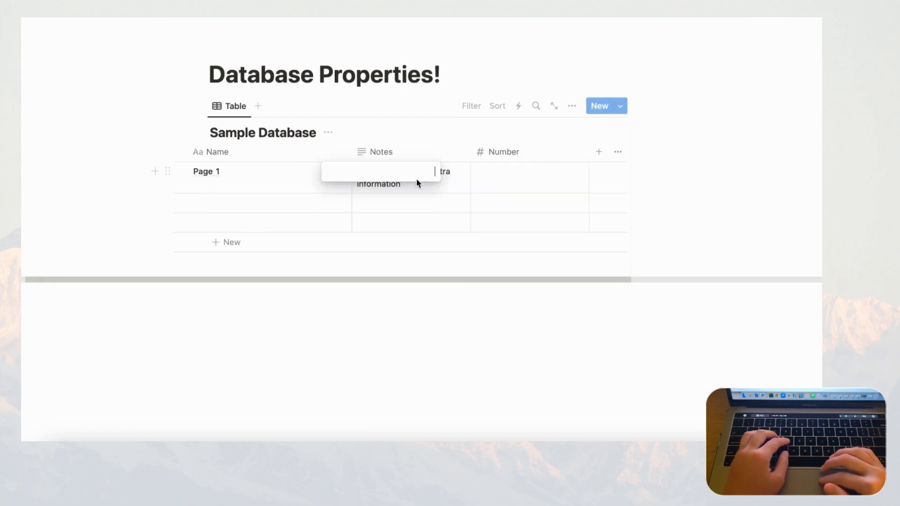
- Enter 10 as Page 1's Number value
left_click(529, 172)
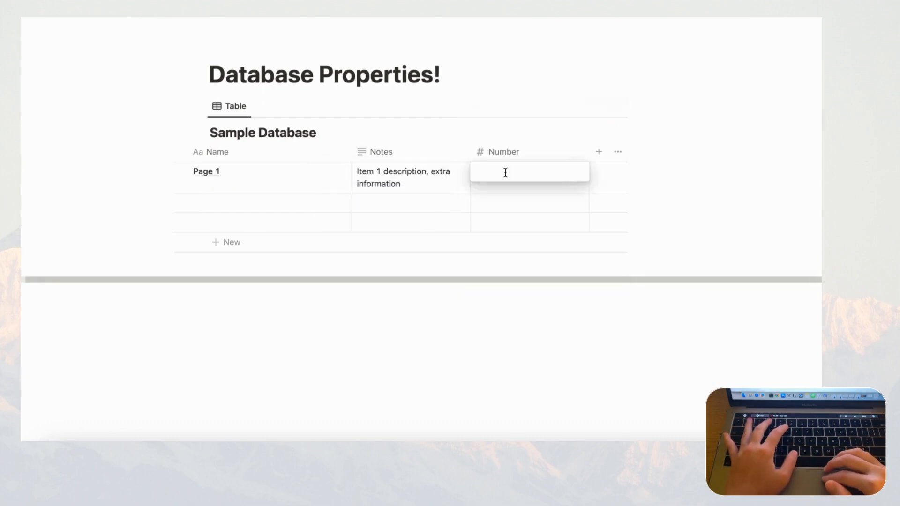
type("10")
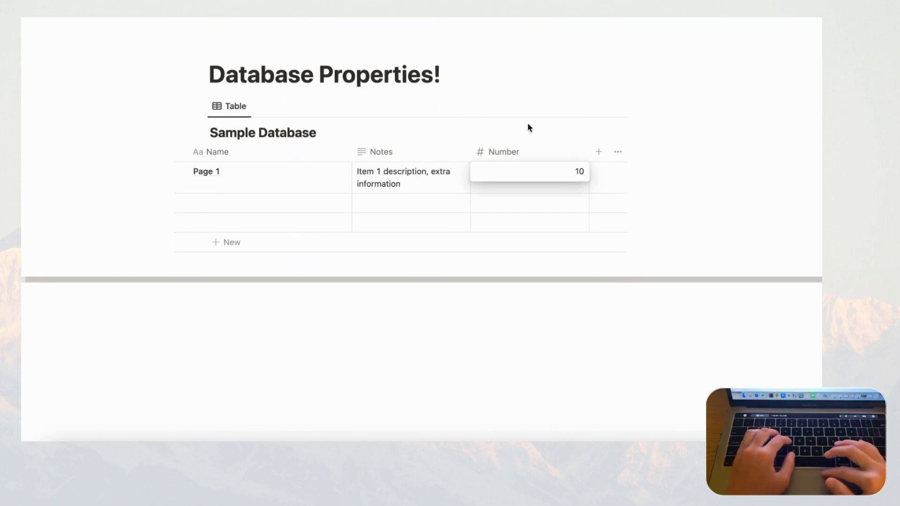
mouse_move(524, 154)
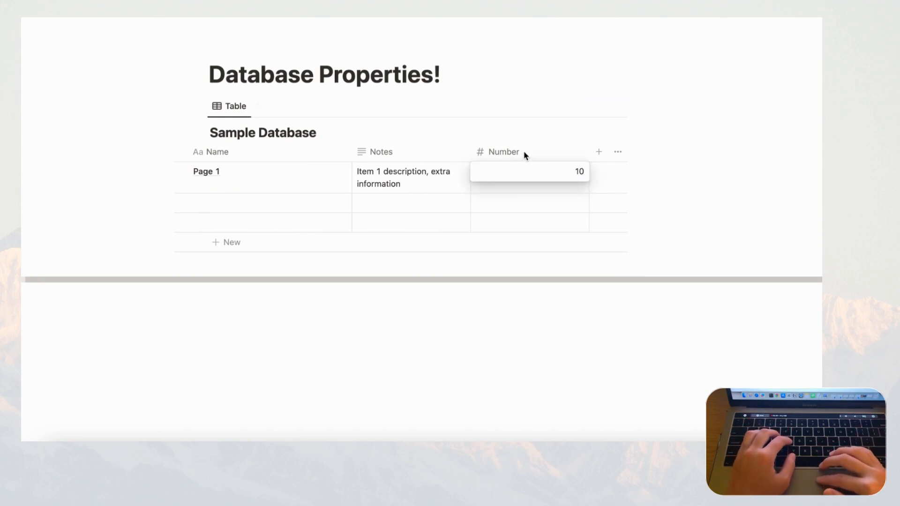
left_click(502, 152)
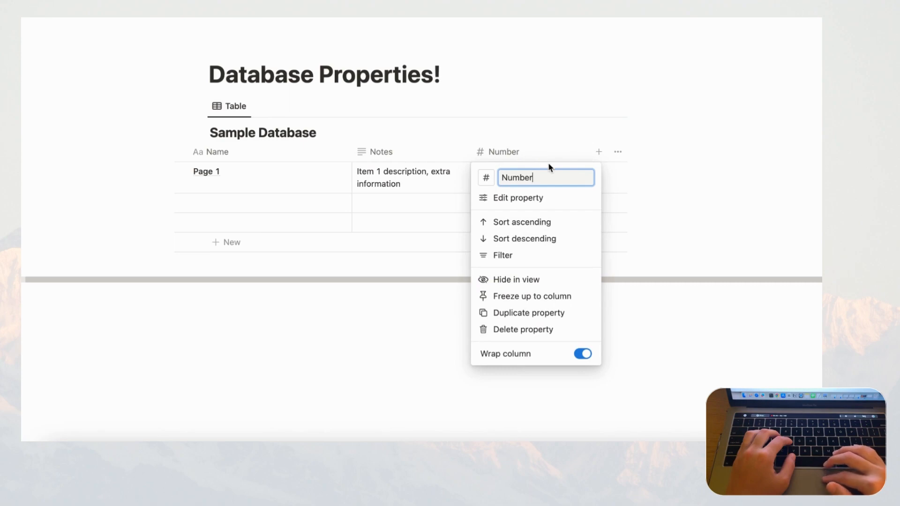
- Show the Number property as a progress ring, trying Bar first, and review the ring colours
left_click(517, 198)
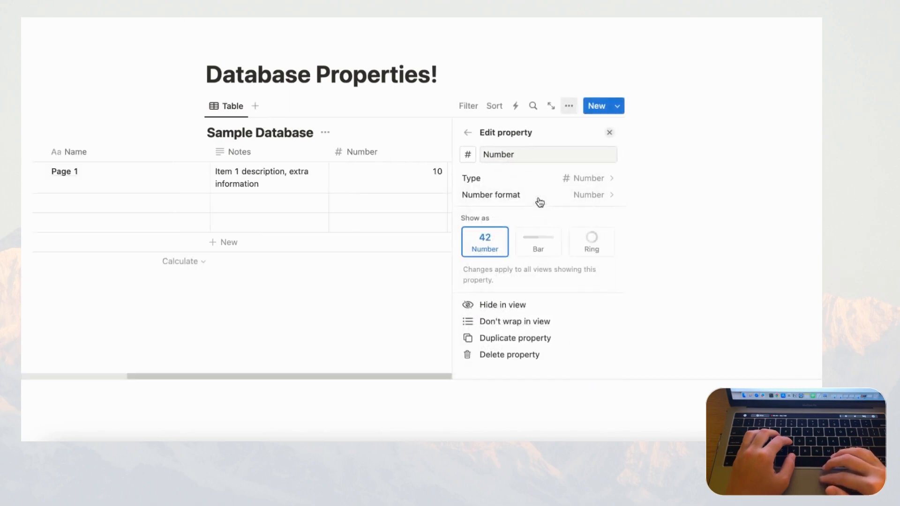
mouse_move(567, 232)
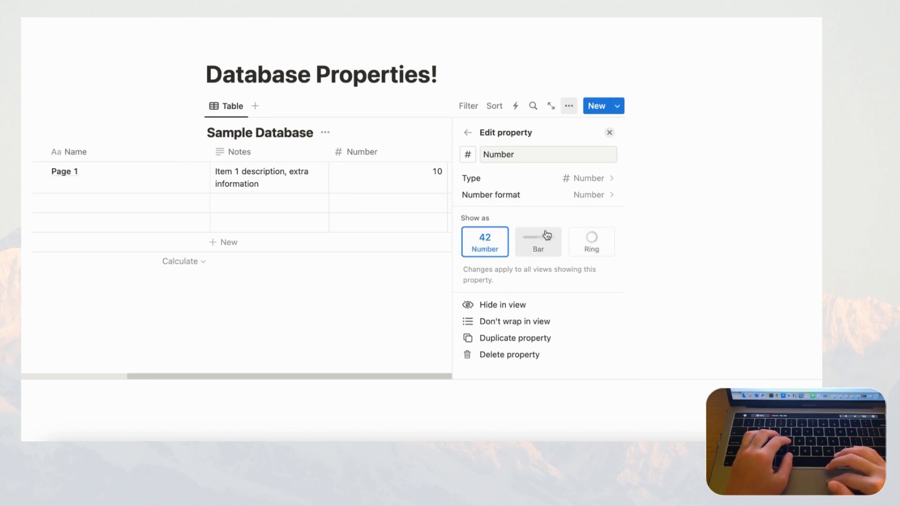
left_click(538, 242)
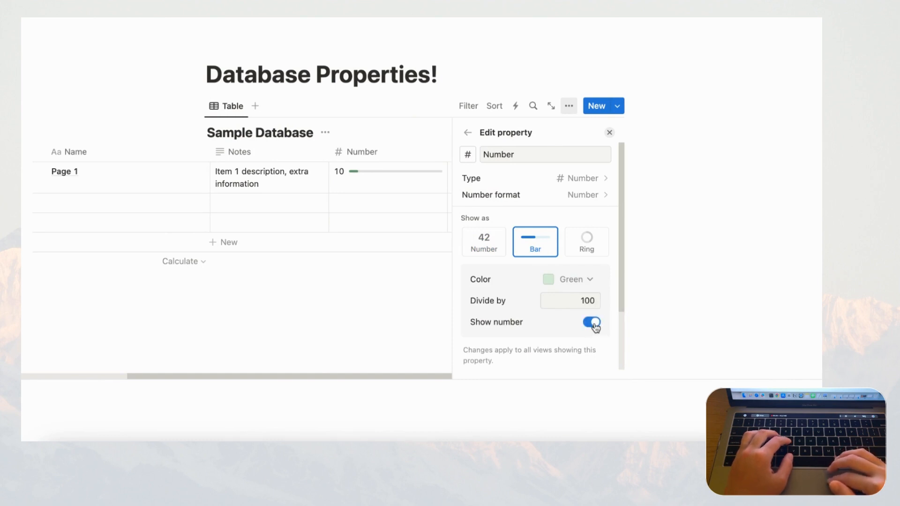
mouse_move(591, 252)
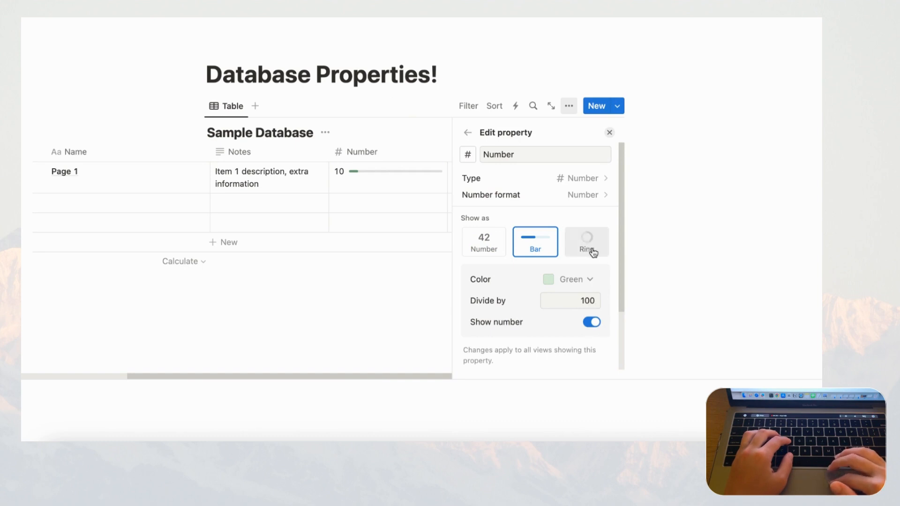
left_click(586, 242)
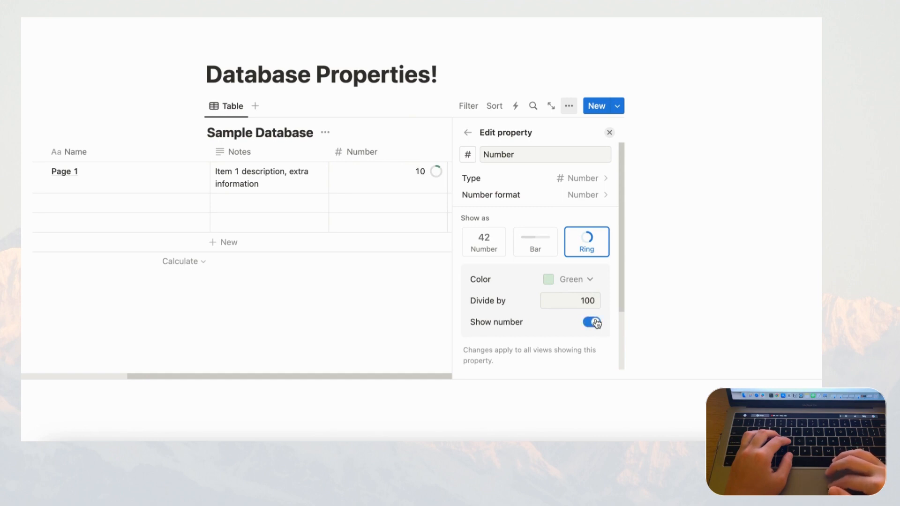
left_click(576, 300)
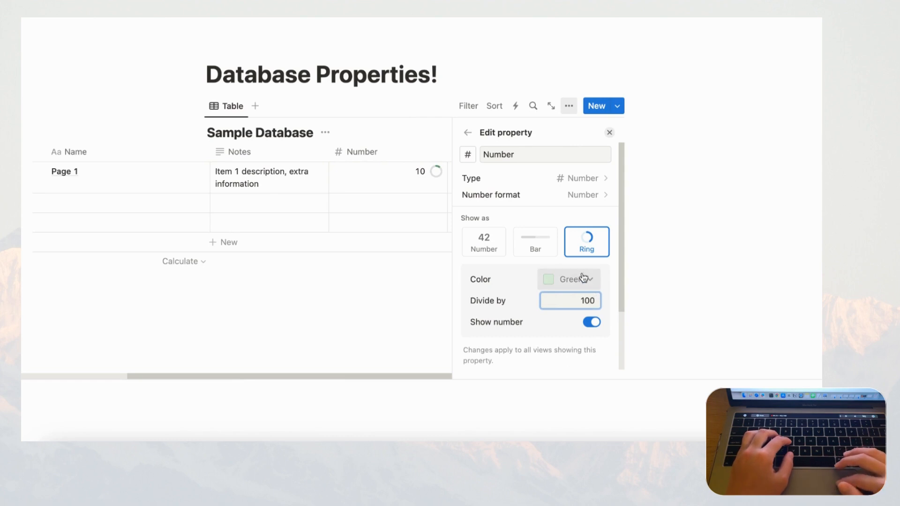
left_click(569, 279)
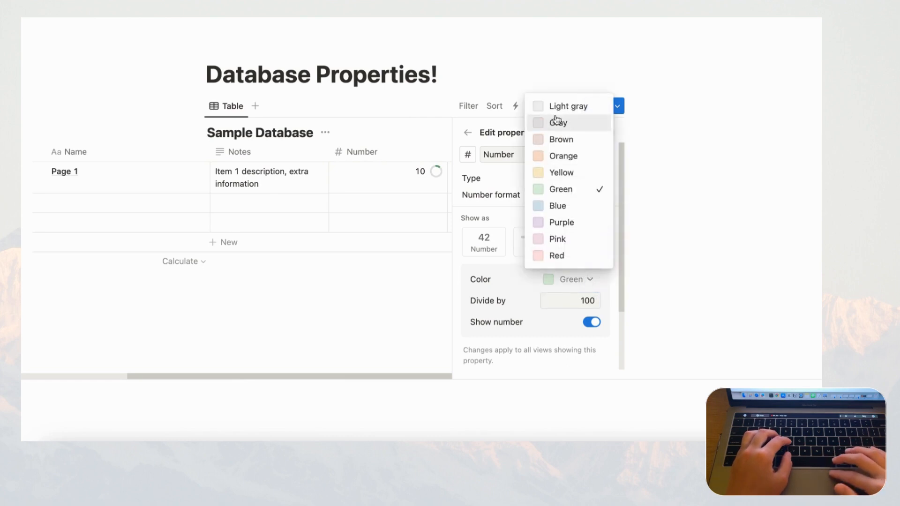
mouse_move(570, 159)
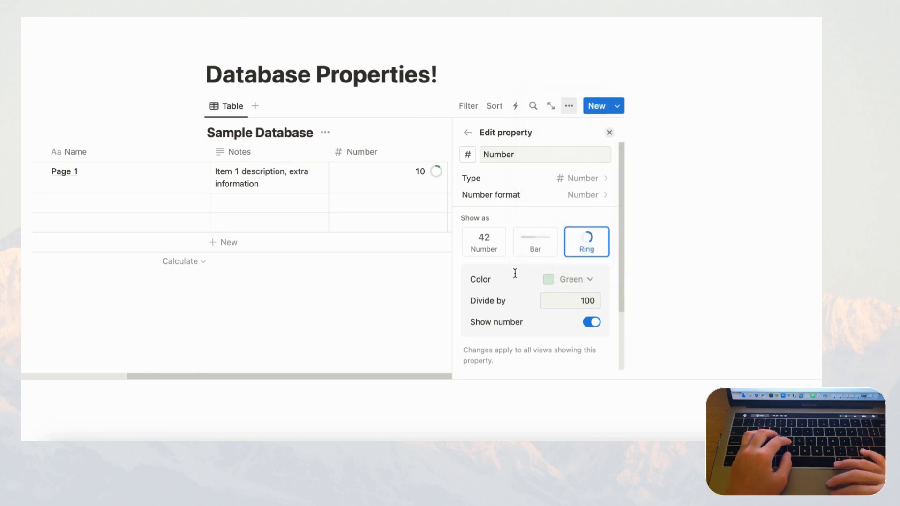
mouse_move(598, 200)
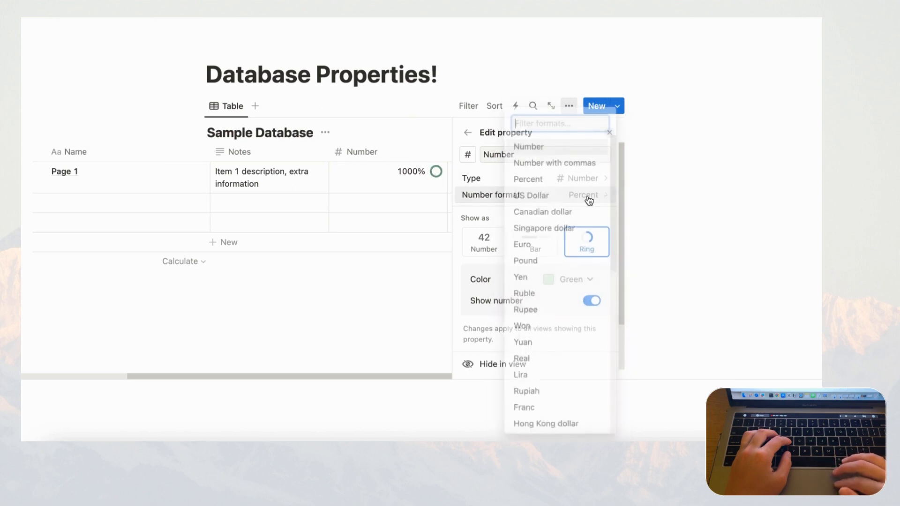
- Set the Number format to US Dollar so Page 1 reads $10.00
left_click(529, 195)
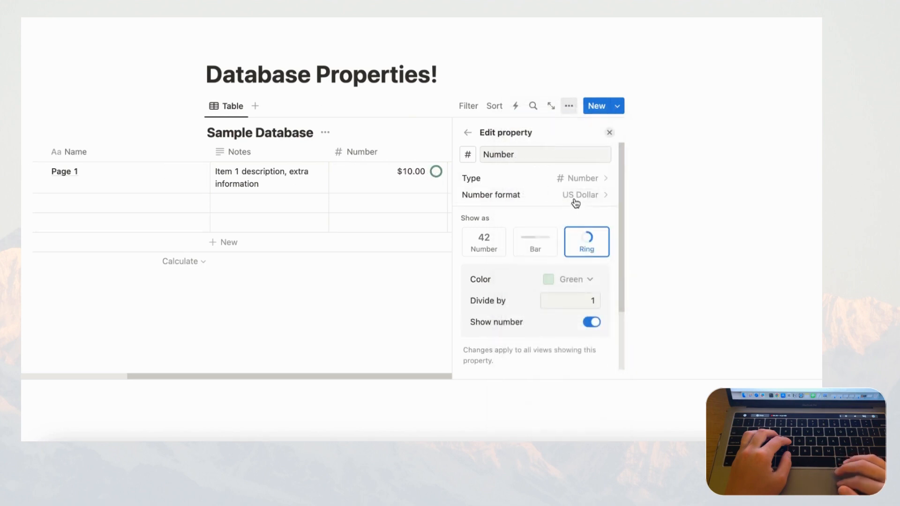
left_click(579, 195)
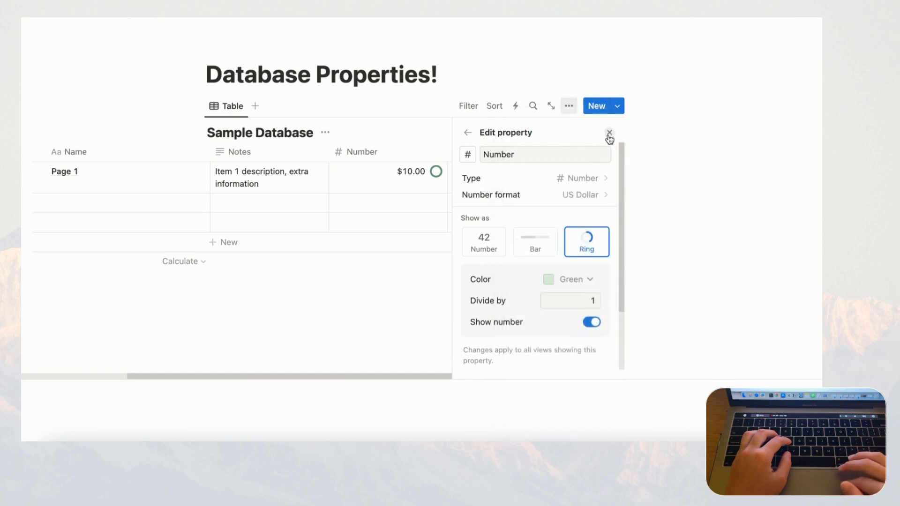
left_click(609, 131)
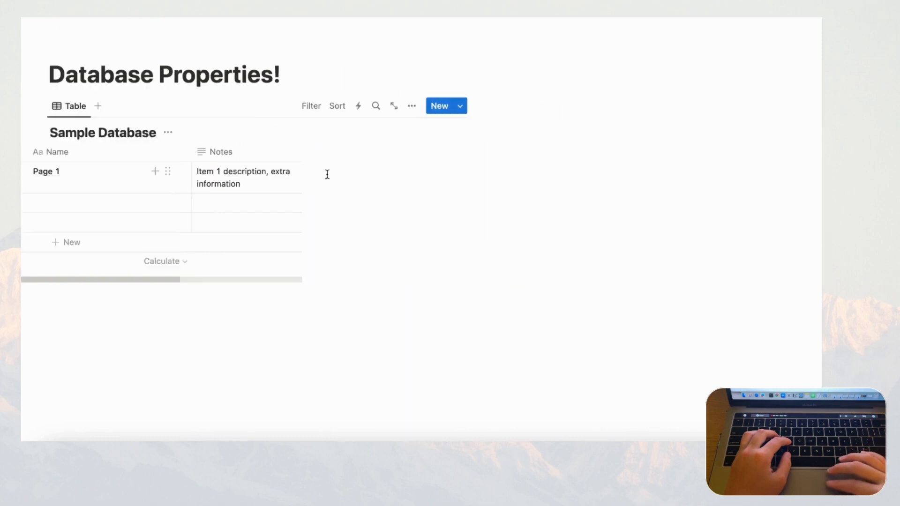
- Restore the full table view showing Name, Notes and Number columns
left_click(45, 172)
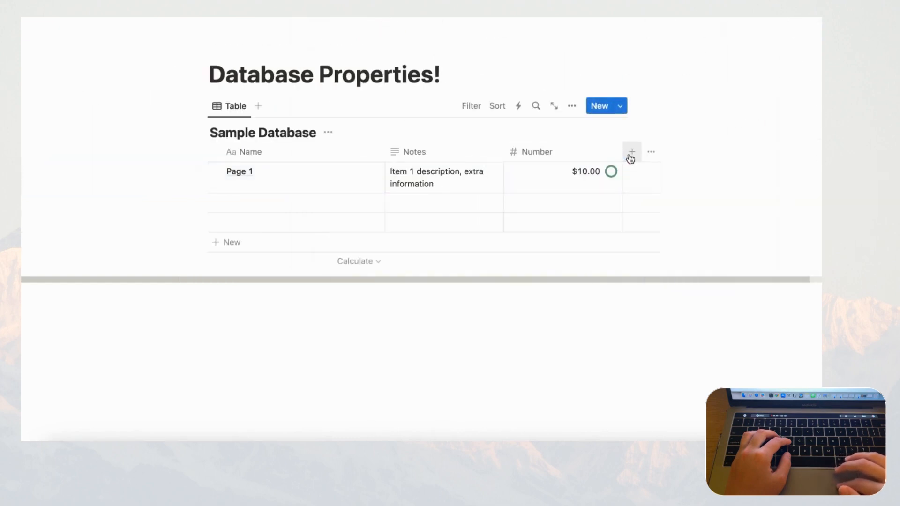
- Add a Select property column after Number
left_click(631, 151)
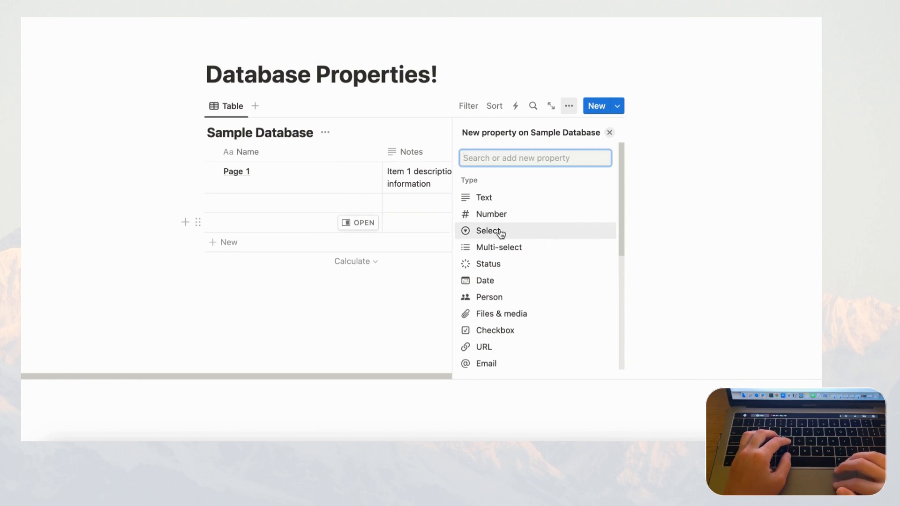
left_click(487, 230)
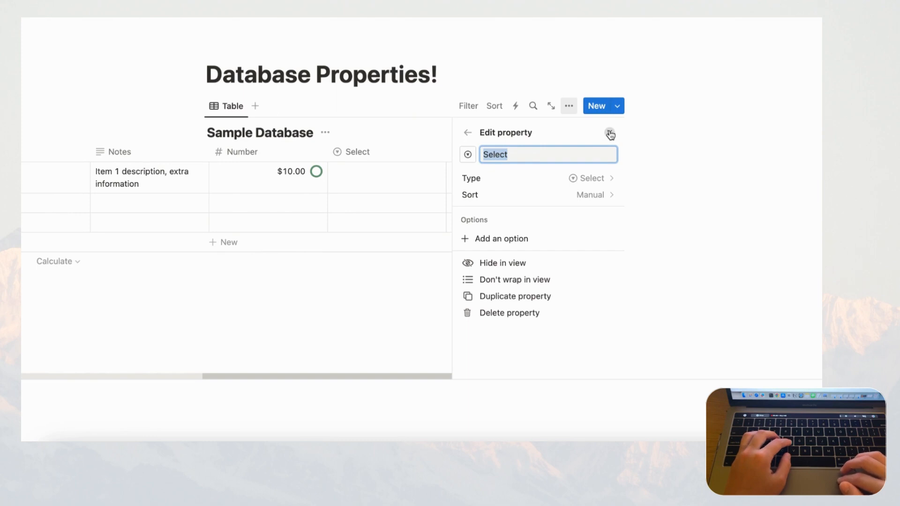
mouse_move(418, 187)
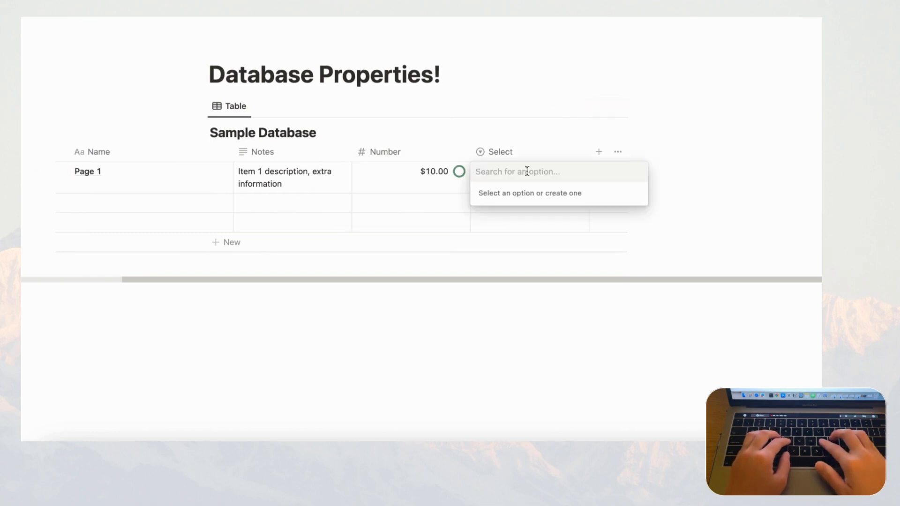
- Create the 'Contacted' option and apply it to Page 1
type("Contacted")
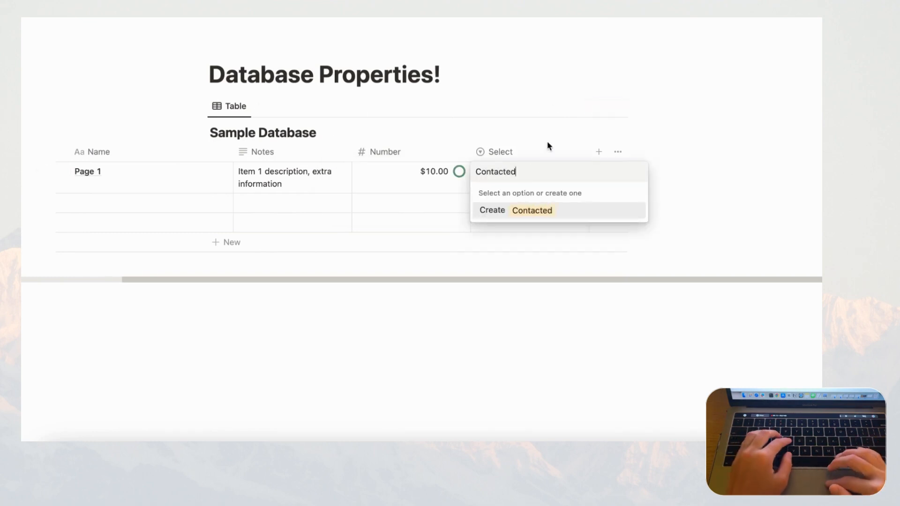
key("Backspace")
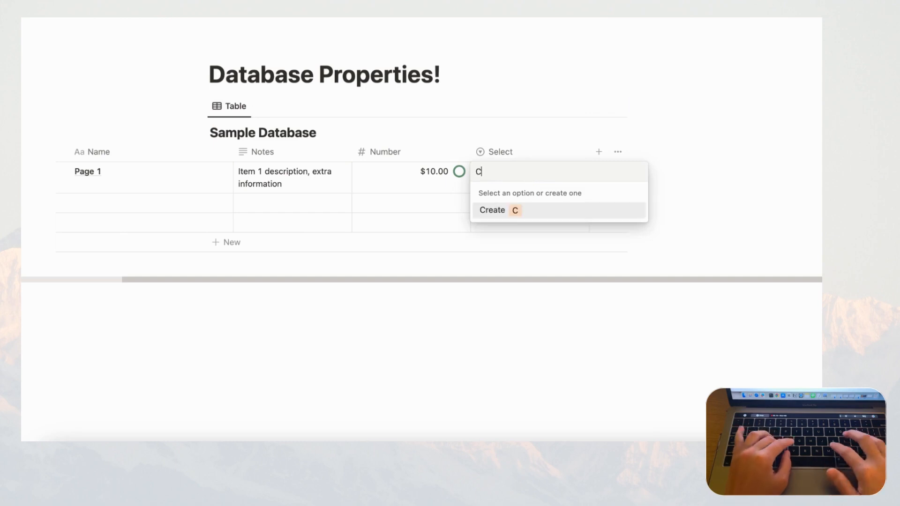
type("ontacted")
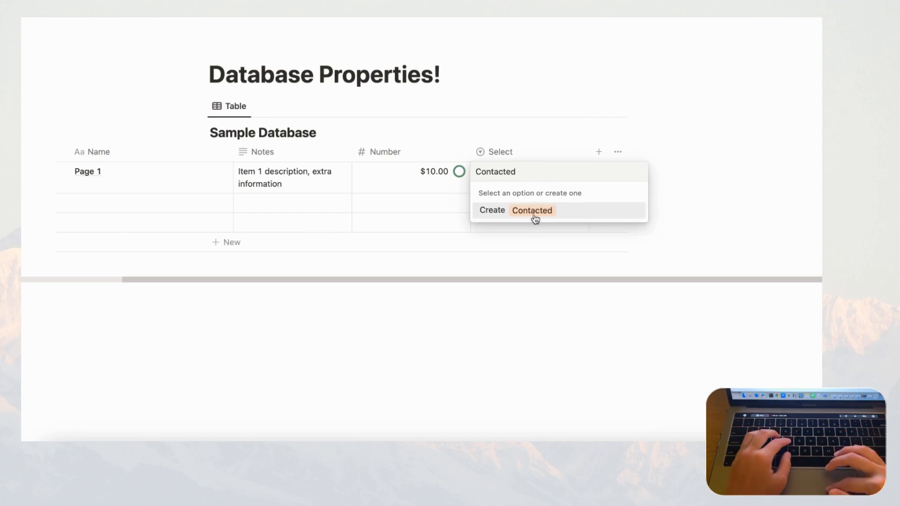
left_click(532, 210)
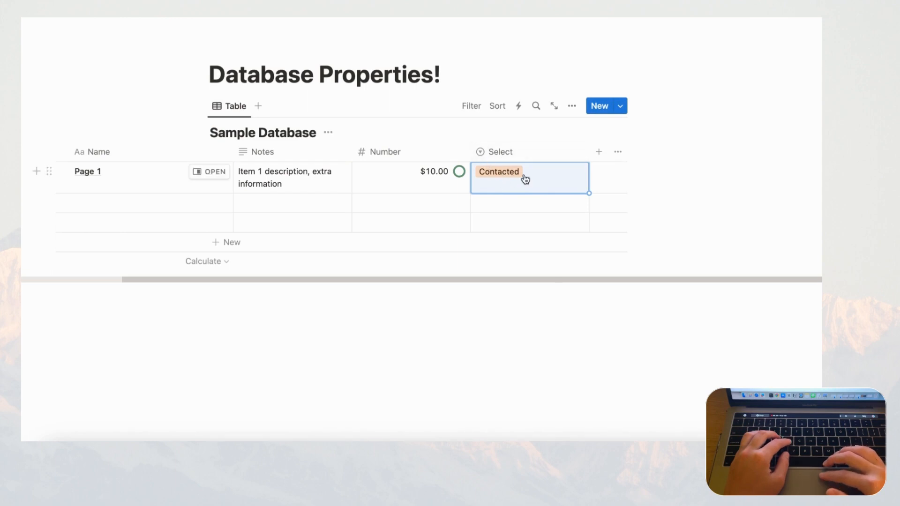
- Create the 'Need to contact' option and set it as Page 1's Select value
left_click(543, 178)
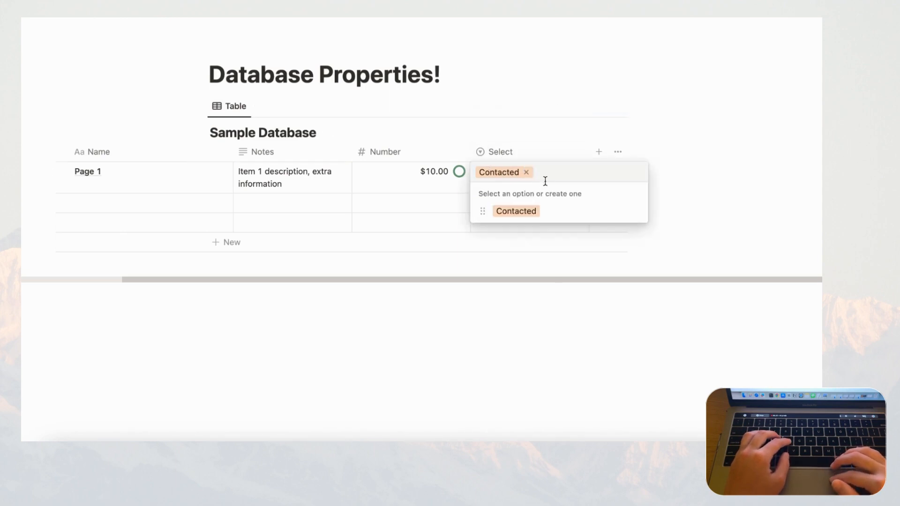
type("N")
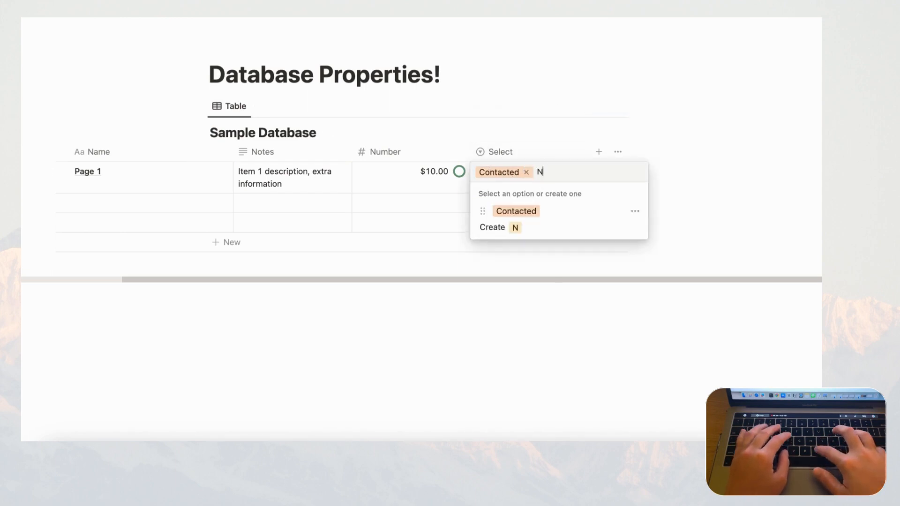
type("eed to cont")
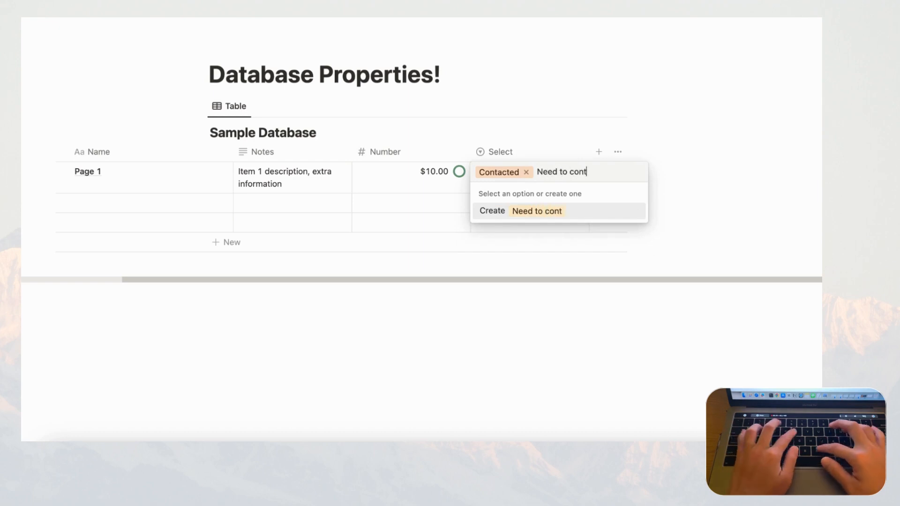
left_click(519, 211)
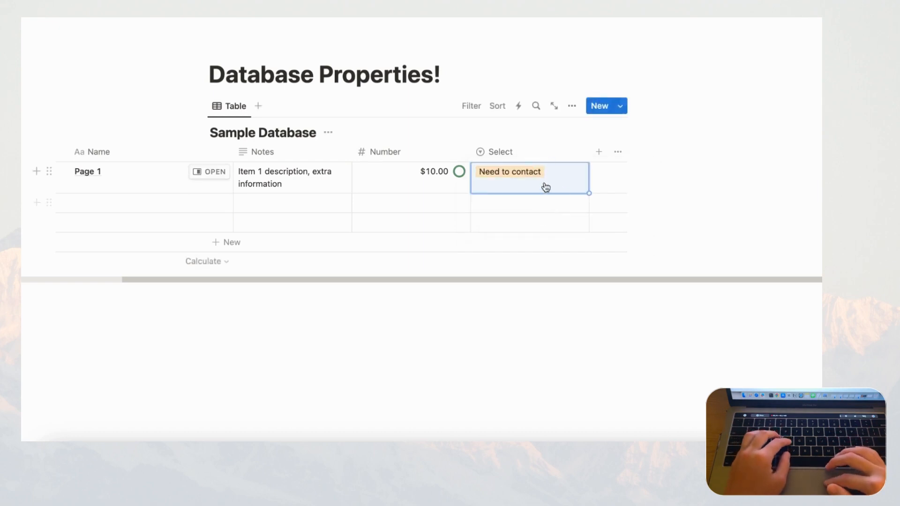
left_click(545, 186)
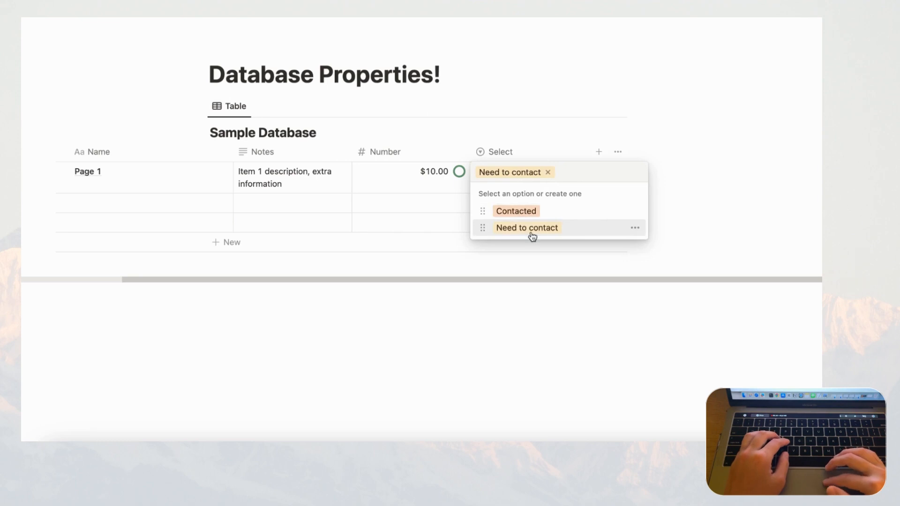
mouse_move(537, 229)
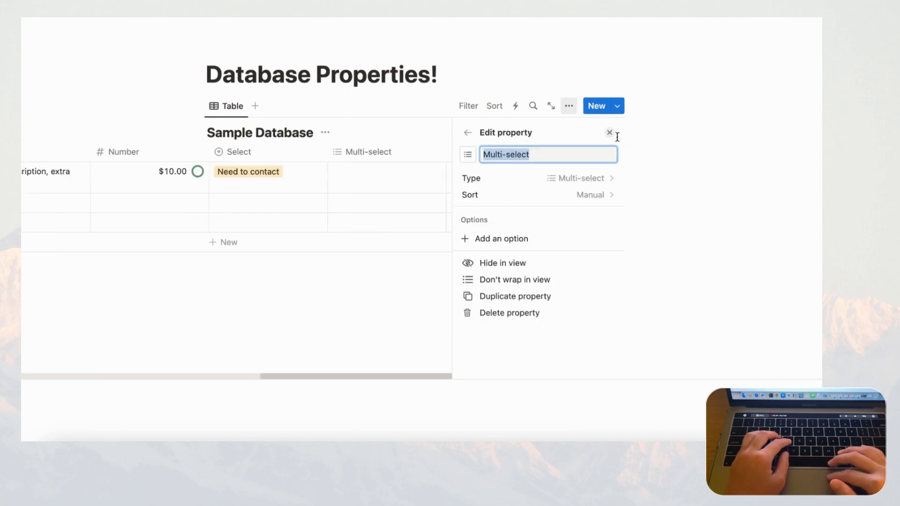
- Tag Page 1 with Romance and Fiction in the new Multi-select property
left_click(609, 131)
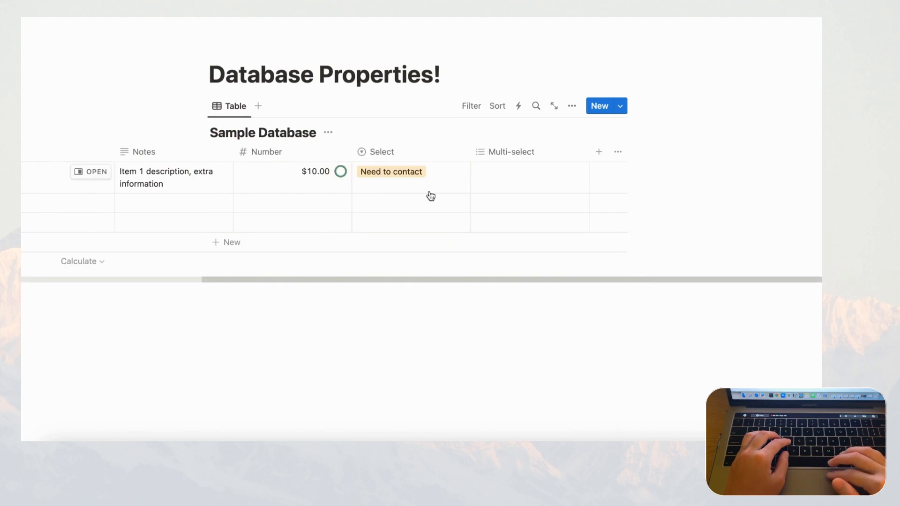
mouse_move(511, 188)
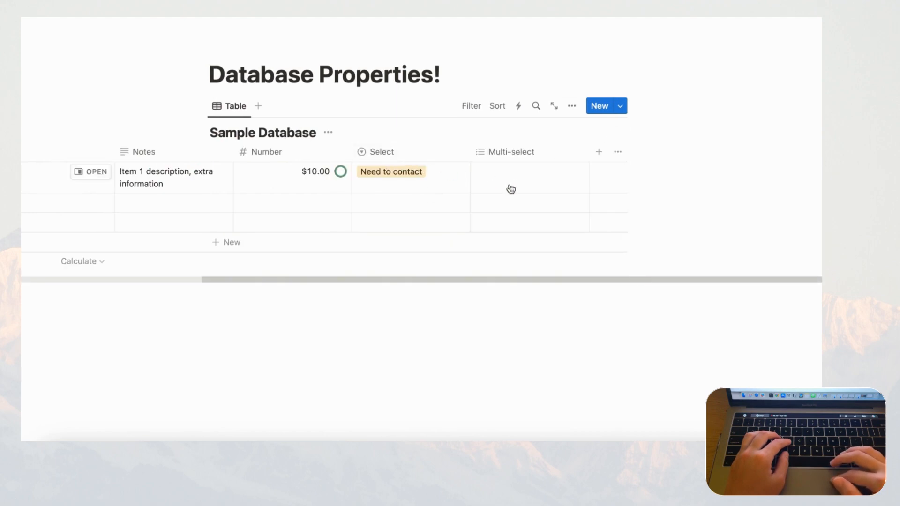
left_click(511, 187)
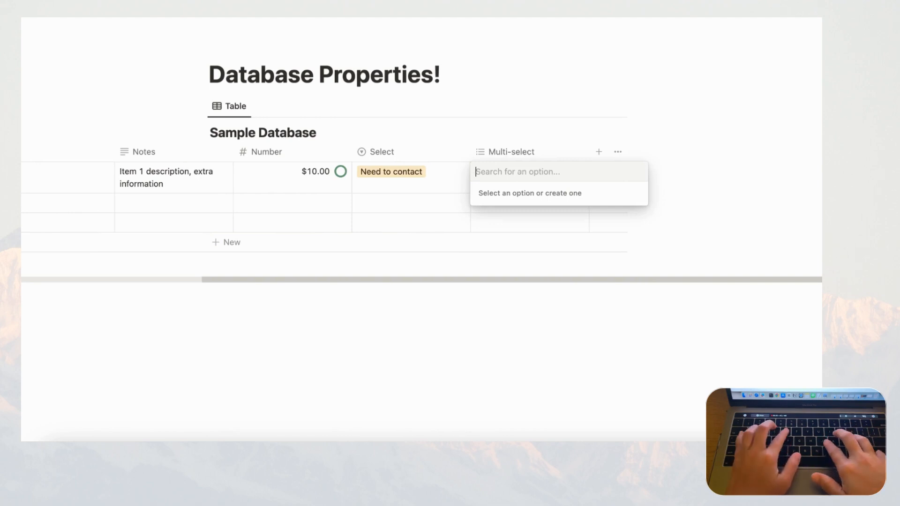
type("Romance")
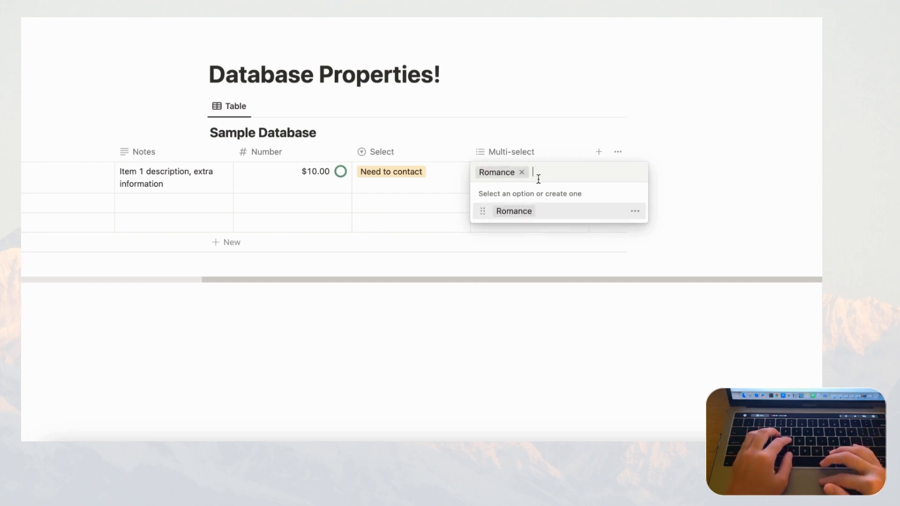
type("Fiction")
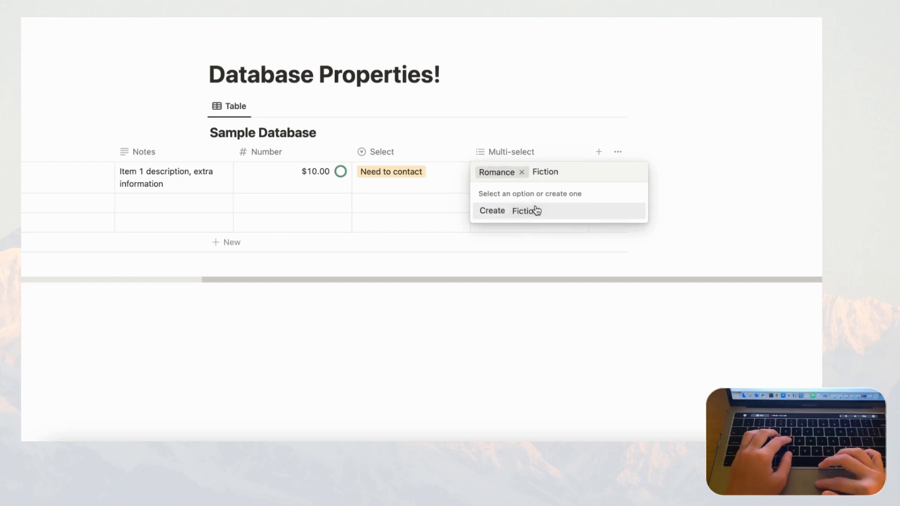
left_click(523, 211)
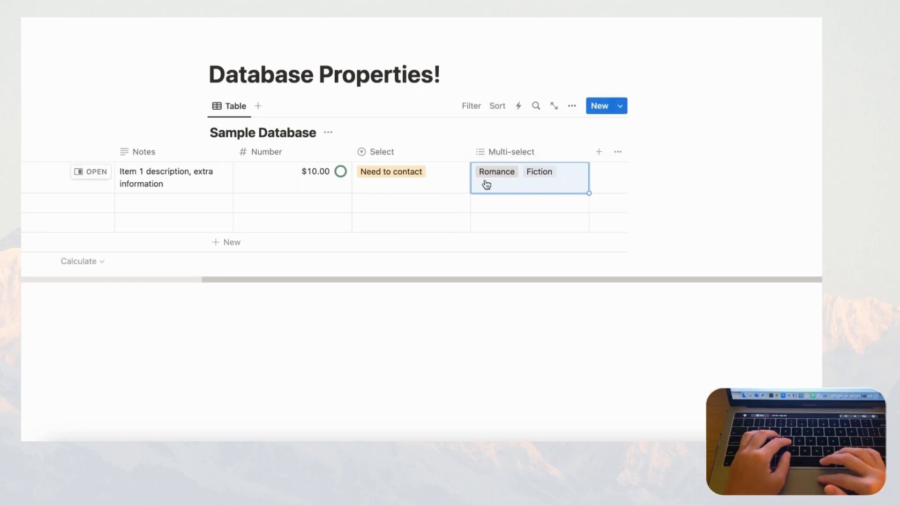
mouse_move(394, 178)
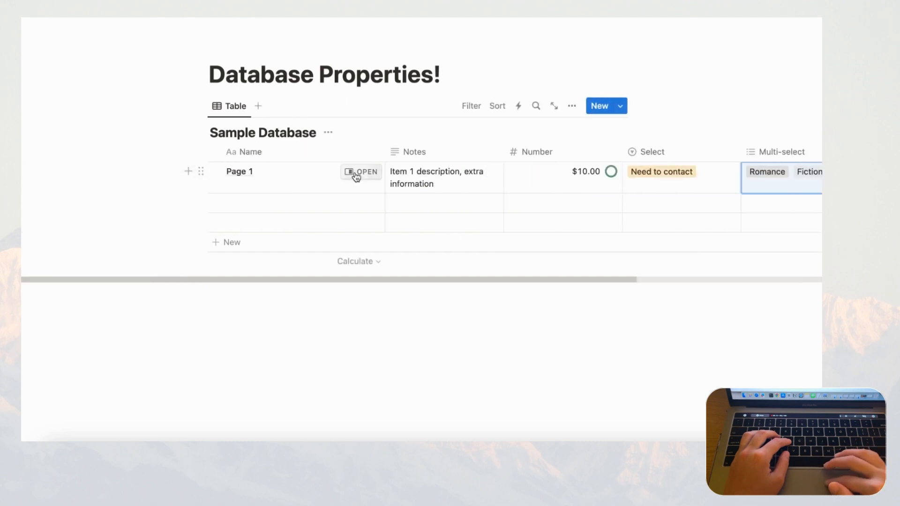
left_click(361, 172)
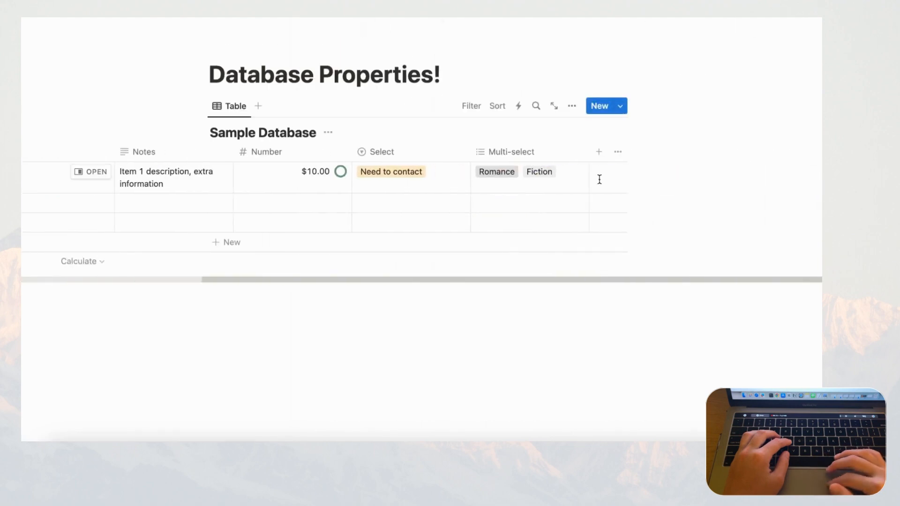
- Add a Status property so every row reads Not started, with its editor open
left_click(598, 151)
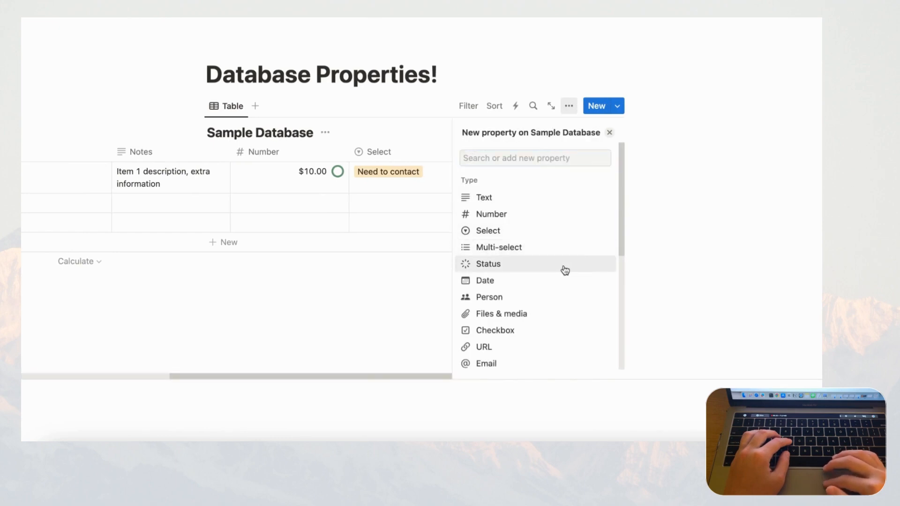
left_click(487, 265)
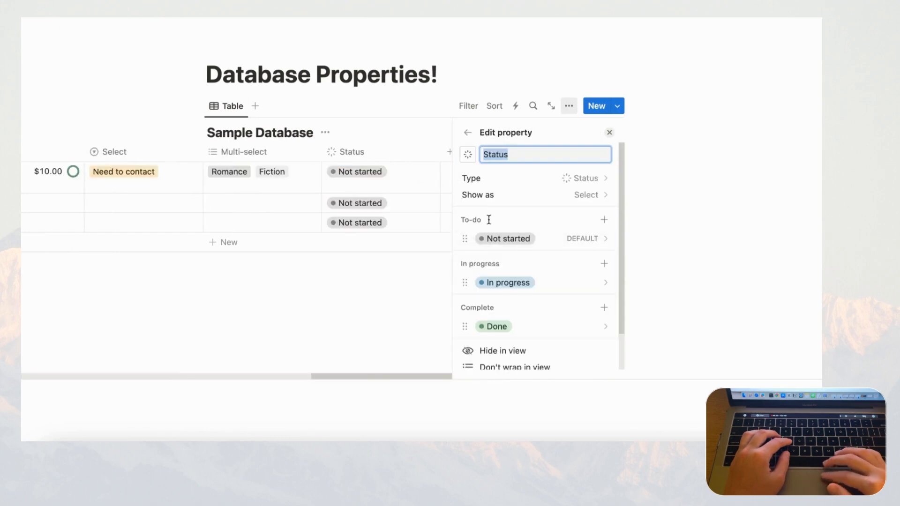
mouse_move(140, 182)
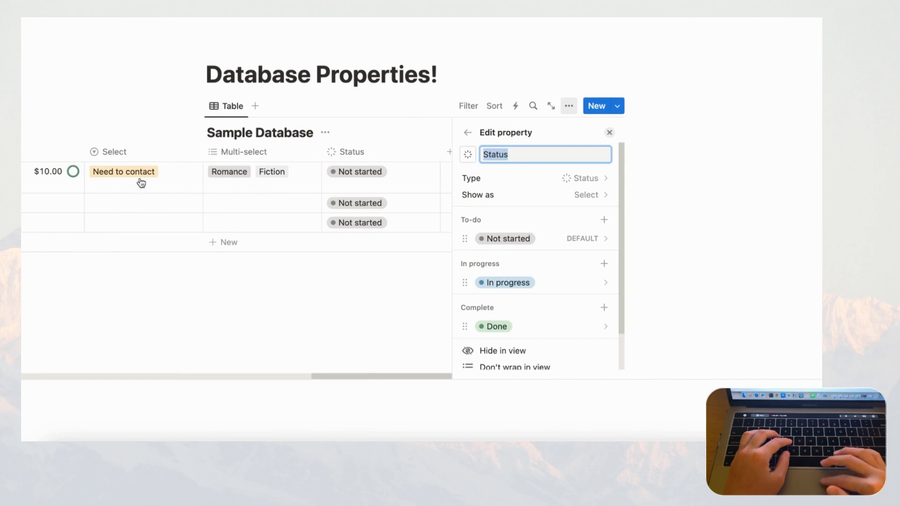
mouse_move(330, 197)
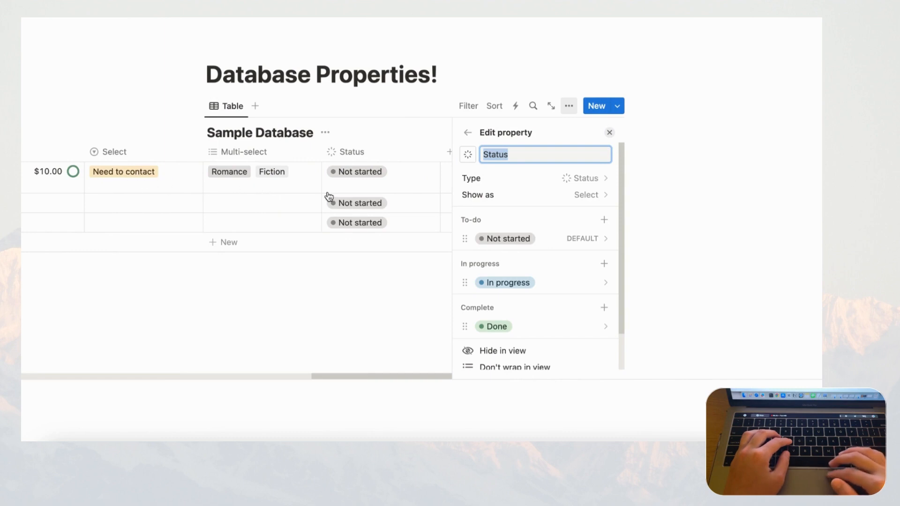
mouse_move(502, 224)
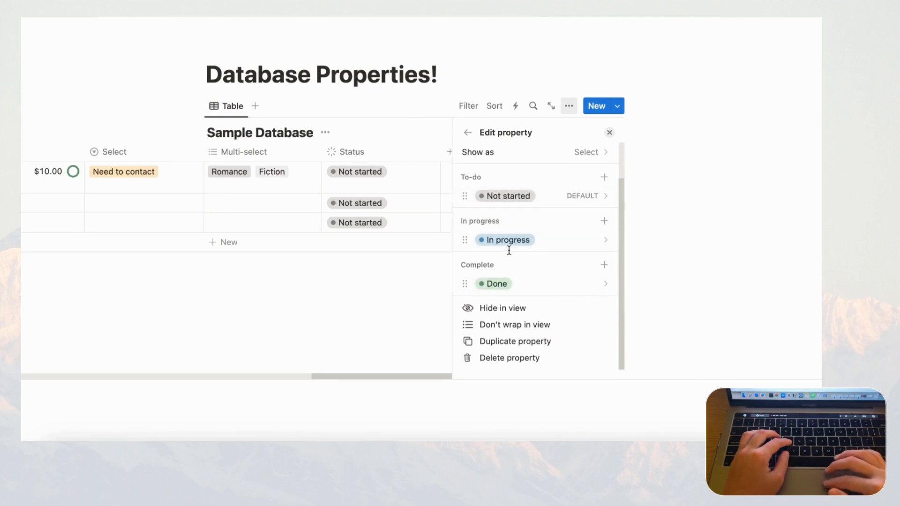
mouse_move(523, 234)
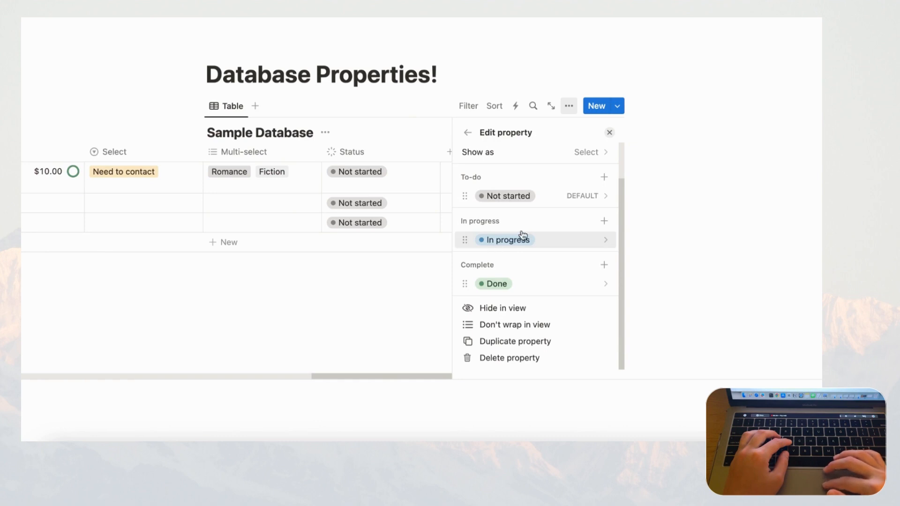
mouse_move(551, 204)
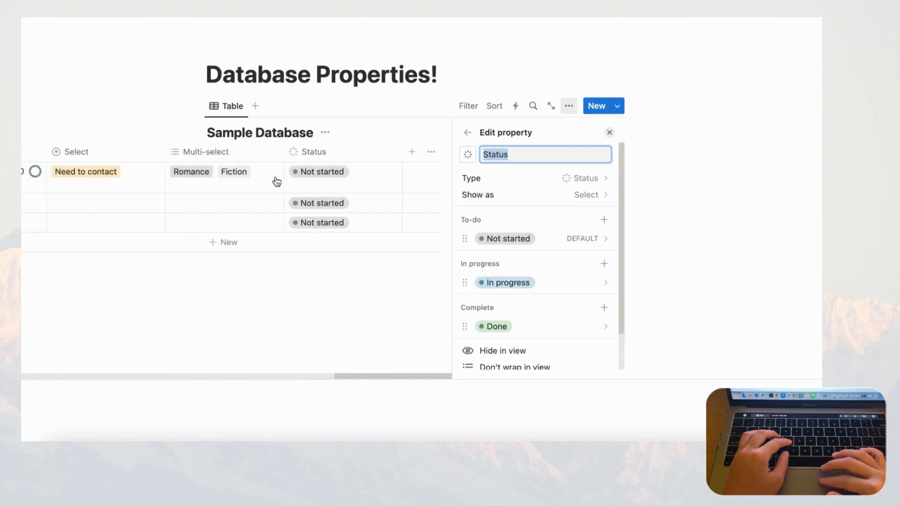
mouse_move(315, 179)
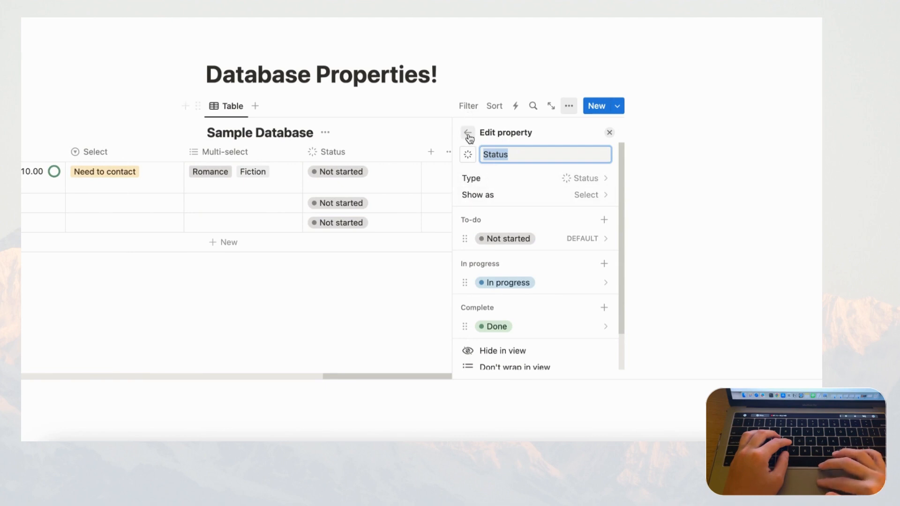
- Add a Date property and review its Full date format and 12/24-hour time options
left_click(468, 135)
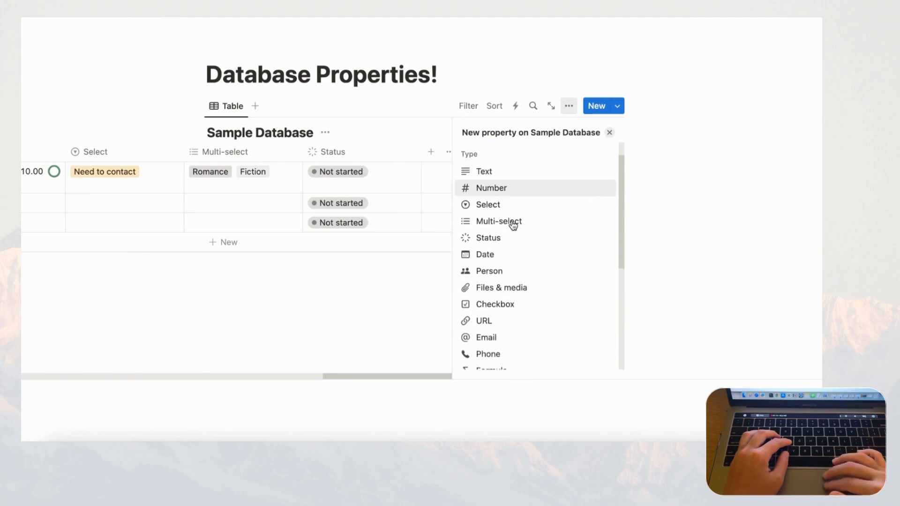
mouse_move(487, 204)
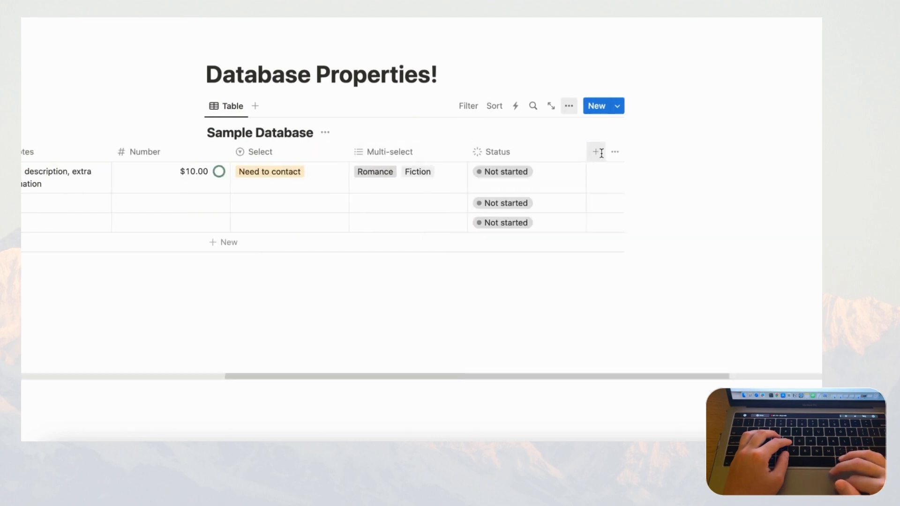
left_click(595, 152)
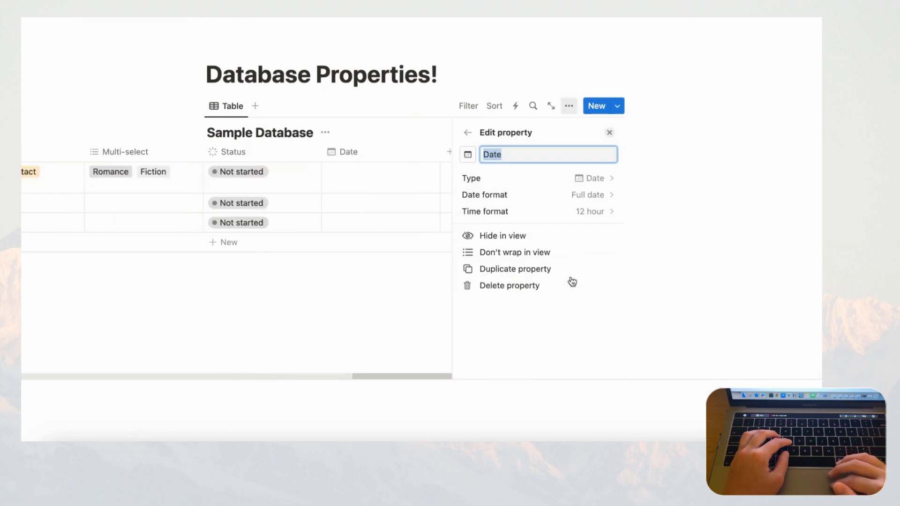
mouse_move(590, 188)
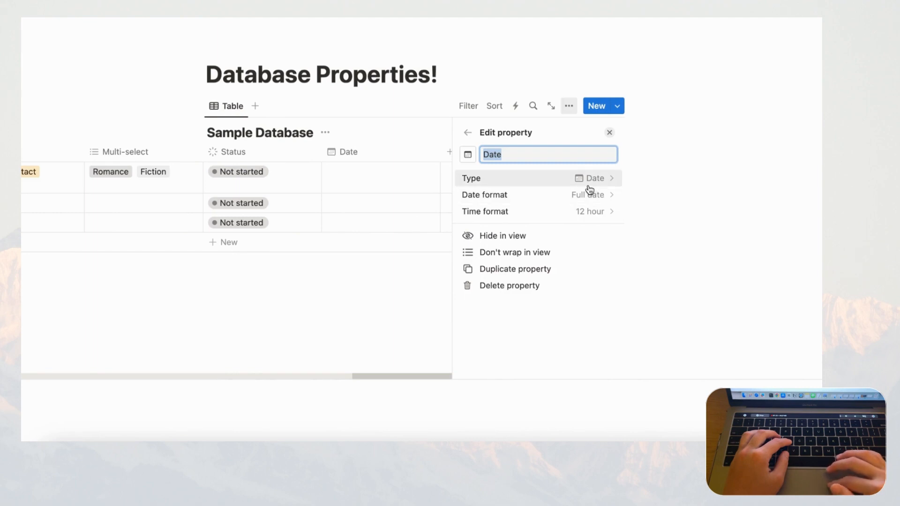
mouse_move(597, 201)
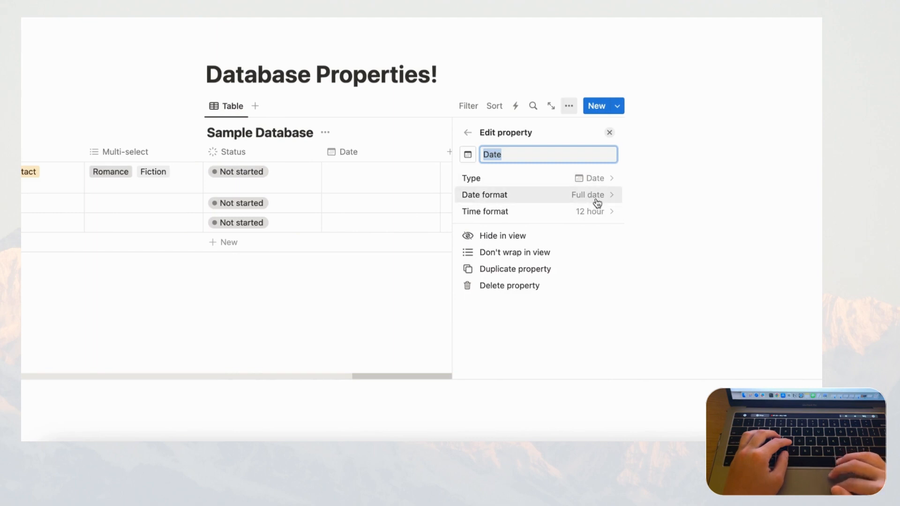
mouse_move(594, 182)
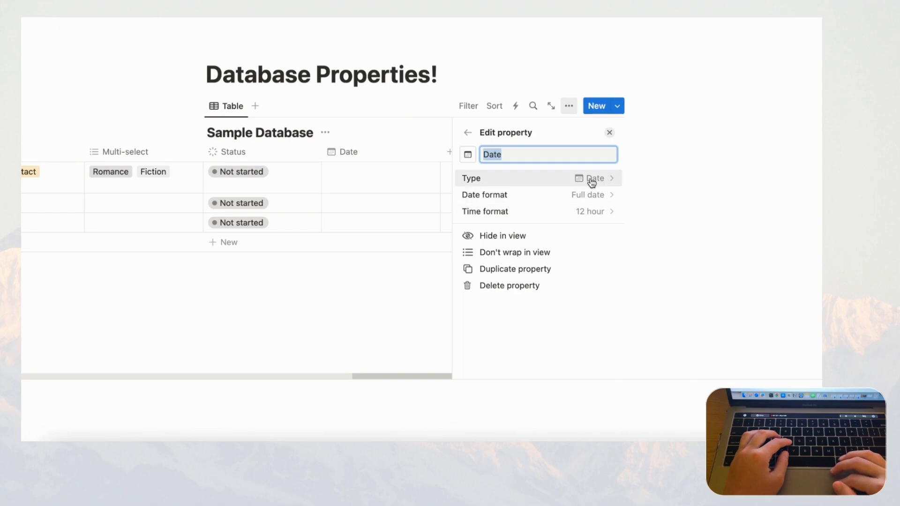
left_click(588, 195)
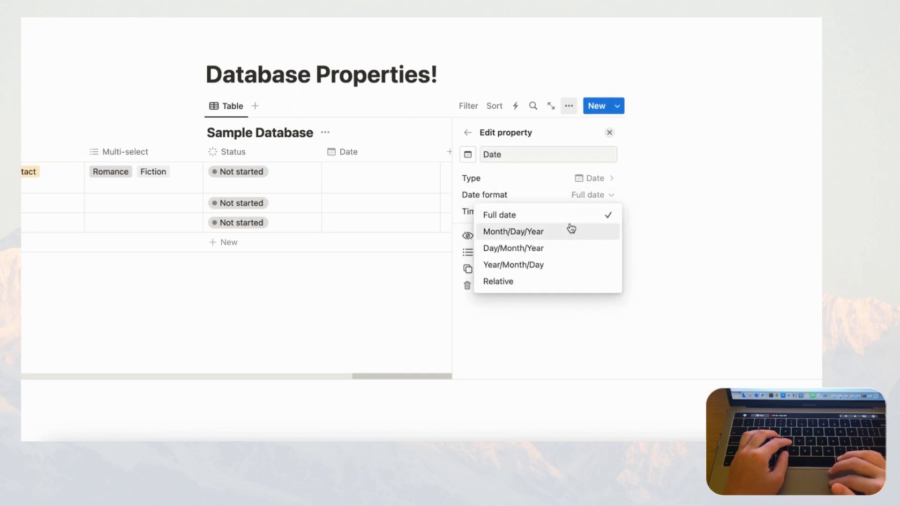
mouse_move(567, 227)
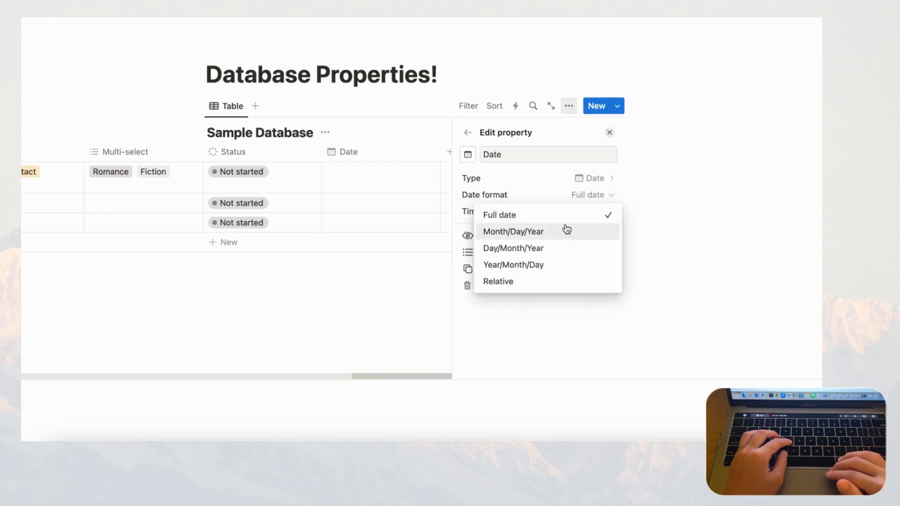
mouse_move(551, 227)
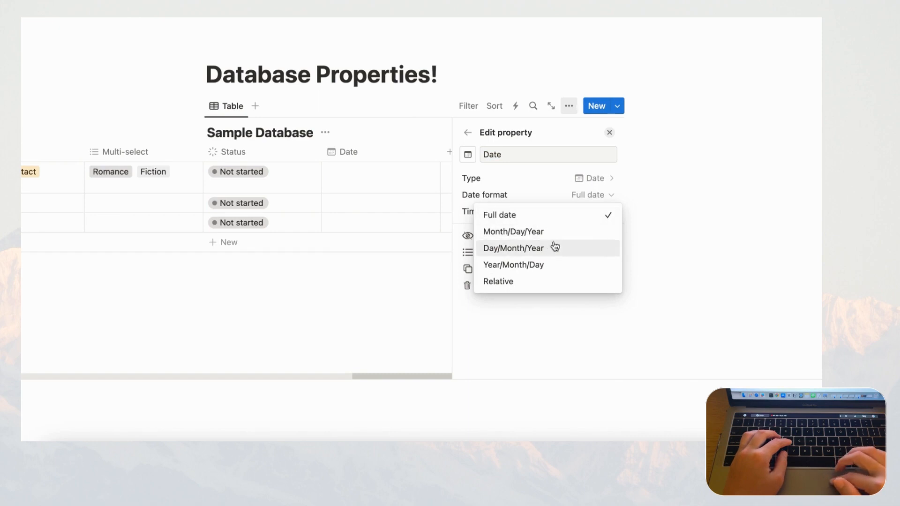
mouse_move(553, 285)
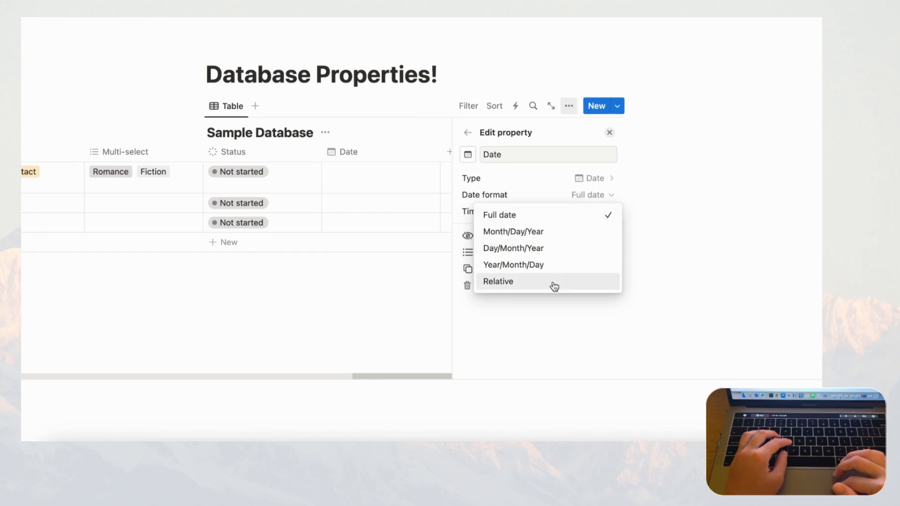
mouse_move(535, 287)
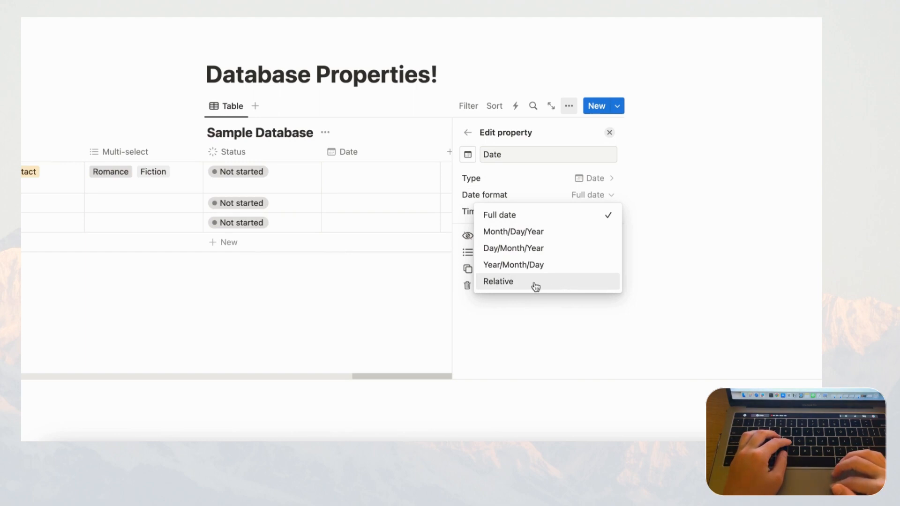
mouse_move(554, 283)
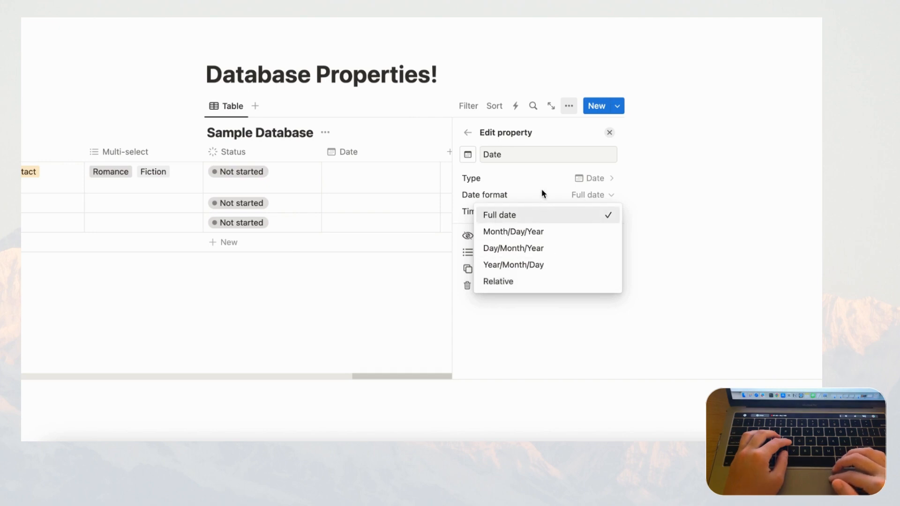
left_click(499, 215)
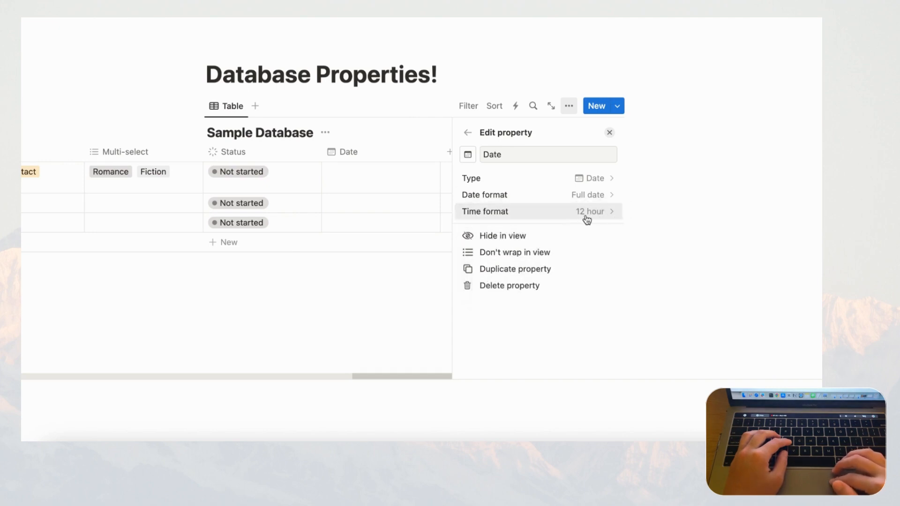
left_click(589, 212)
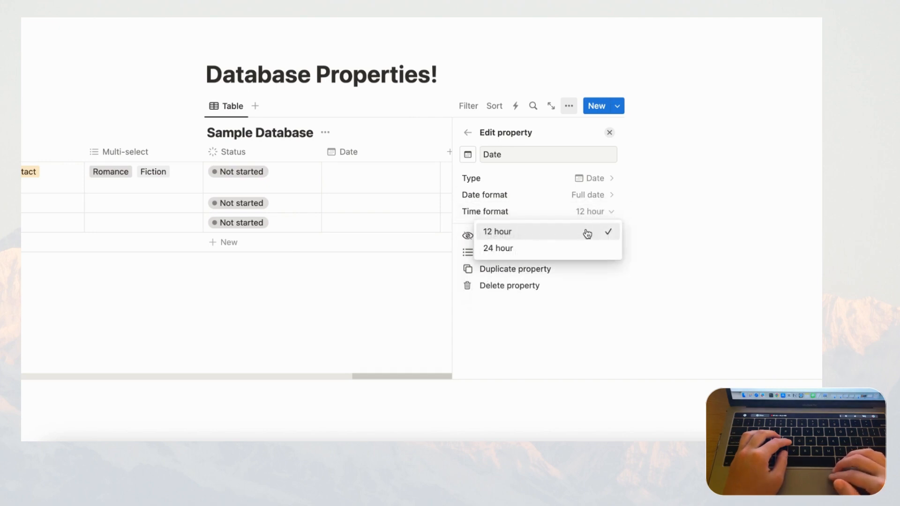
mouse_move(410, 193)
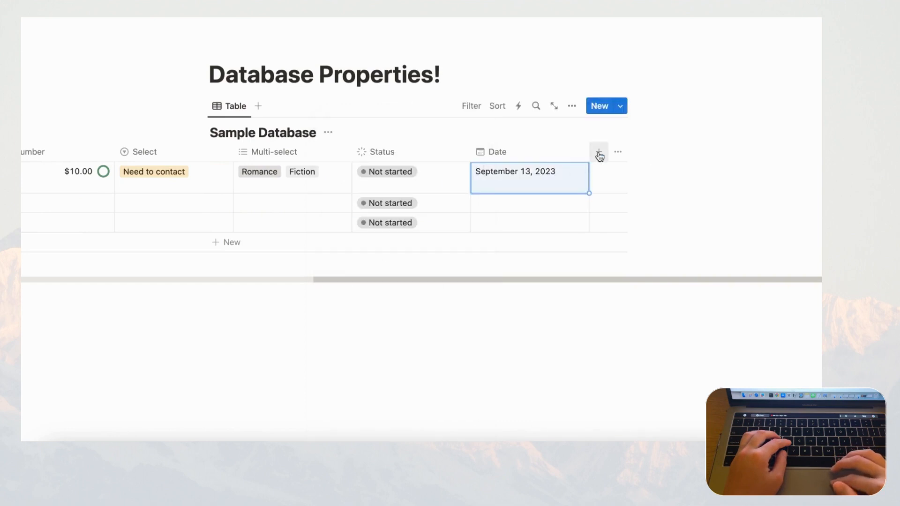
- Set the Date property's format to Year/Month/Day after trying Relative, so Page 1 reads 2023/09/13
left_click(598, 152)
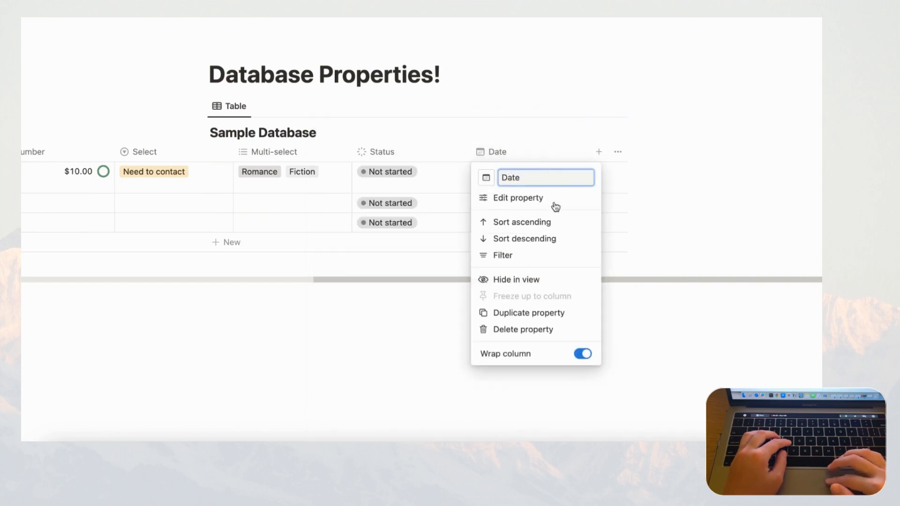
left_click(517, 198)
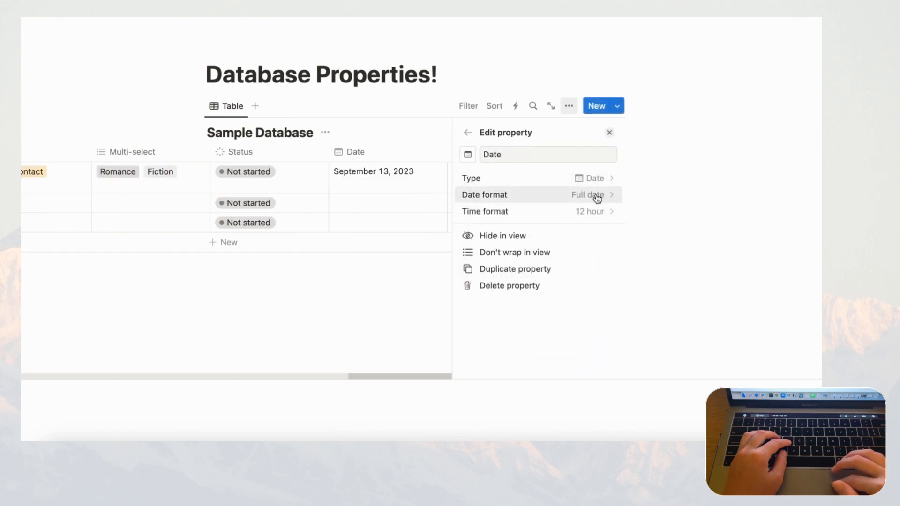
left_click(591, 195)
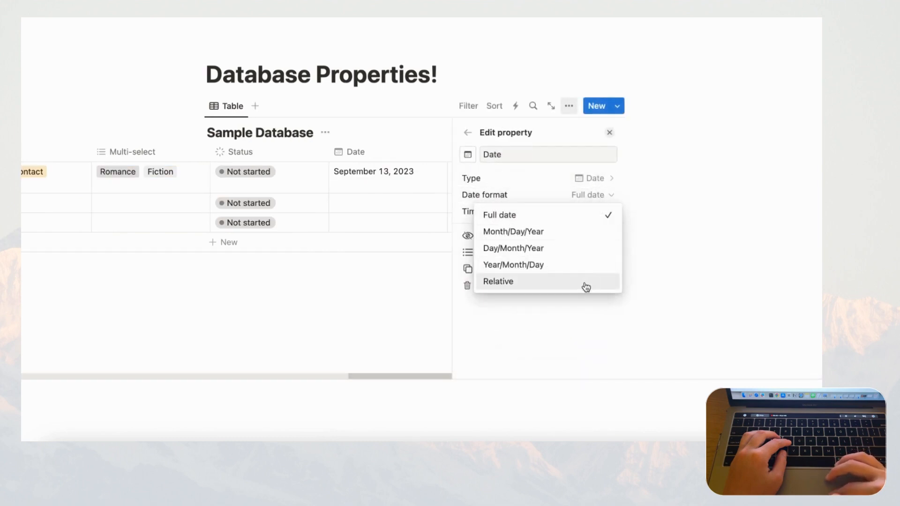
left_click(497, 282)
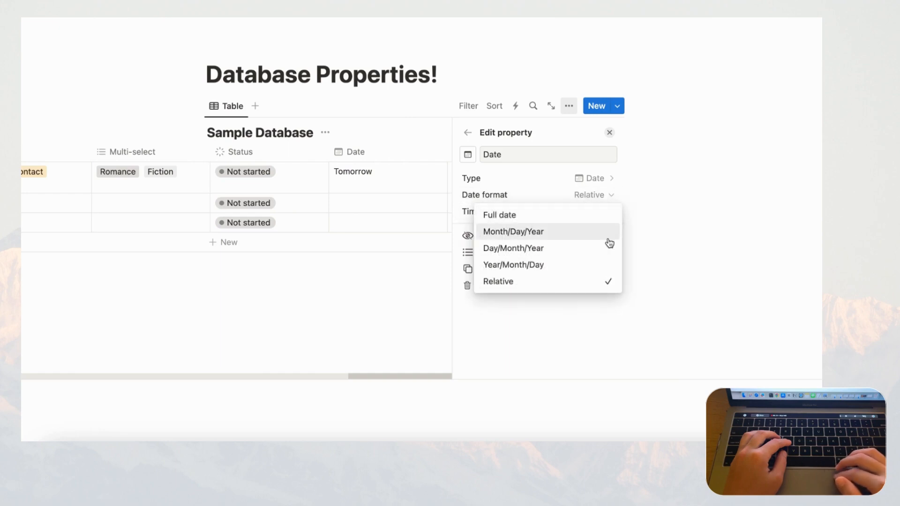
left_click(499, 215)
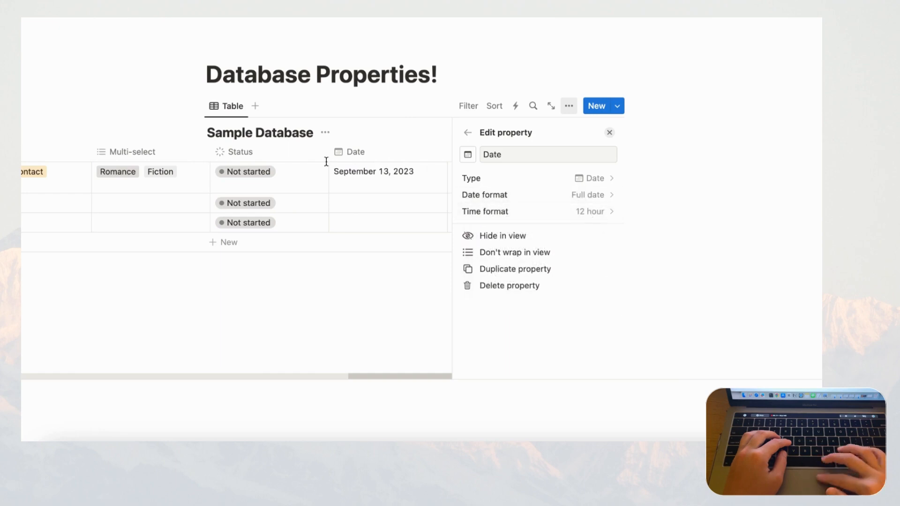
left_click(587, 195)
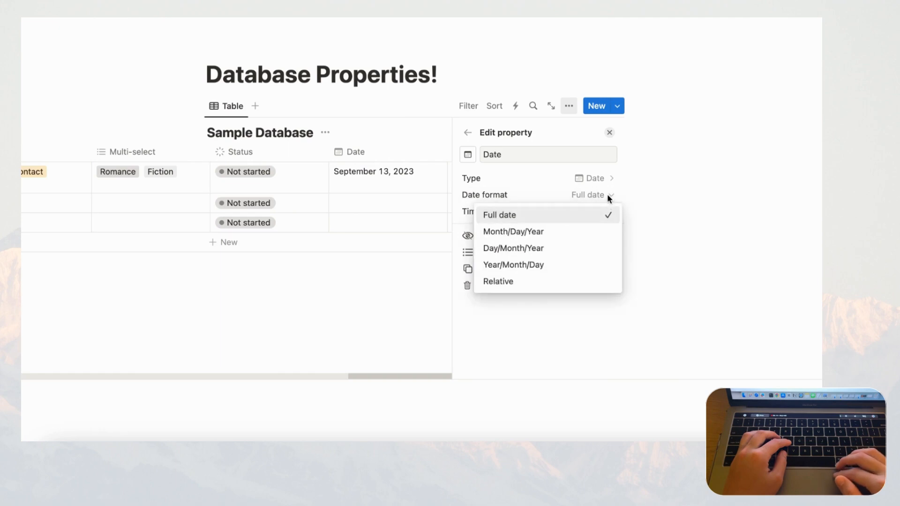
mouse_move(594, 266)
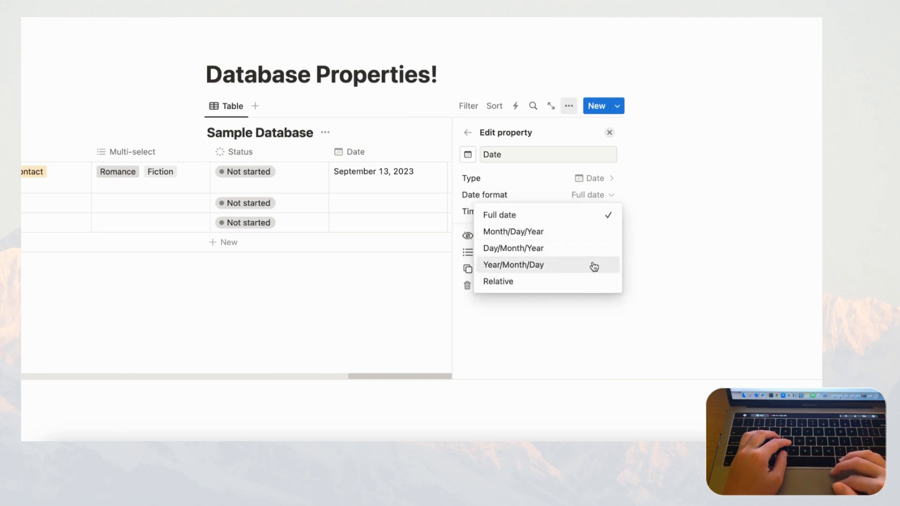
left_click(513, 264)
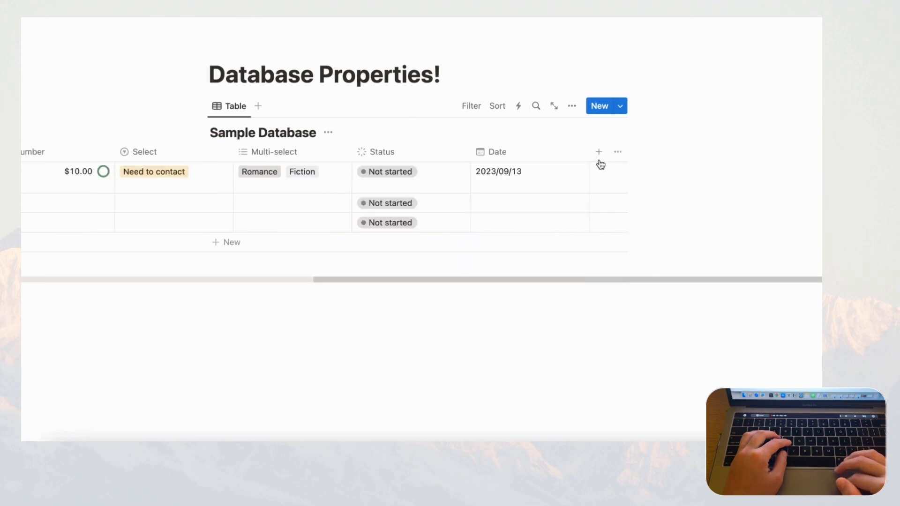
- Add a Person property column after Date and close its settings
left_click(598, 151)
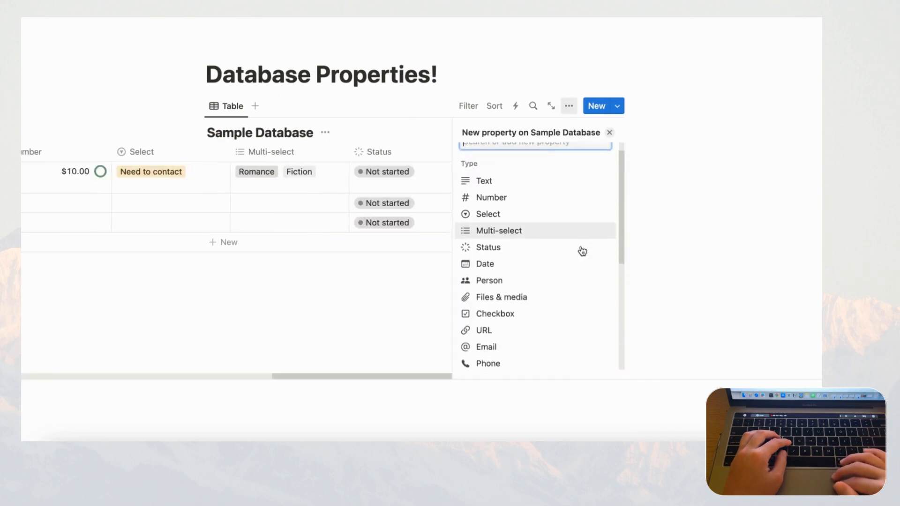
left_click(489, 280)
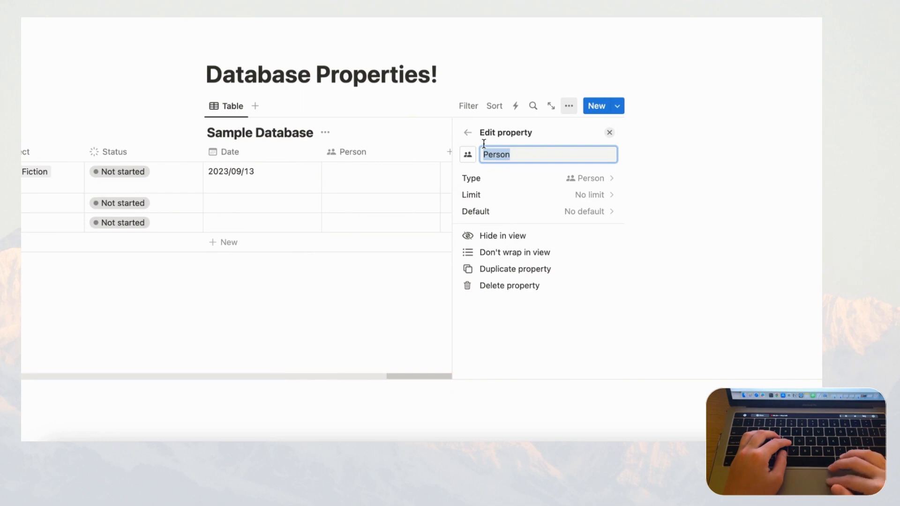
mouse_move(465, 135)
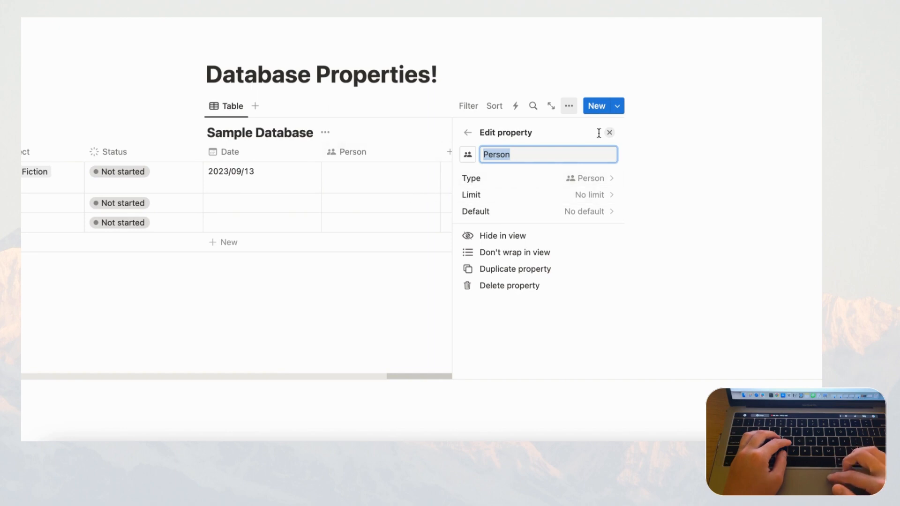
mouse_move(628, 135)
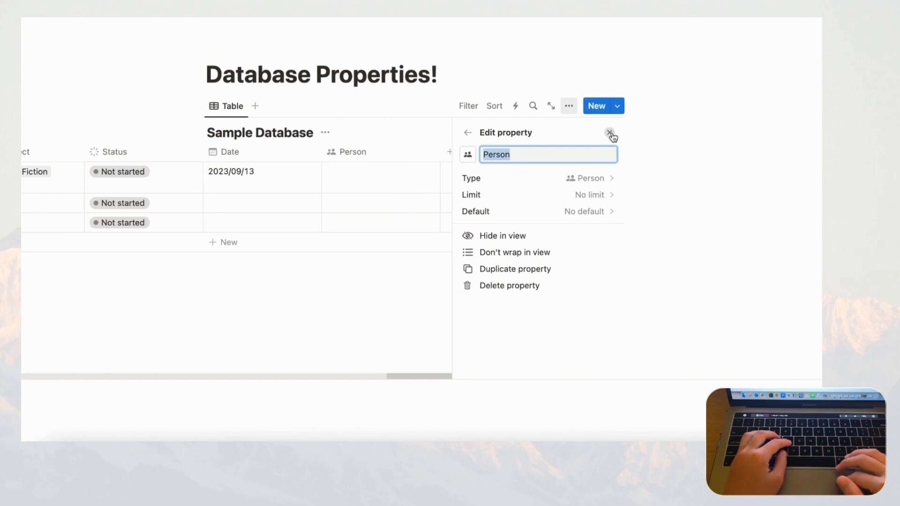
left_click(610, 135)
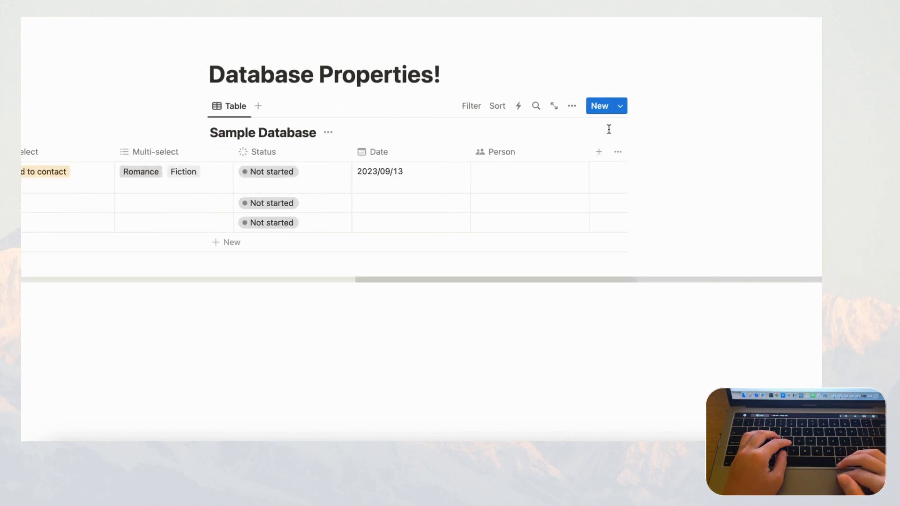
- Add a Files & media property column after Person
left_click(598, 152)
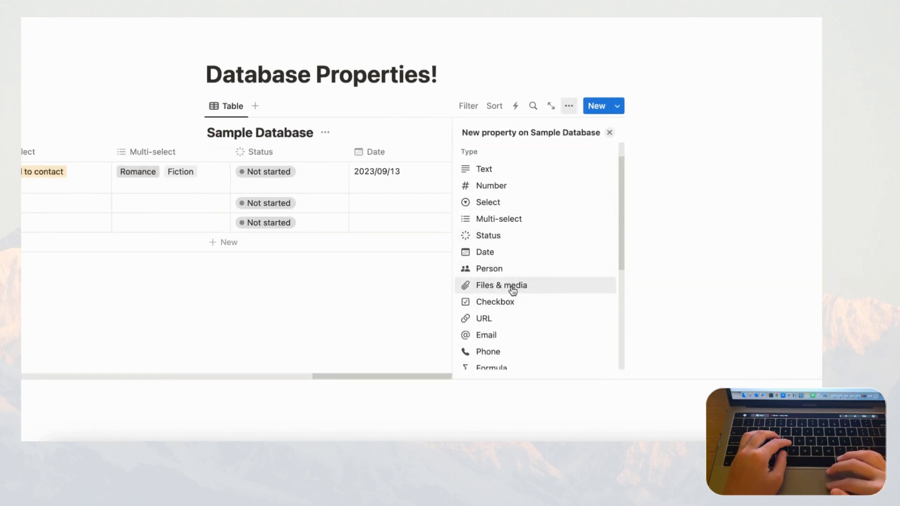
left_click(501, 285)
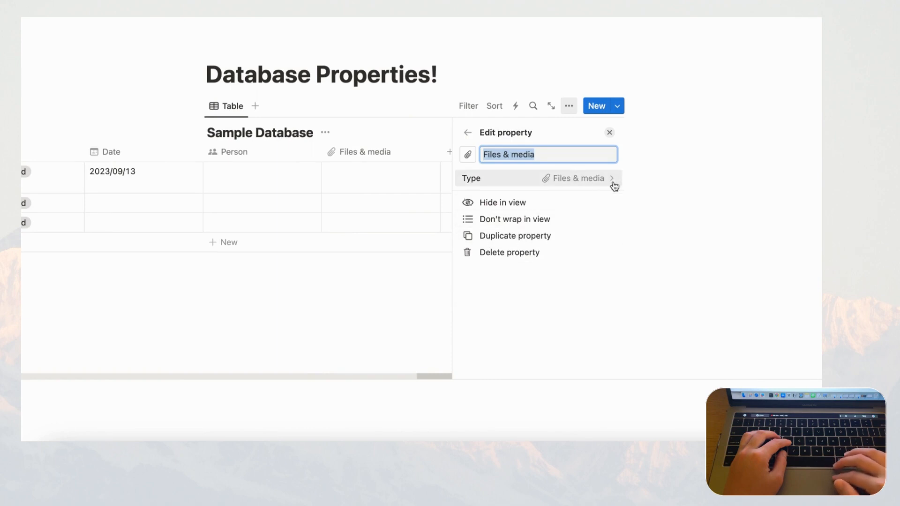
left_click(609, 132)
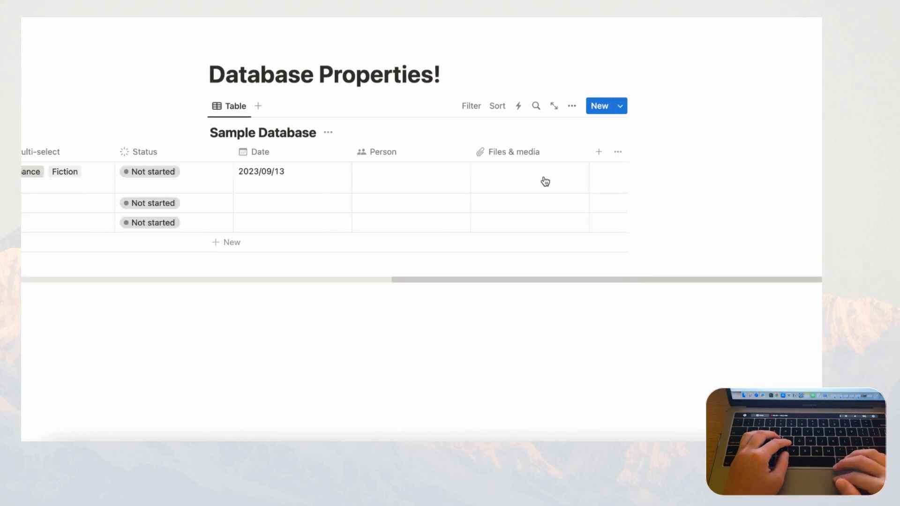
- In Page 1's Files & media cell, view the Upload option then the Embed link option
left_click(546, 180)
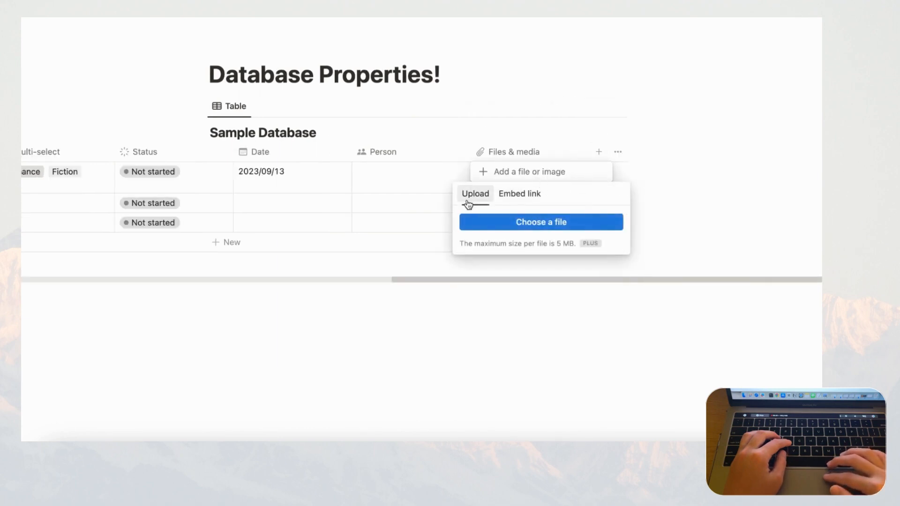
left_click(519, 193)
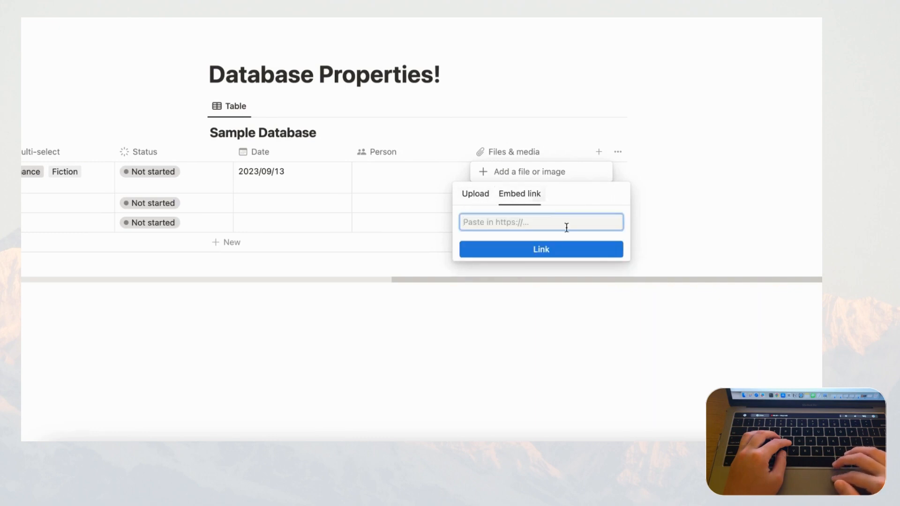
mouse_move(558, 131)
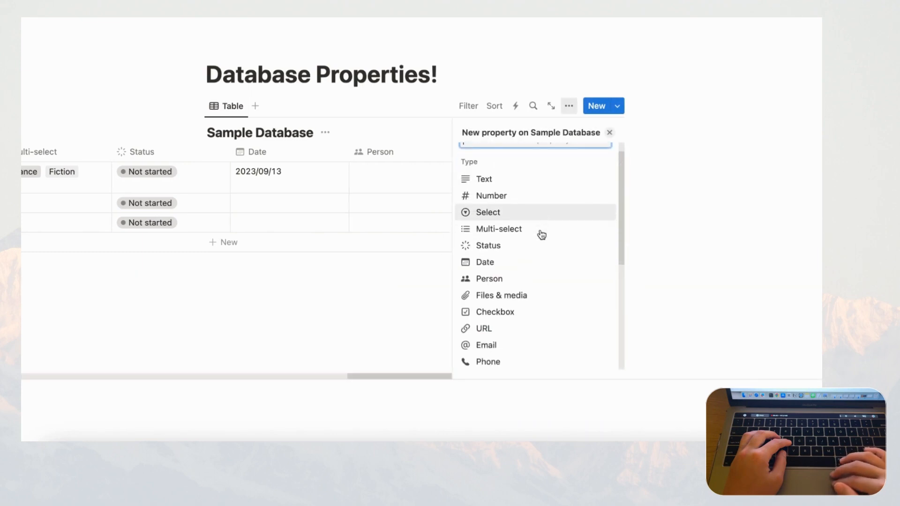
- Choose Checkbox from the type list, giving every row an unchecked box
scroll("down", 3)
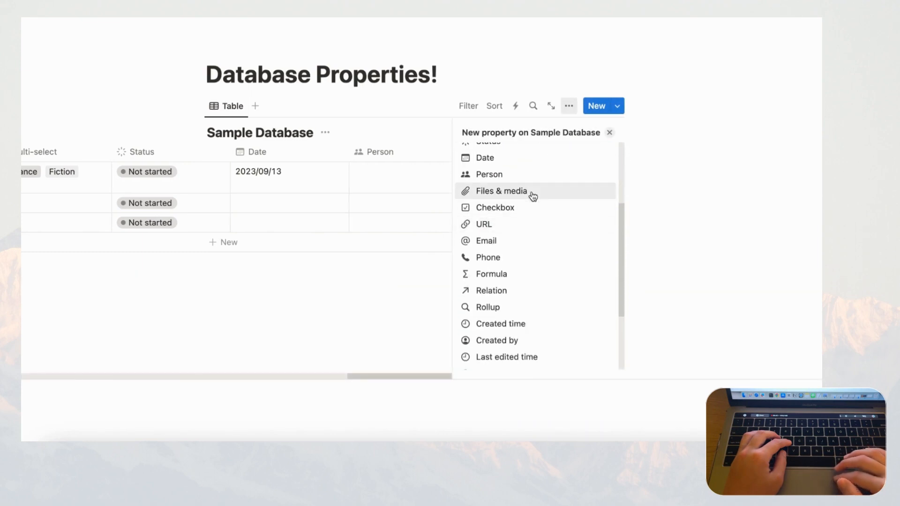
left_click(495, 207)
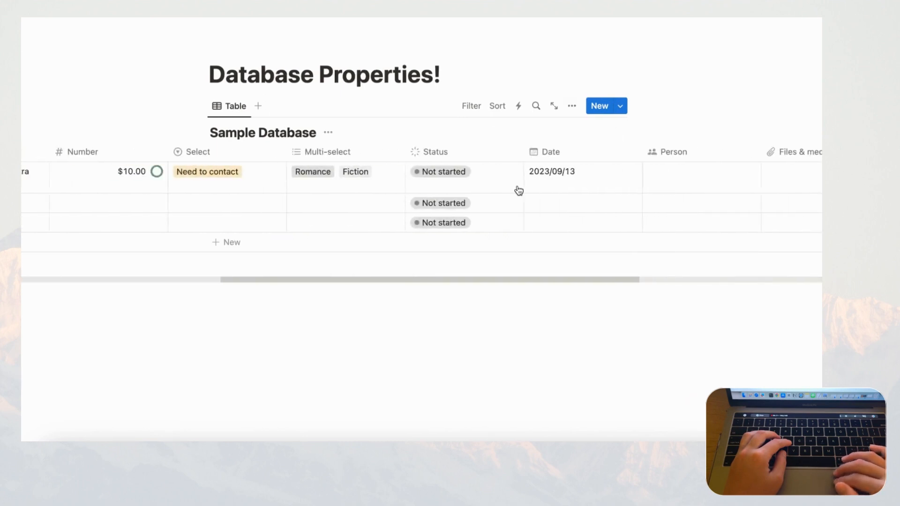
scroll("right", 3)
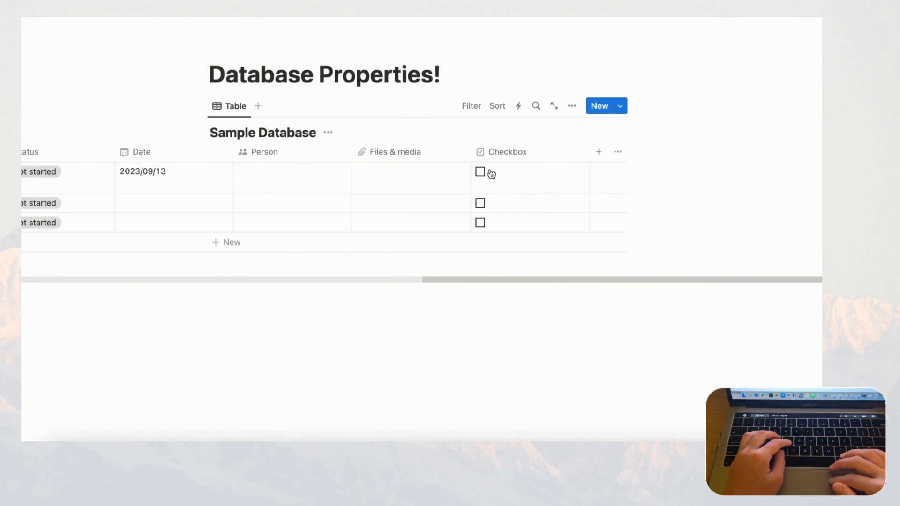
mouse_move(504, 199)
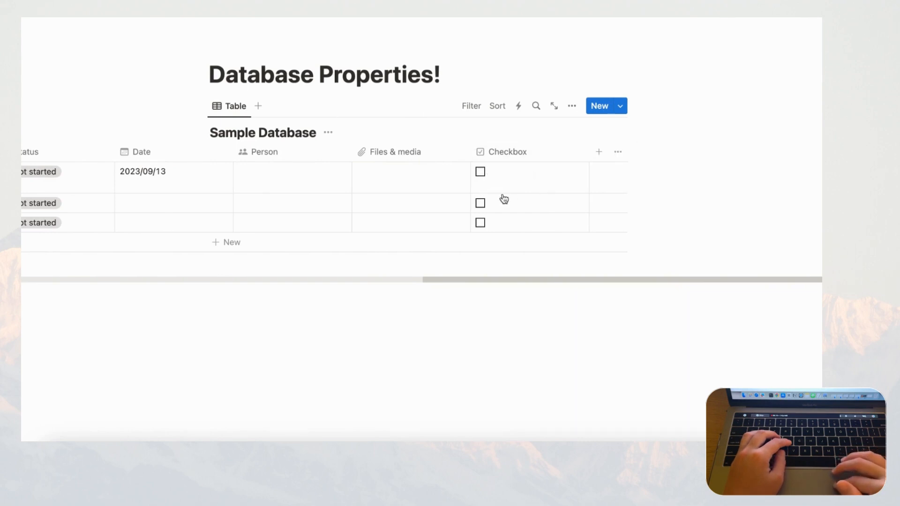
mouse_move(598, 152)
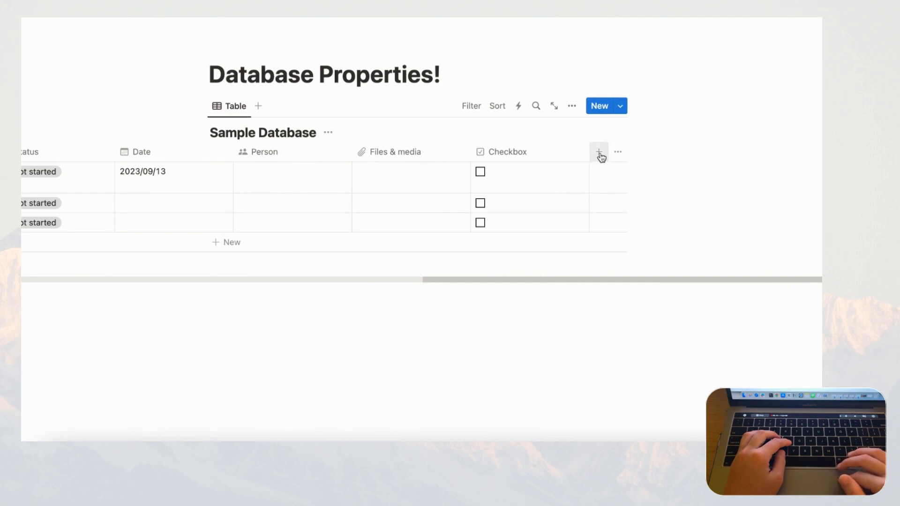
- Add a URL property, then an Email property, both with empty cells
left_click(599, 152)
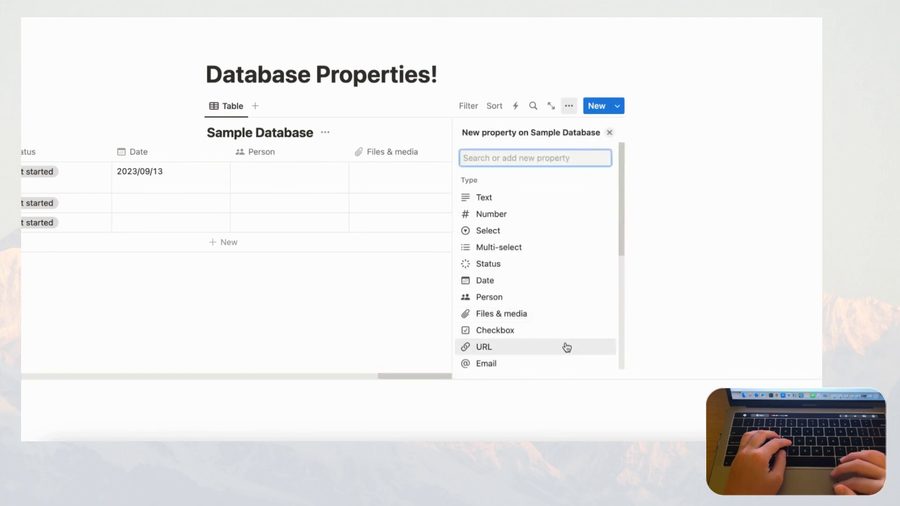
left_click(484, 347)
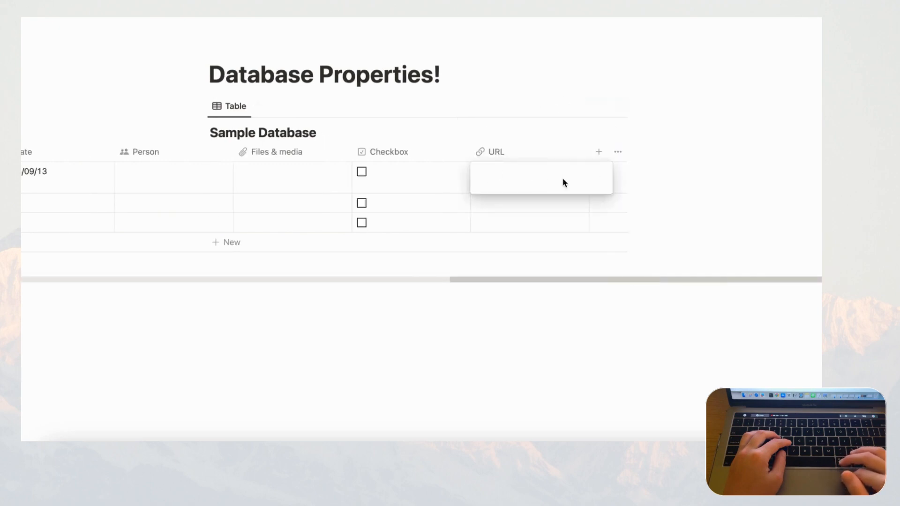
mouse_move(561, 192)
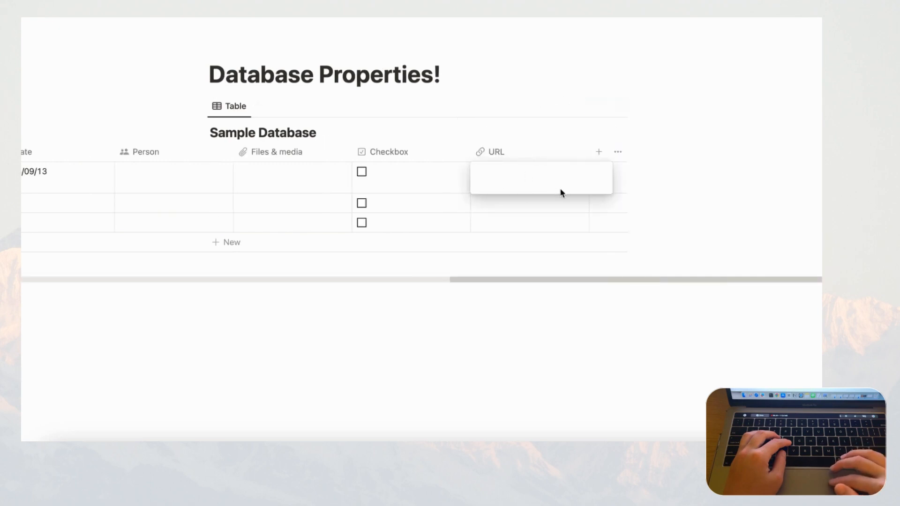
left_click(598, 152)
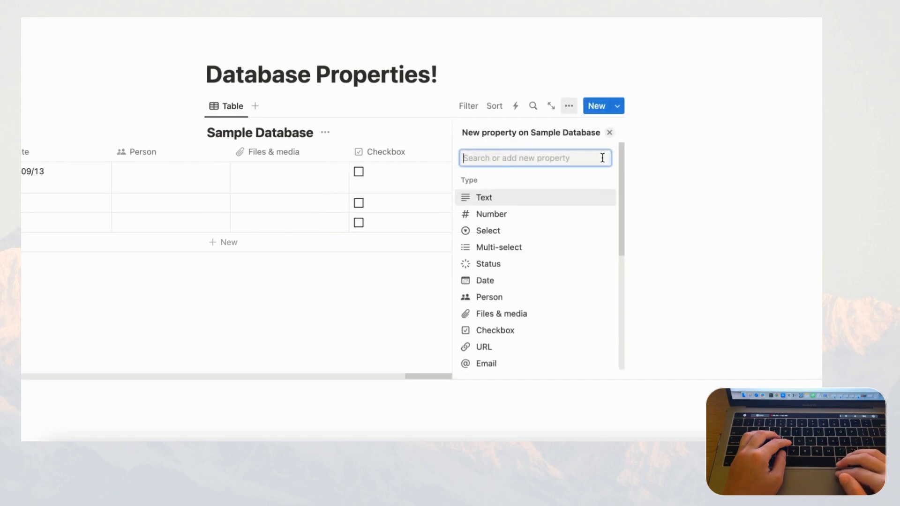
scroll("down", 3)
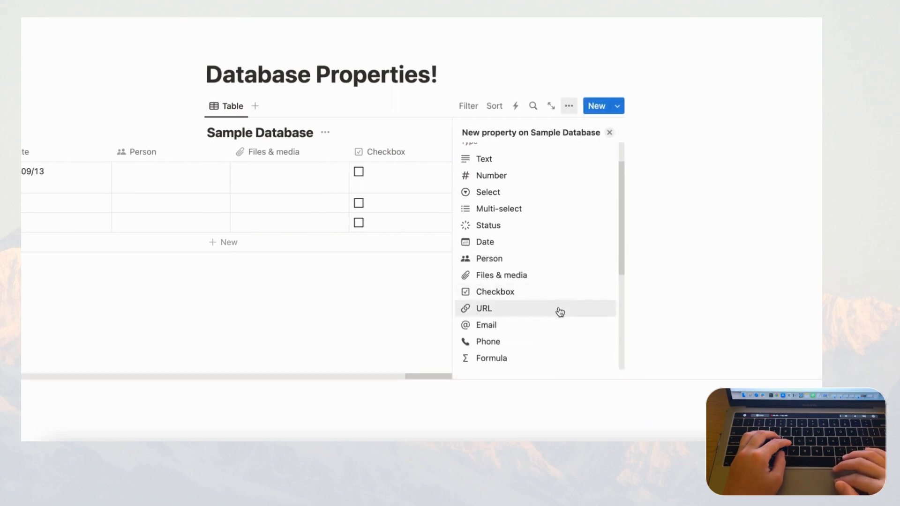
left_click(486, 325)
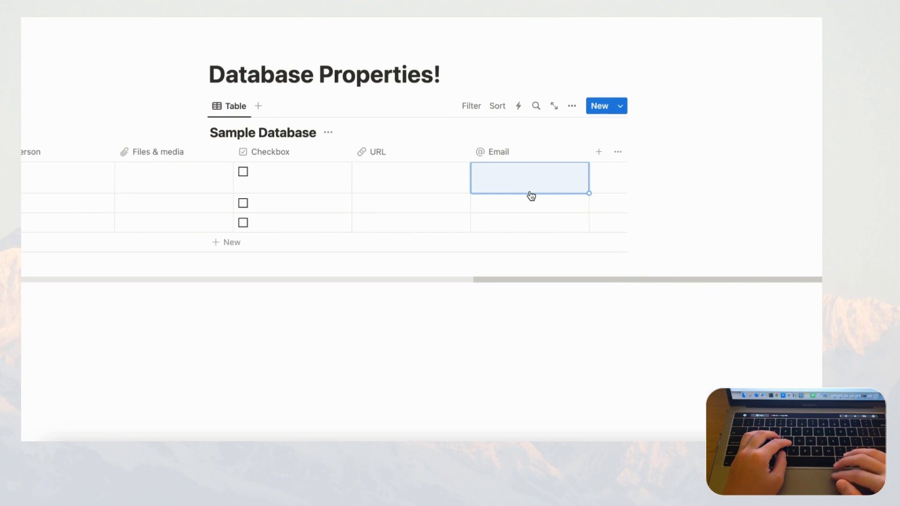
mouse_move(547, 178)
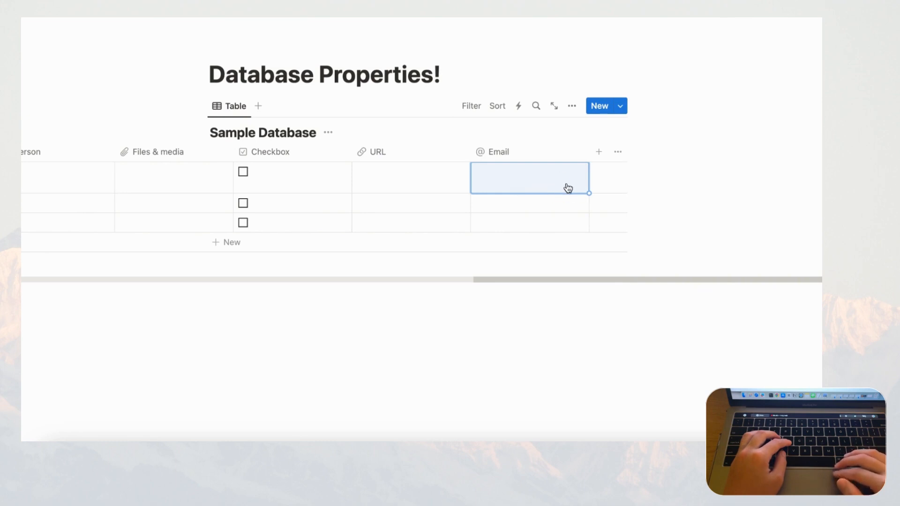
mouse_move(619, 153)
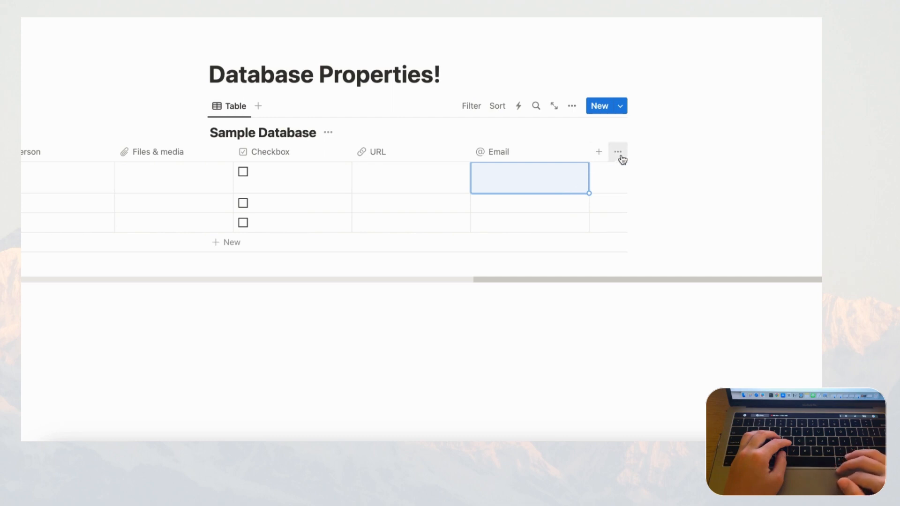
- Add a Phone property column after Email
left_click(598, 152)
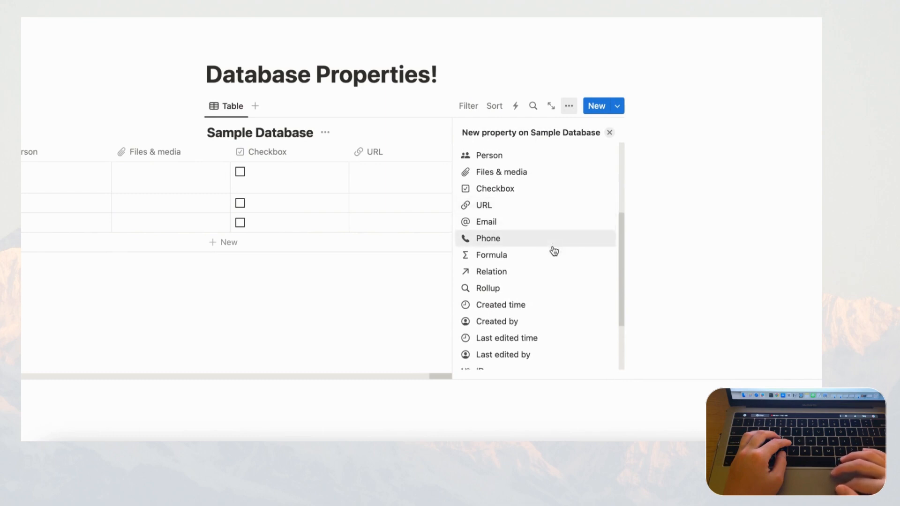
left_click(487, 239)
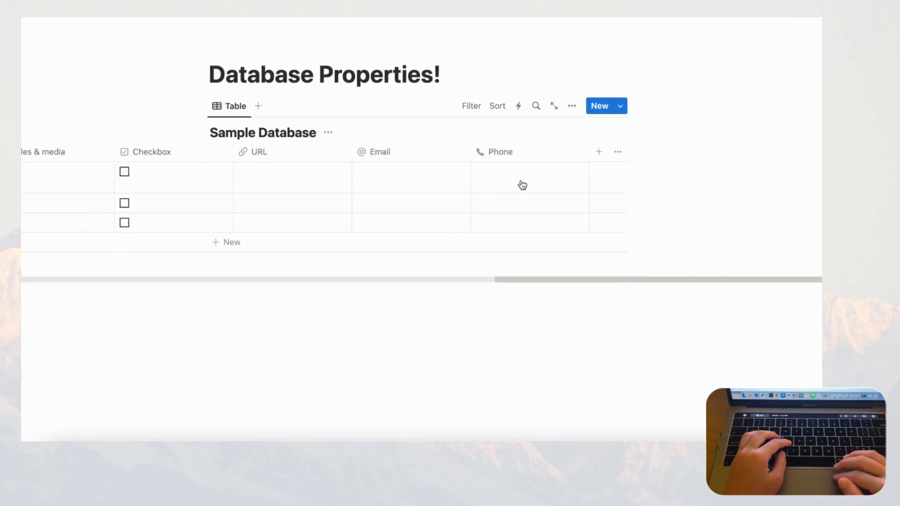
mouse_move(553, 191)
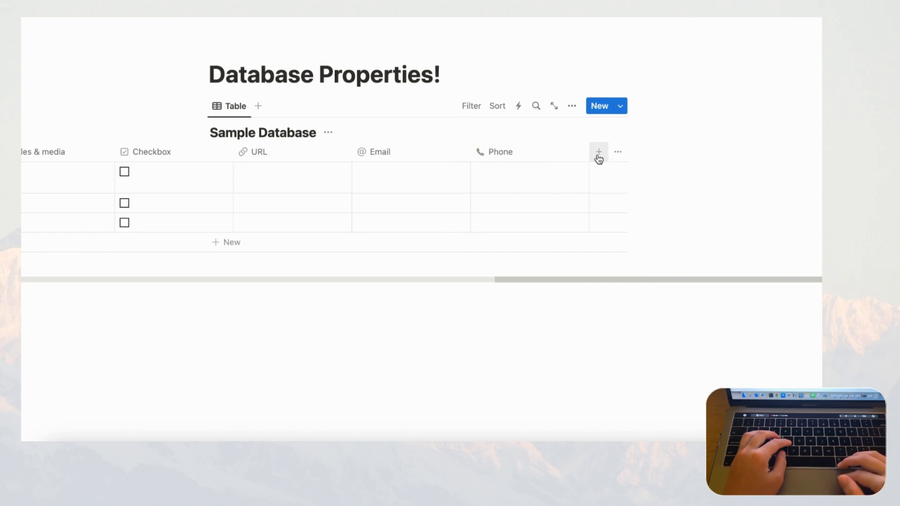
- Add a Formula property after Phone and bring up its column options
left_click(598, 152)
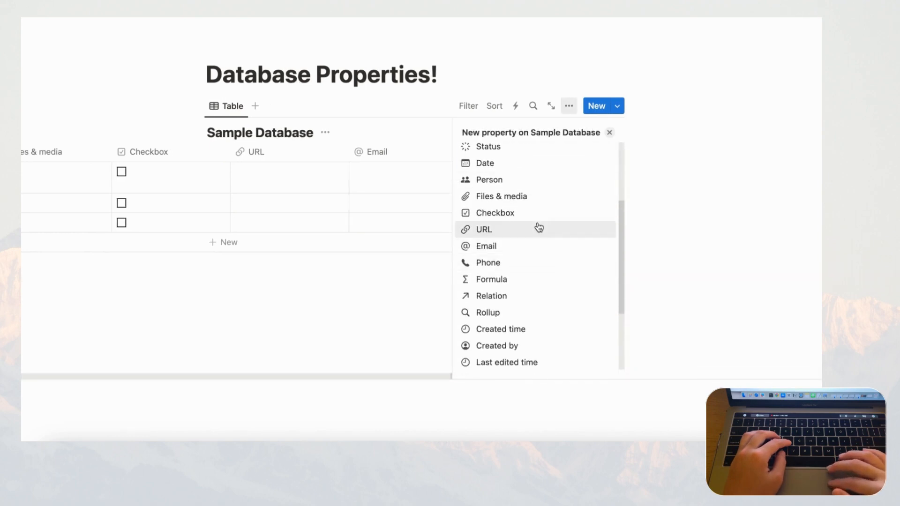
scroll("down", 3)
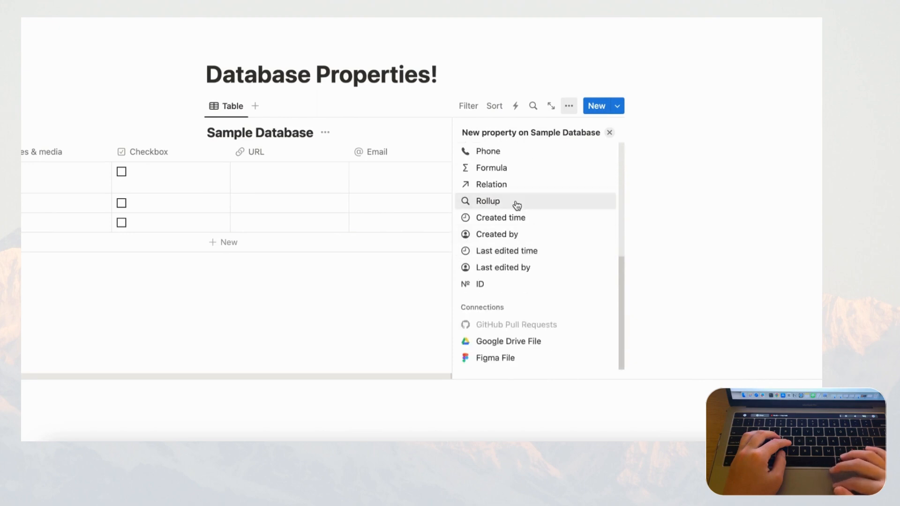
mouse_move(534, 174)
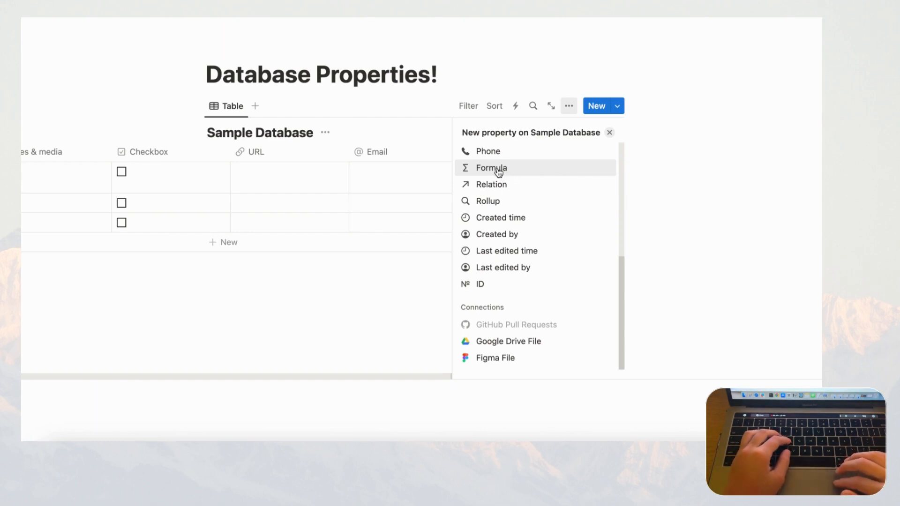
left_click(490, 168)
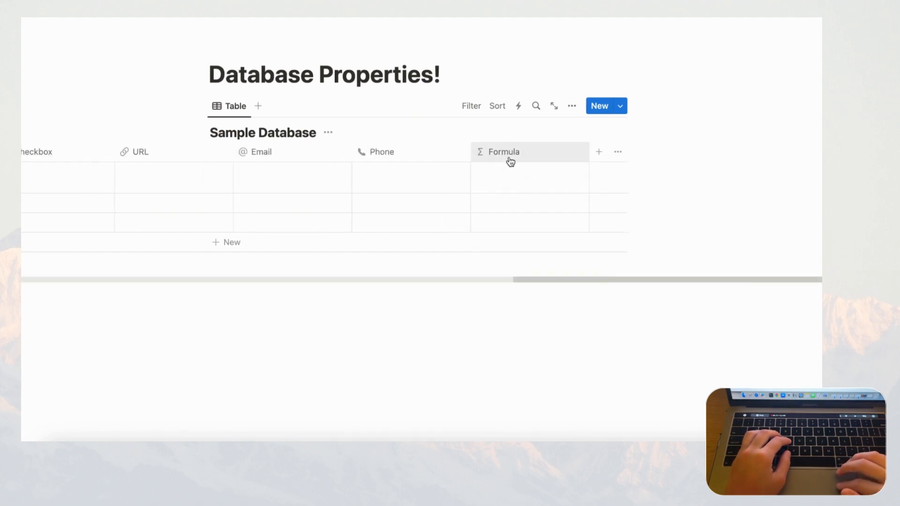
left_click(510, 152)
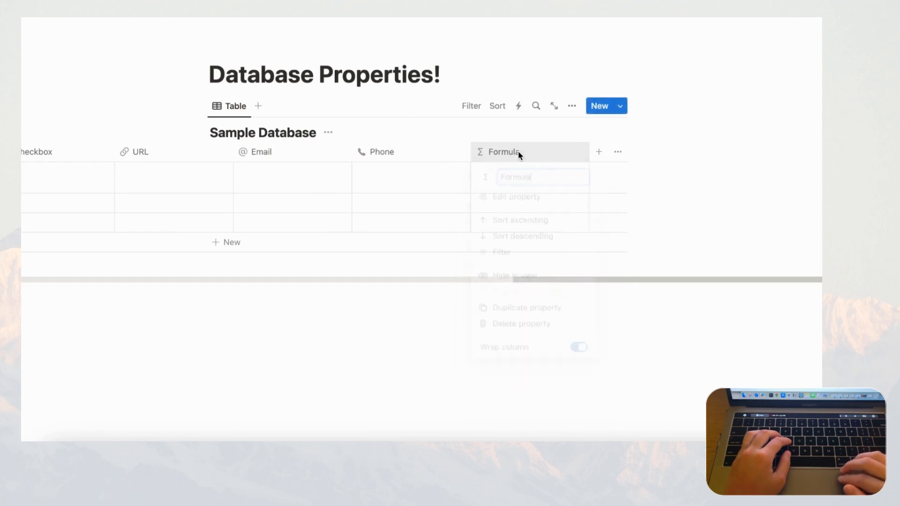
- In the Formula property's editor, enter Name as the formula
left_click(516, 197)
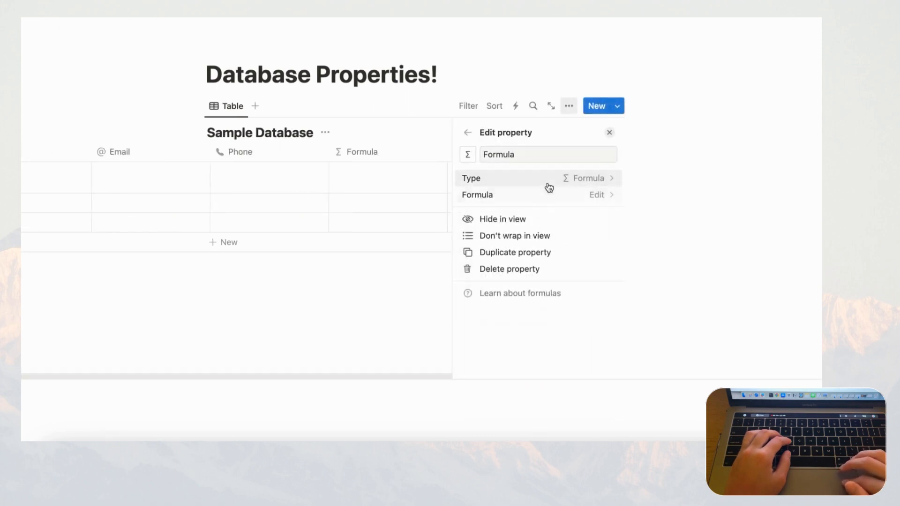
left_click(597, 195)
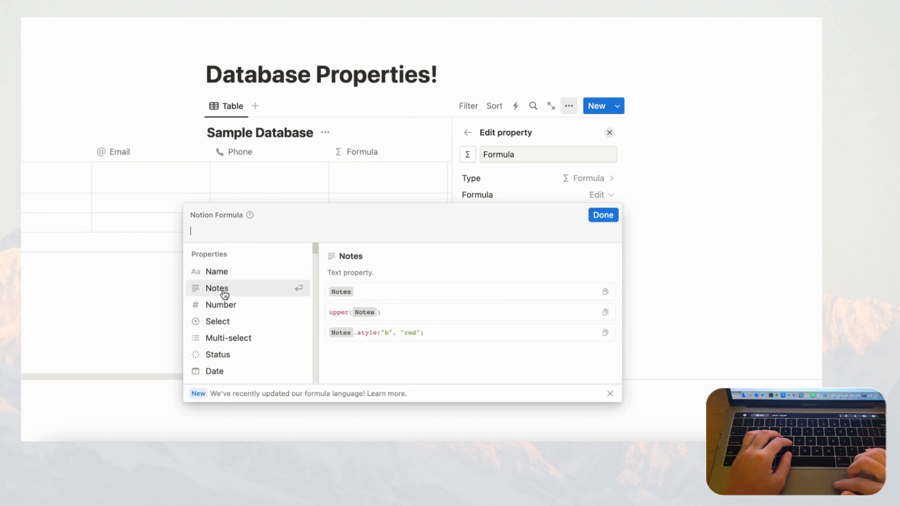
mouse_move(235, 305)
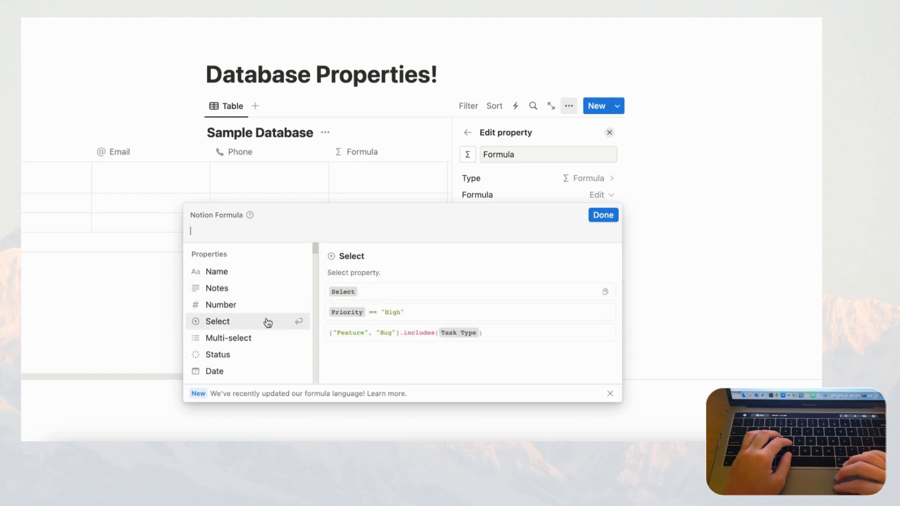
mouse_move(246, 335)
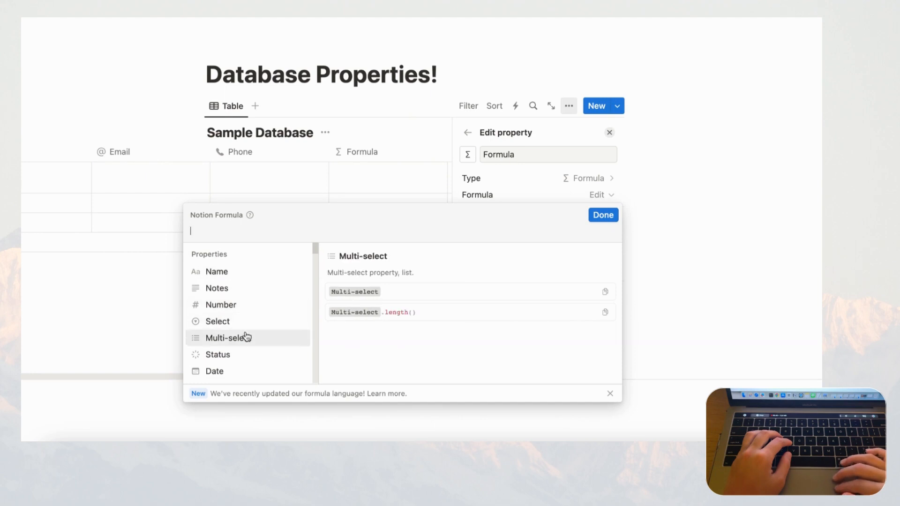
scroll("down", 3)
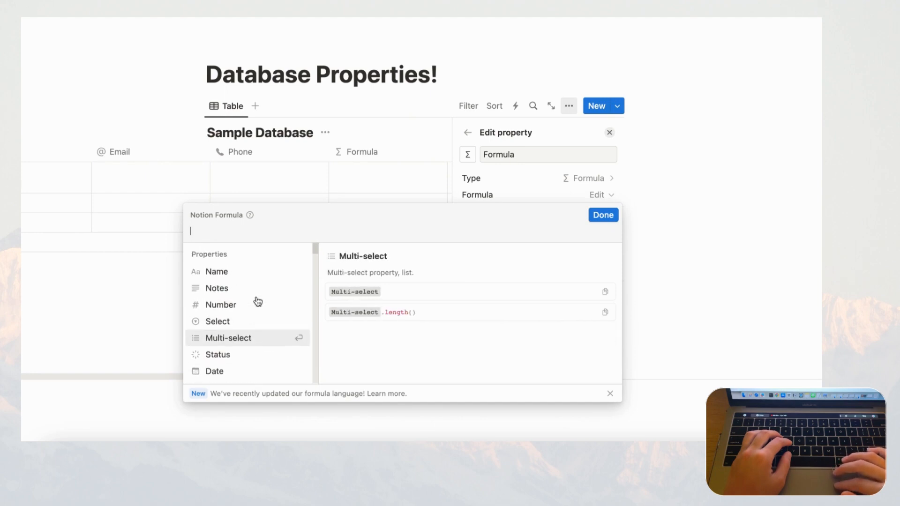
mouse_move(227, 275)
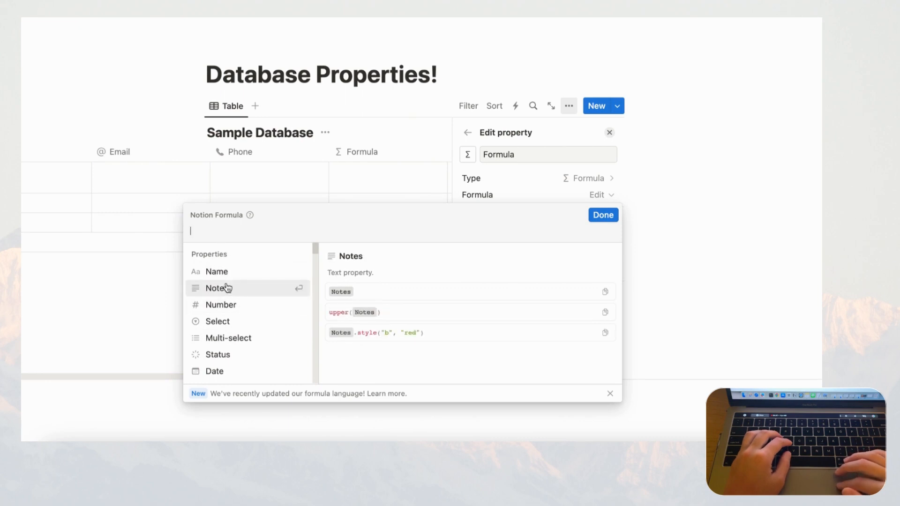
type("Name")
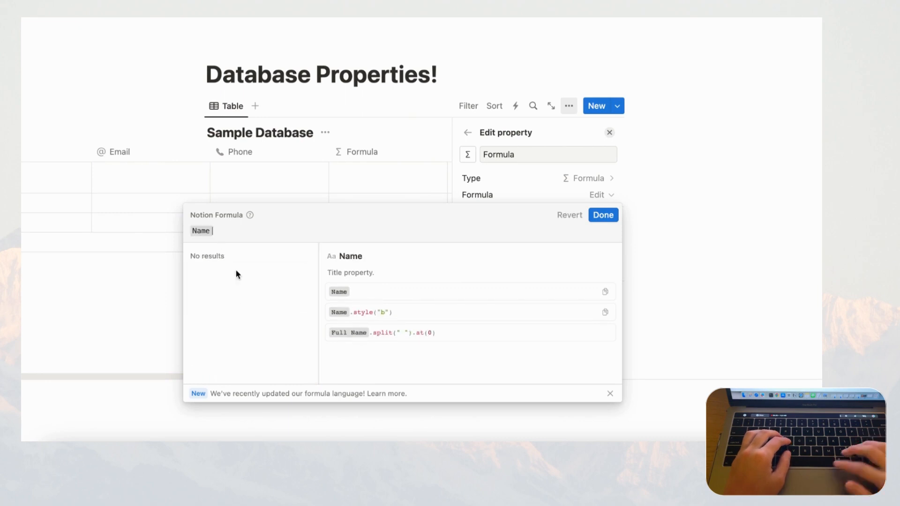
mouse_move(434, 332)
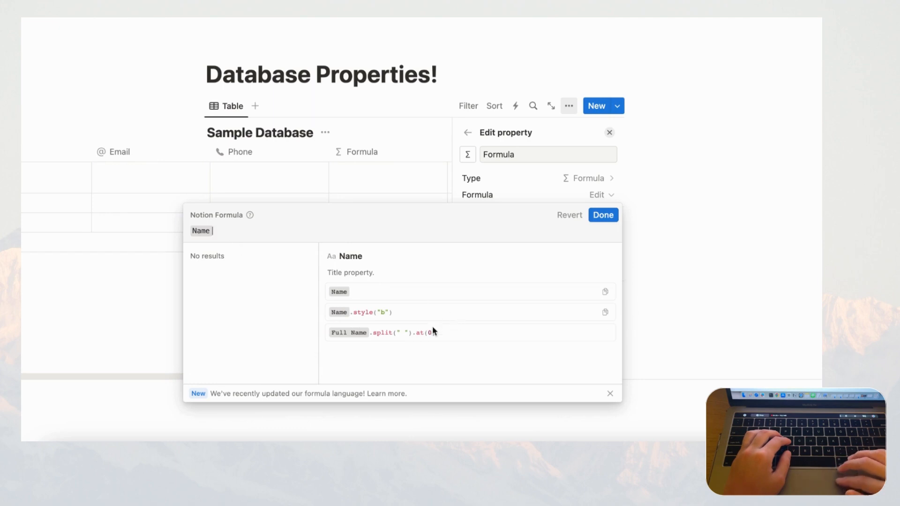
mouse_move(384, 343)
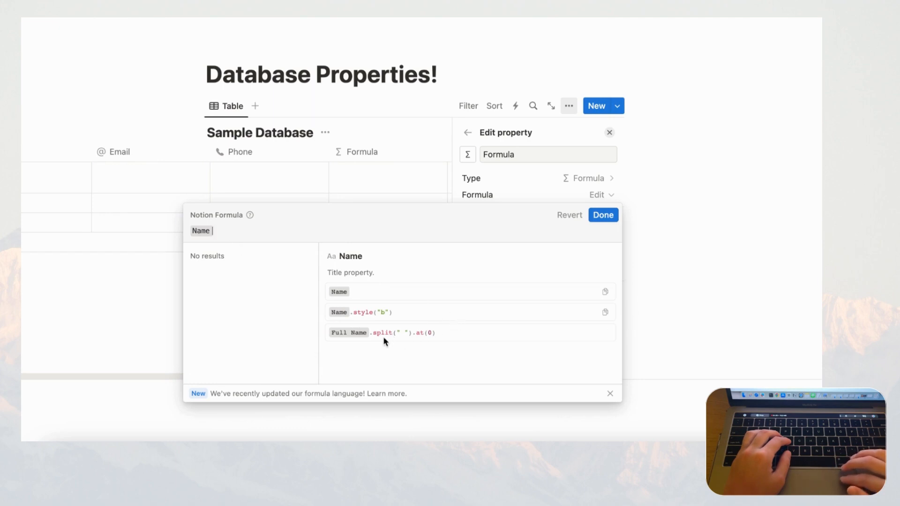
mouse_move(428, 345)
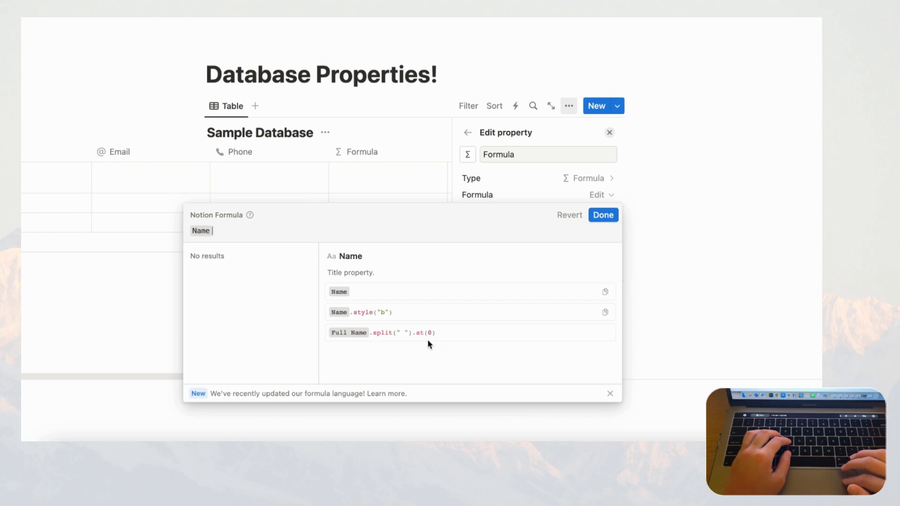
mouse_move(380, 320)
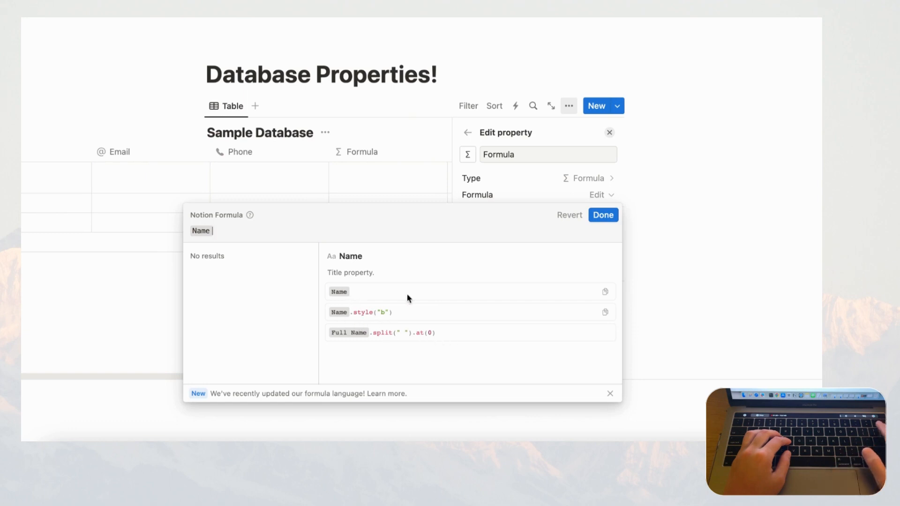
mouse_move(333, 190)
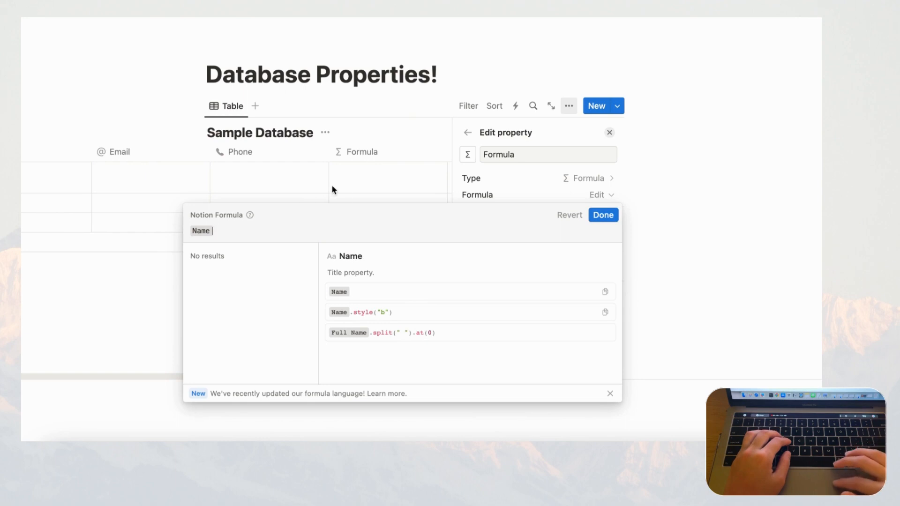
mouse_move(233, 234)
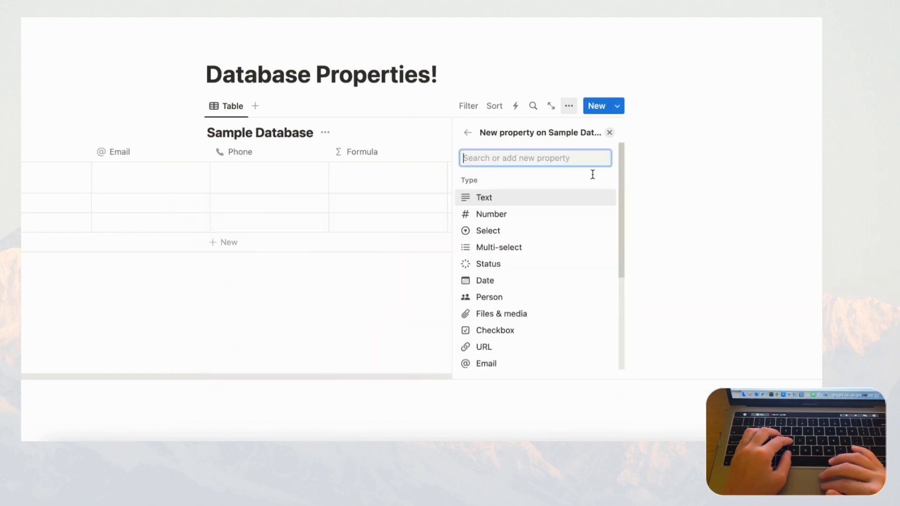
- Start adding a Relation property to Sample Database from the property-type list
scroll("down", 3)
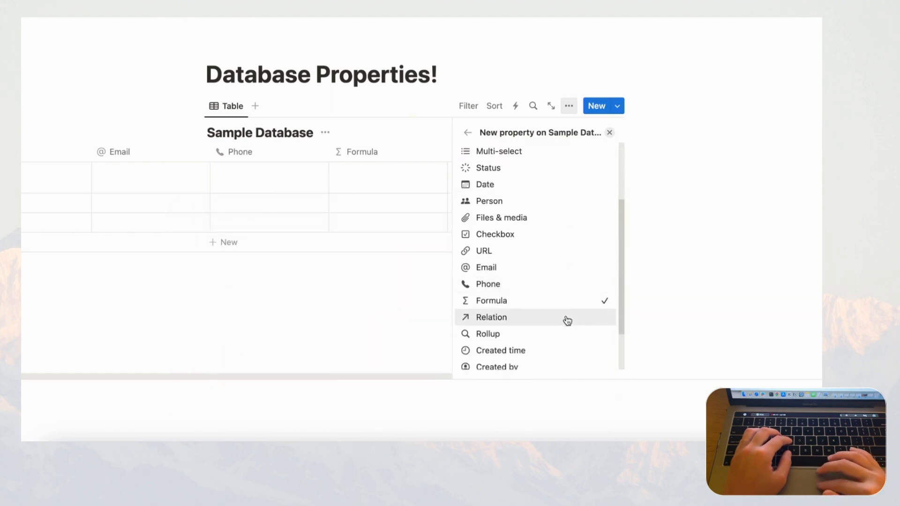
mouse_move(572, 320)
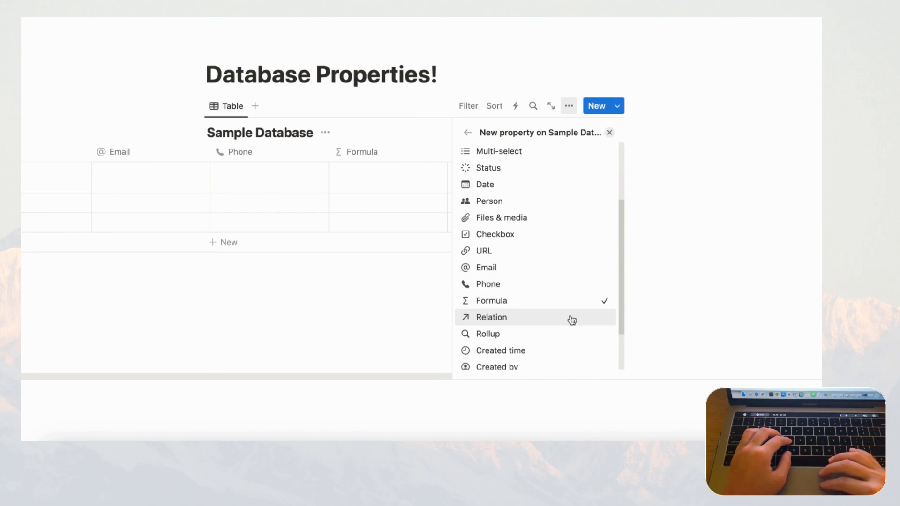
mouse_move(544, 320)
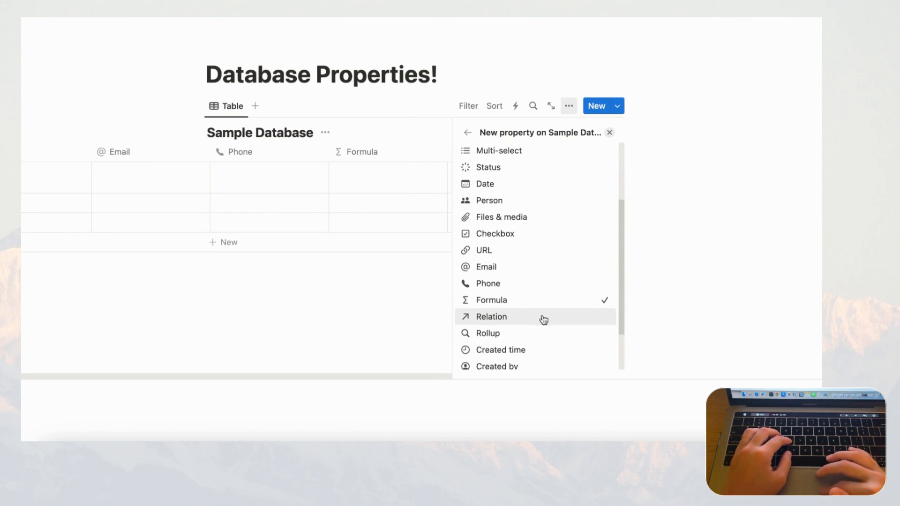
scroll("down", 3)
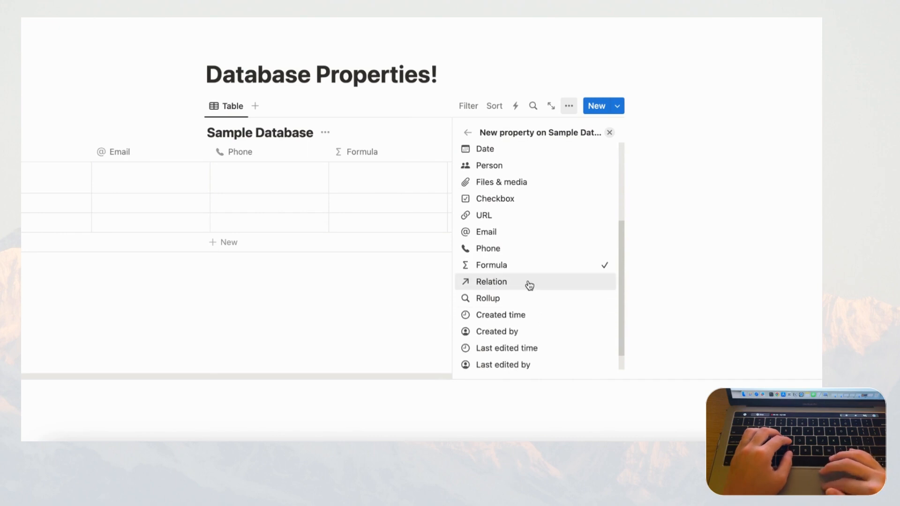
mouse_move(539, 285)
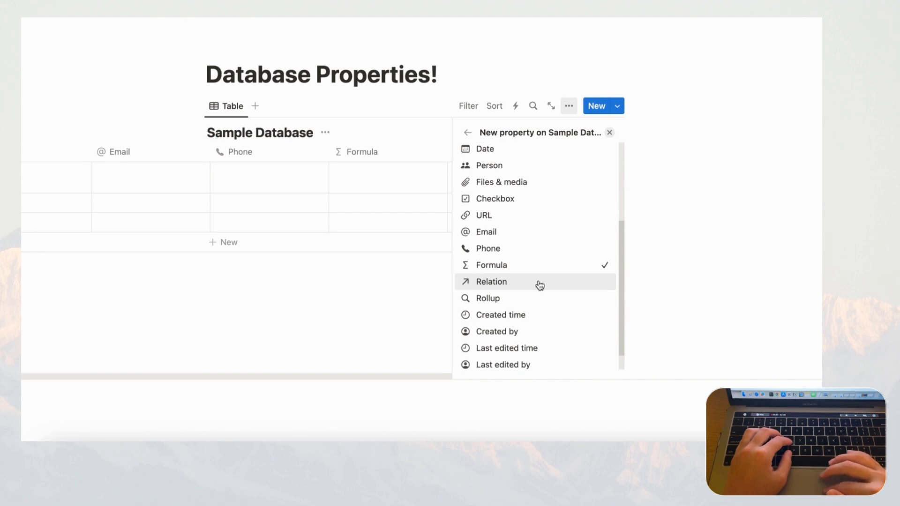
left_click(491, 282)
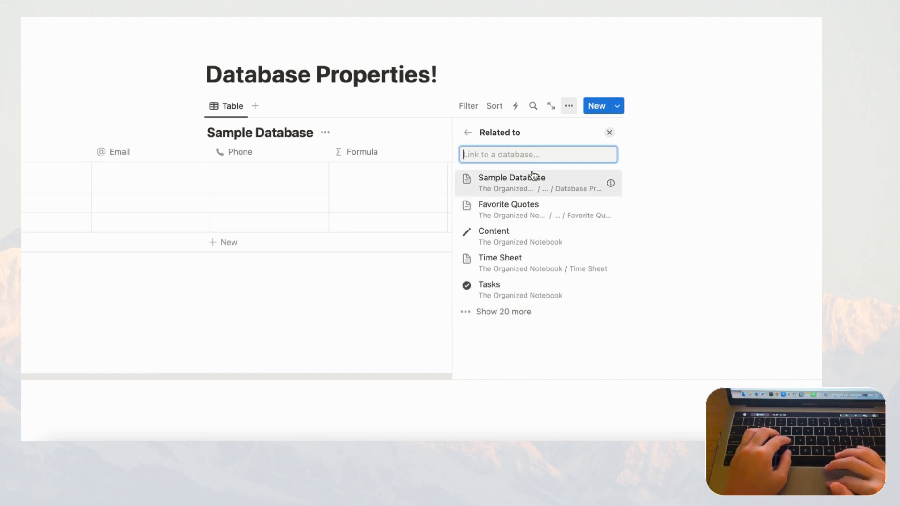
mouse_move(559, 319)
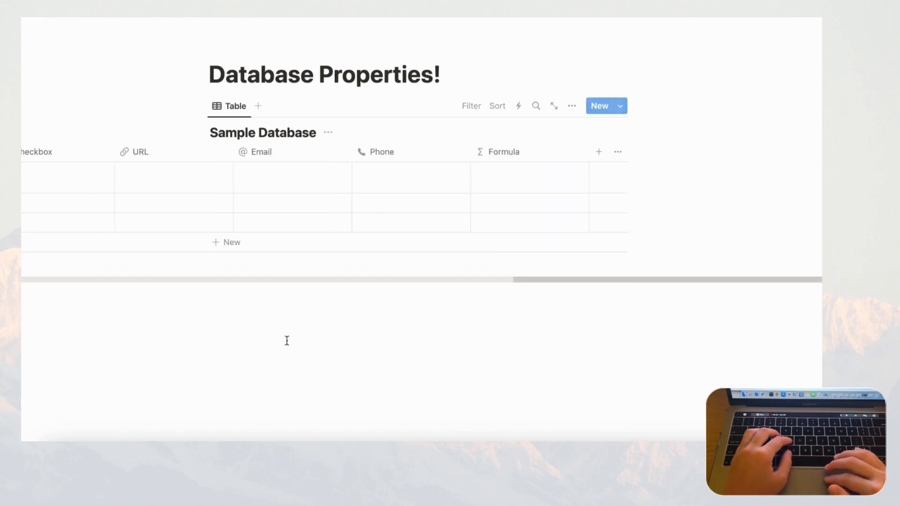
- Insert a new inline table database below Sample Database via /data and begin titling it 'Relation Data'
left_click(287, 341)
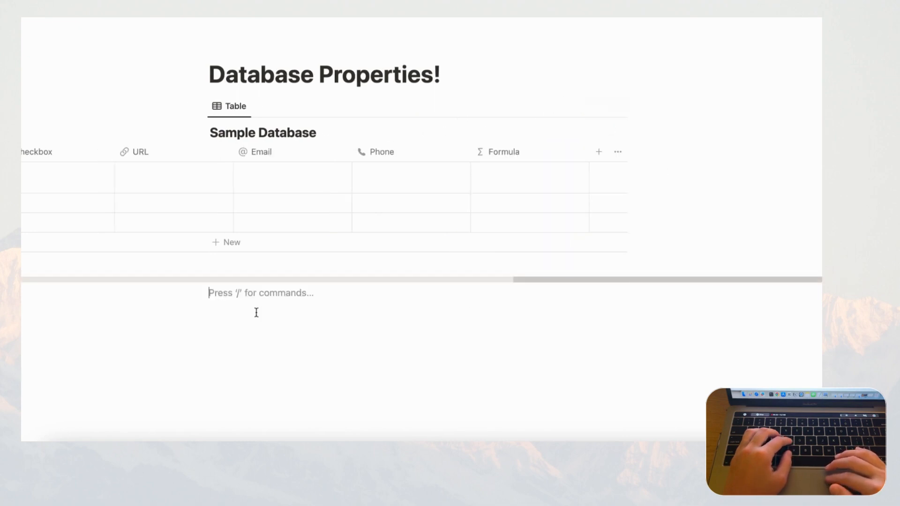
type("/data")
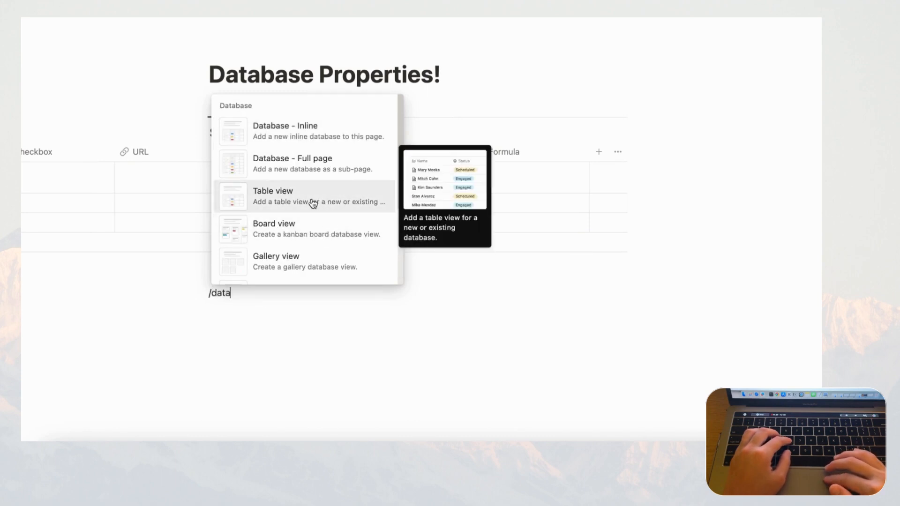
left_click(272, 196)
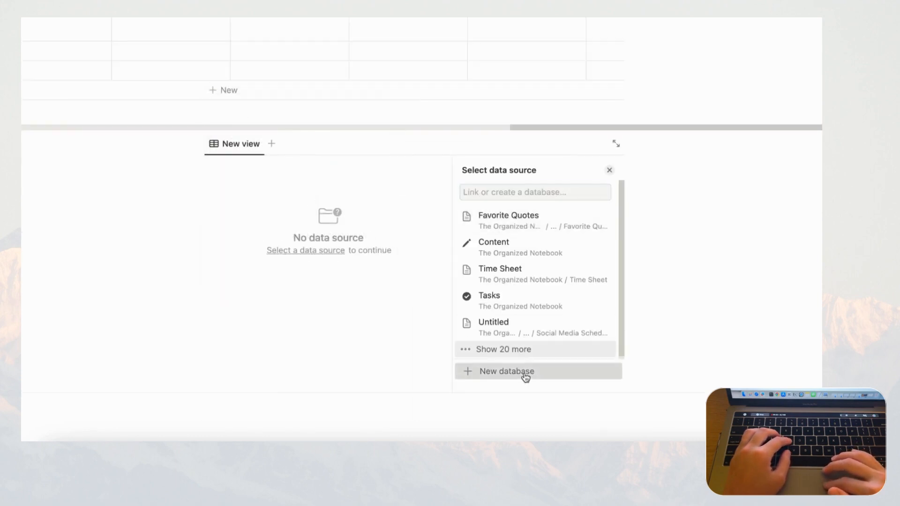
left_click(506, 371)
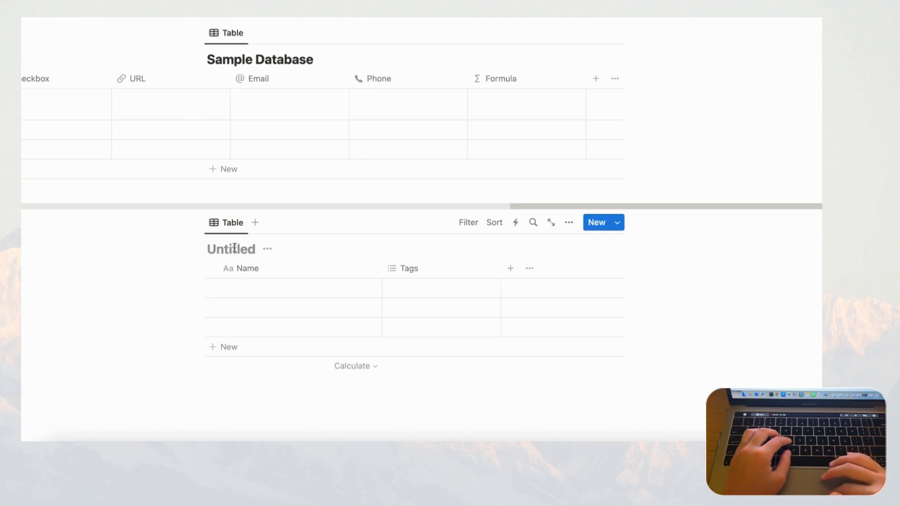
type("Relation Data")
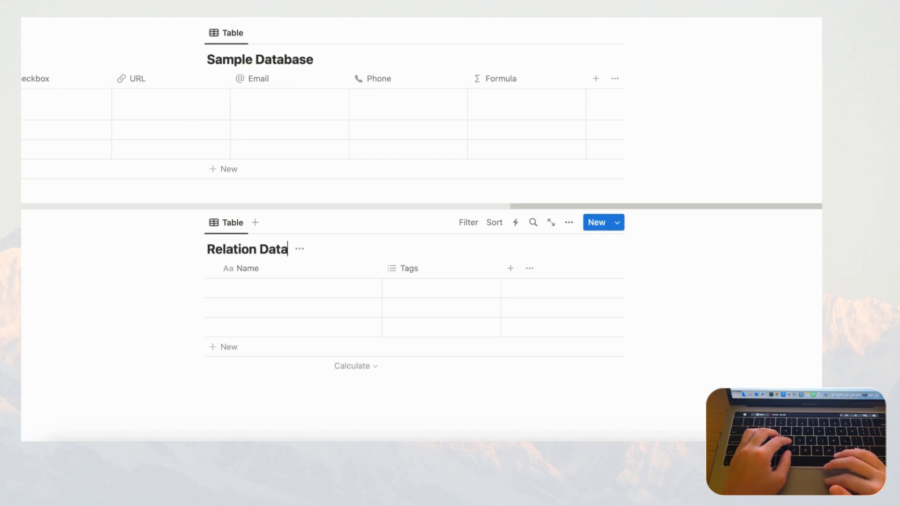
- Finish the title 'Relation Database' and link a new Sample Database relation to it
type("base")
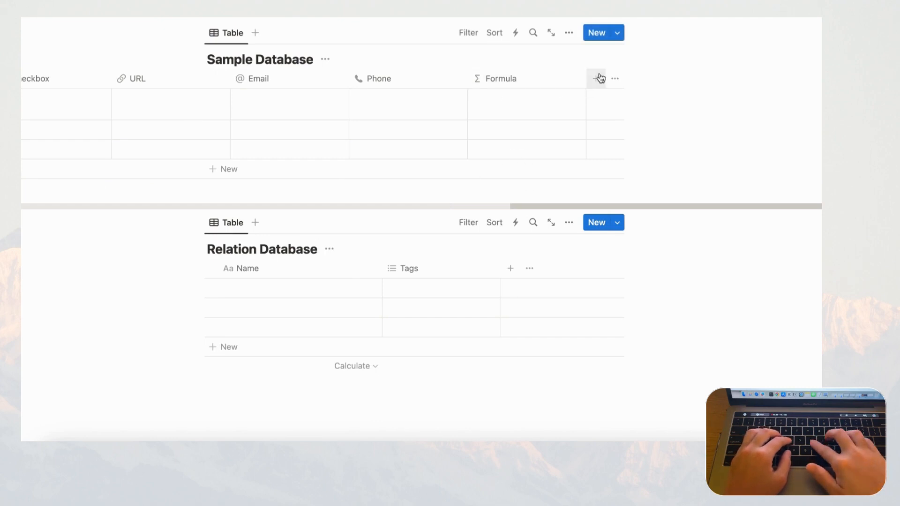
left_click(597, 79)
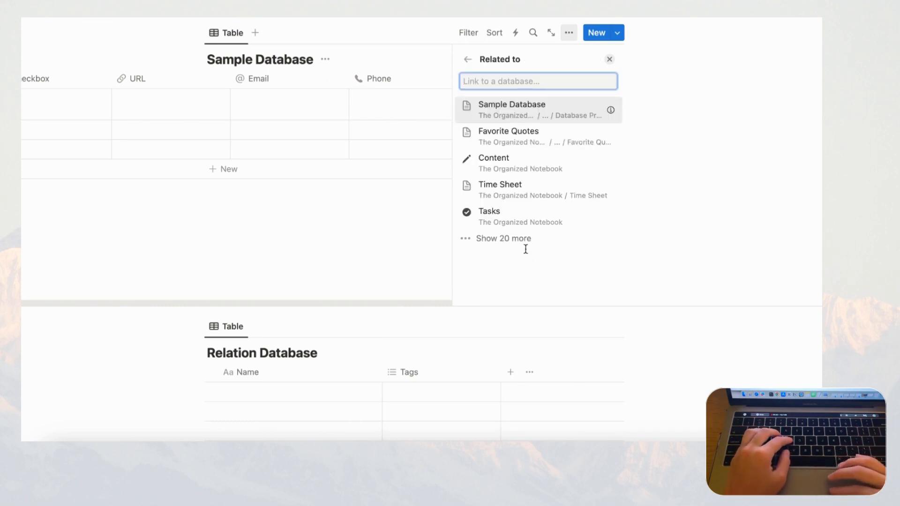
mouse_move(492, 167)
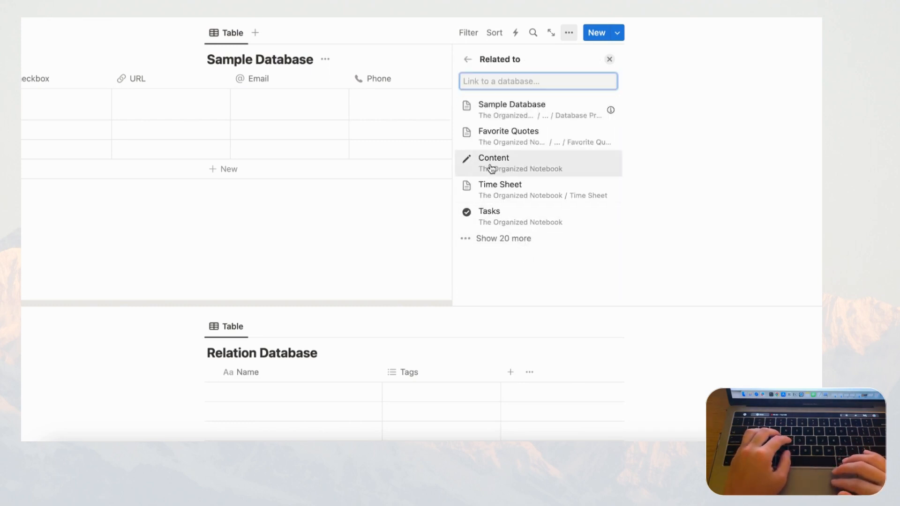
type("relation")
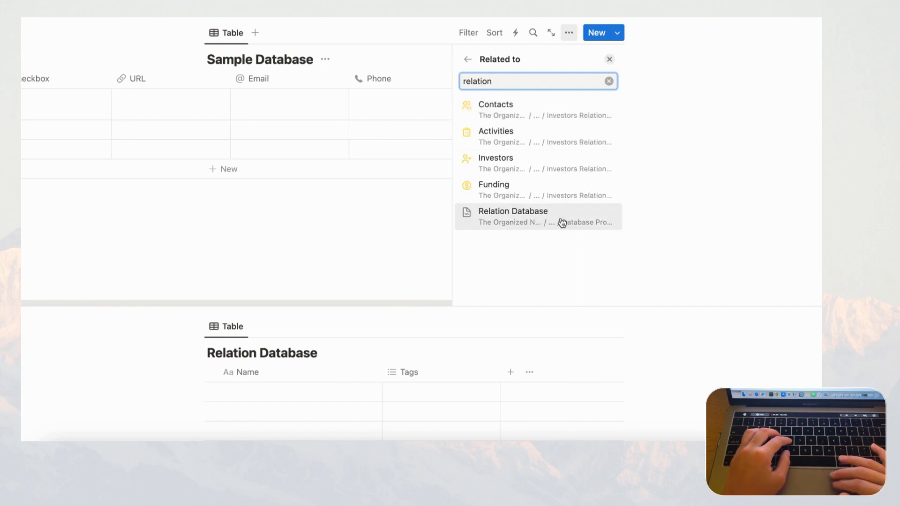
left_click(513, 216)
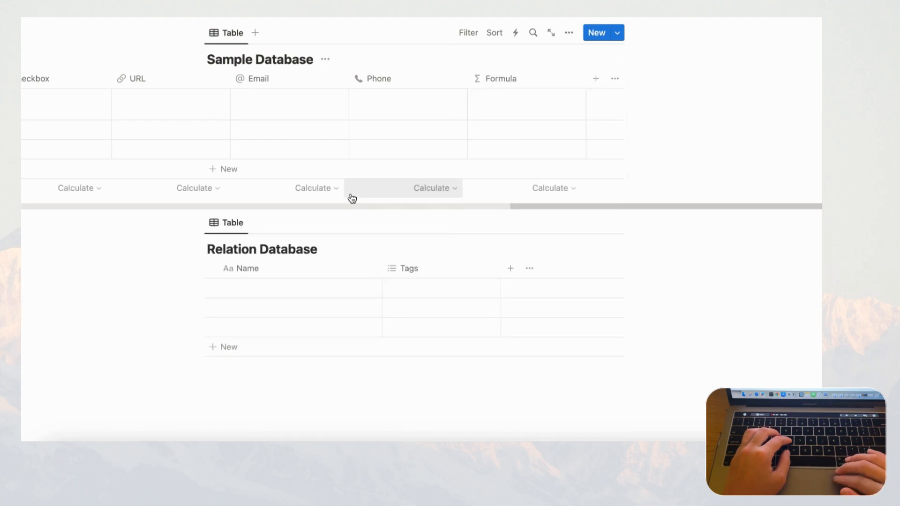
- Add a Rollup column to Sample Database based on the Relation Database relation
left_click(595, 78)
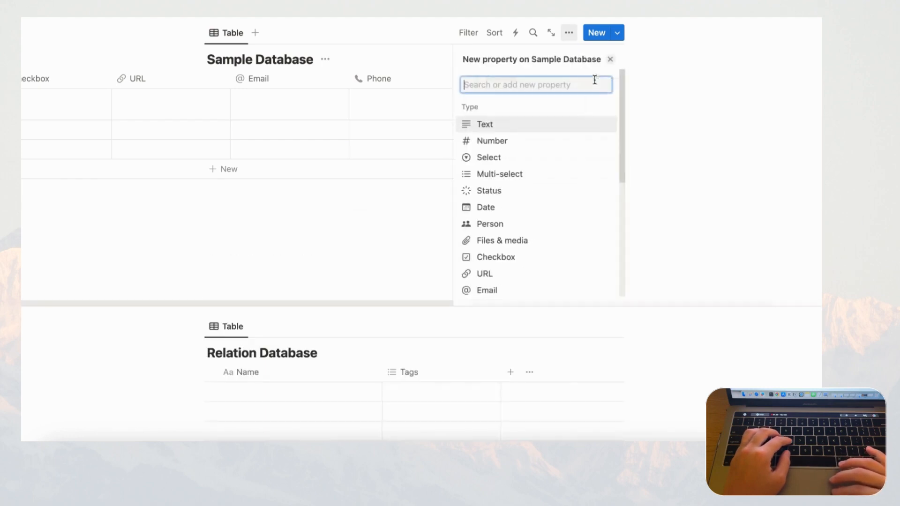
mouse_move(491, 140)
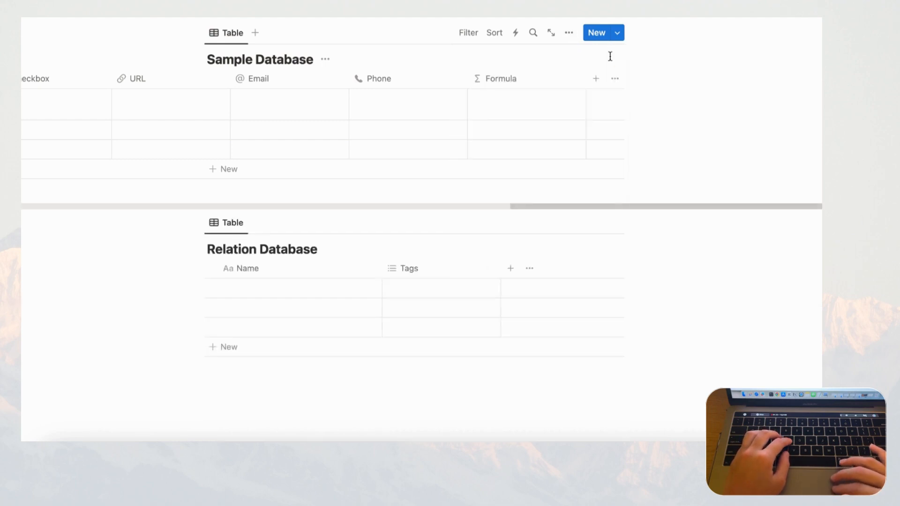
left_click(597, 78)
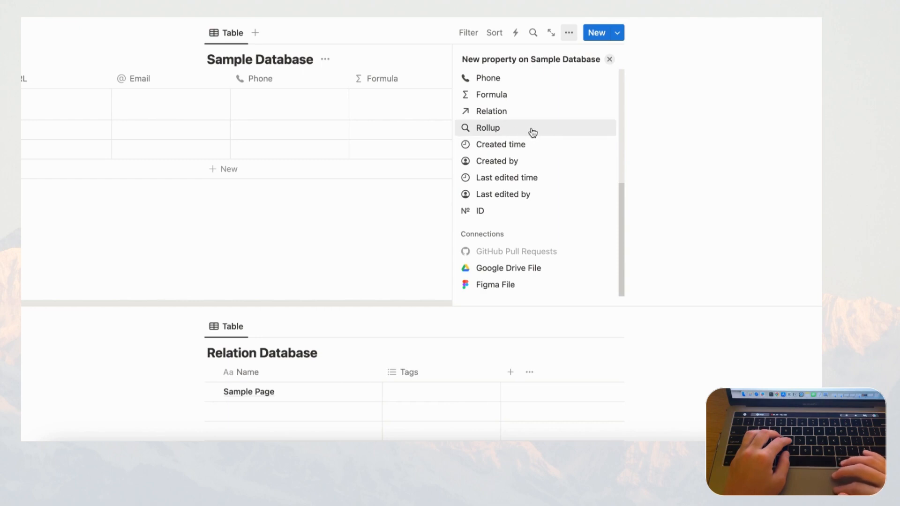
mouse_move(547, 133)
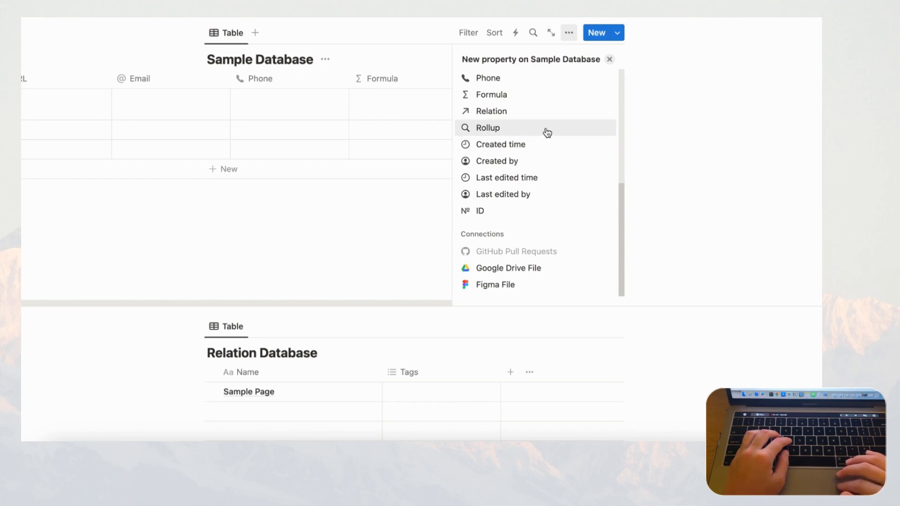
mouse_move(545, 121)
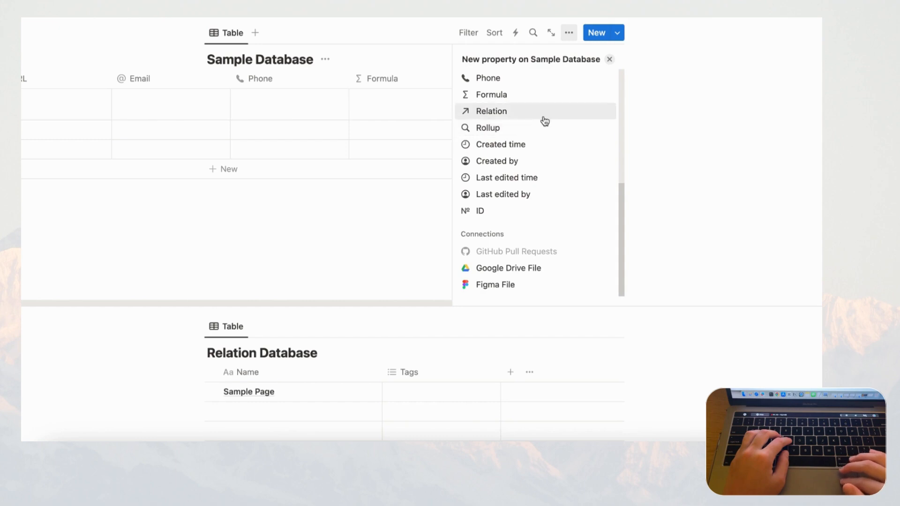
left_click(487, 127)
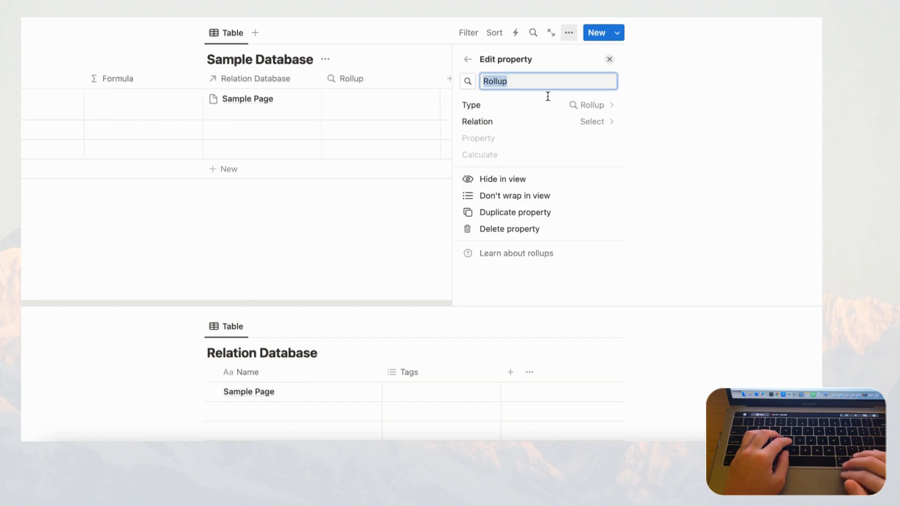
left_click(592, 121)
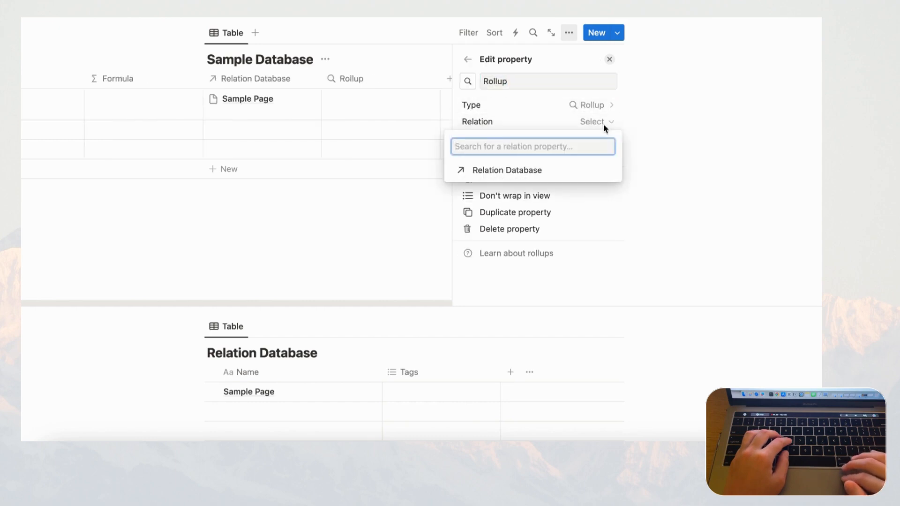
left_click(506, 169)
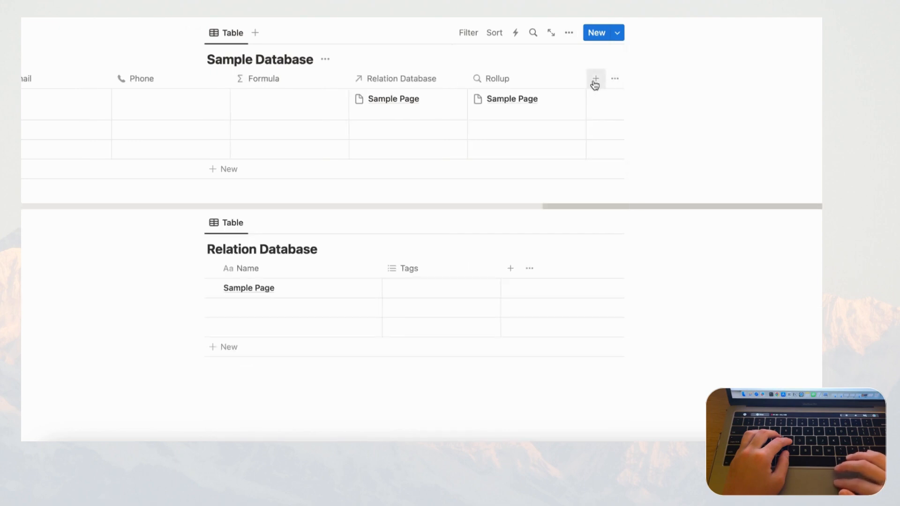
- Add Created time and ID columns to Sample Database from the new-property list
left_click(596, 79)
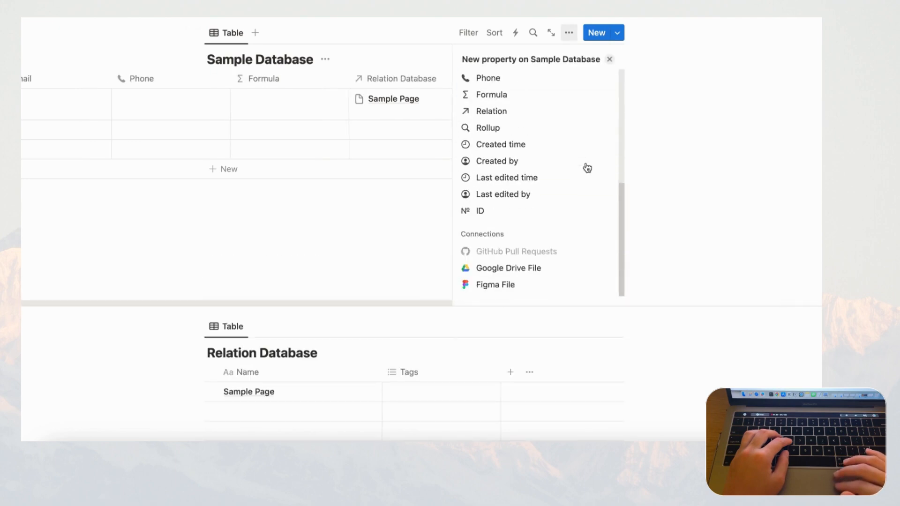
mouse_move(583, 150)
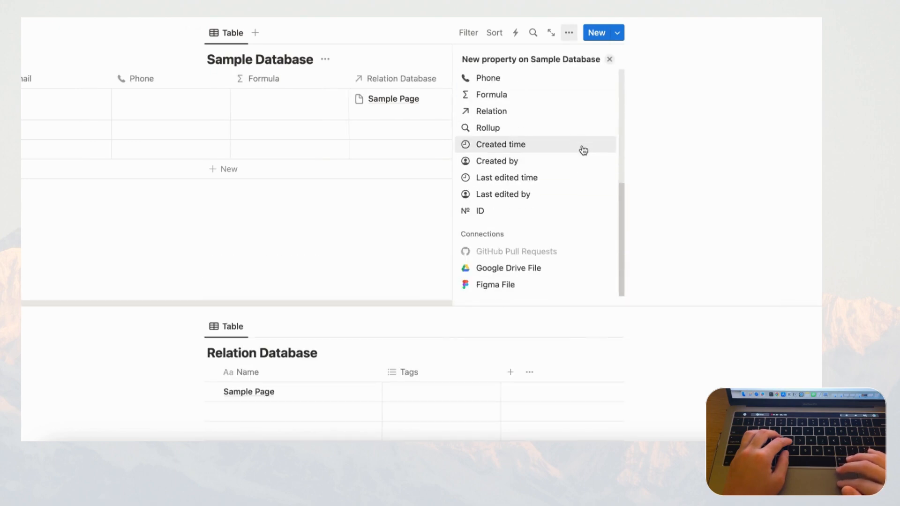
mouse_move(569, 167)
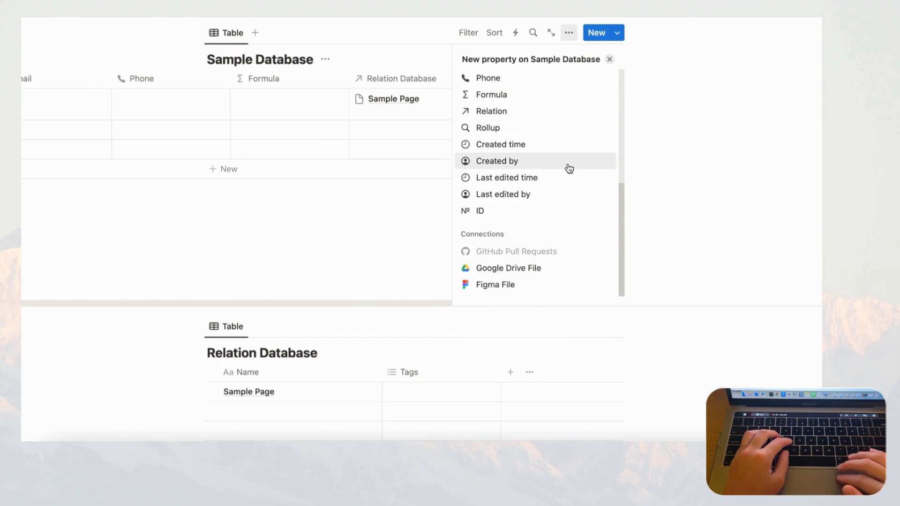
mouse_move(566, 197)
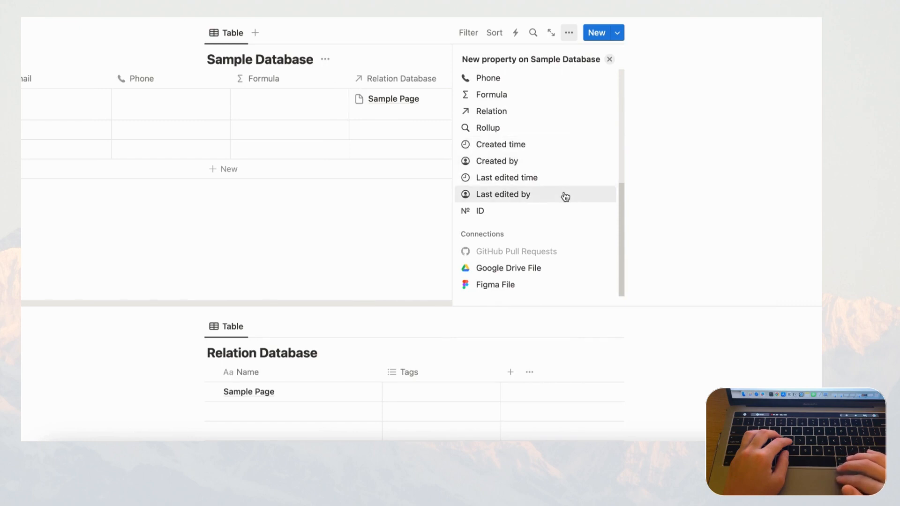
mouse_move(563, 150)
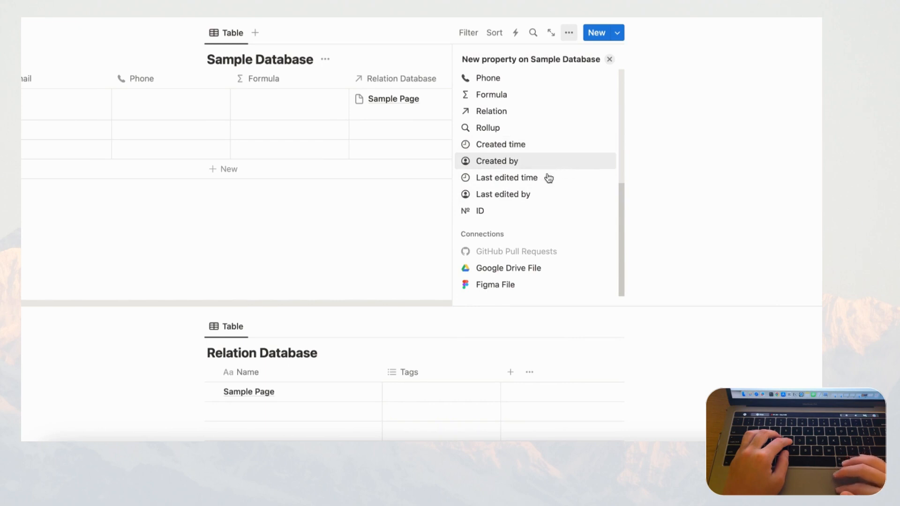
mouse_move(568, 141)
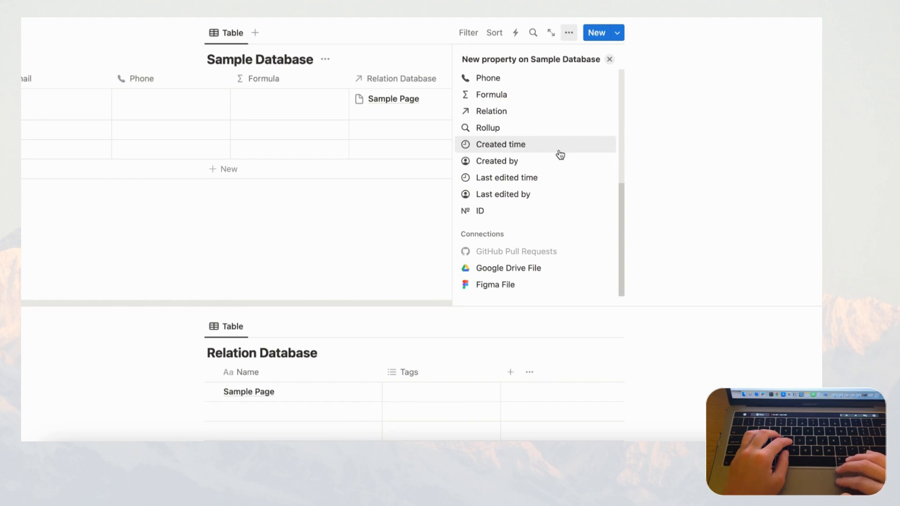
mouse_move(576, 165)
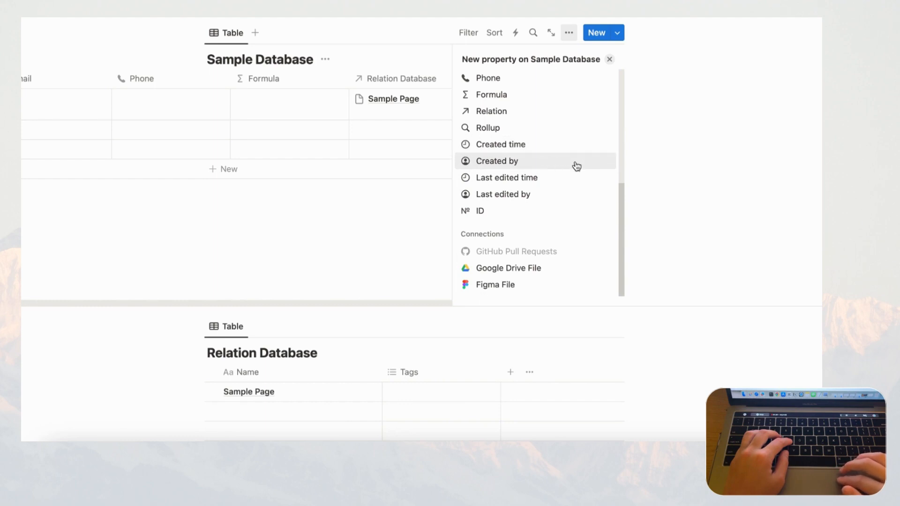
mouse_move(594, 182)
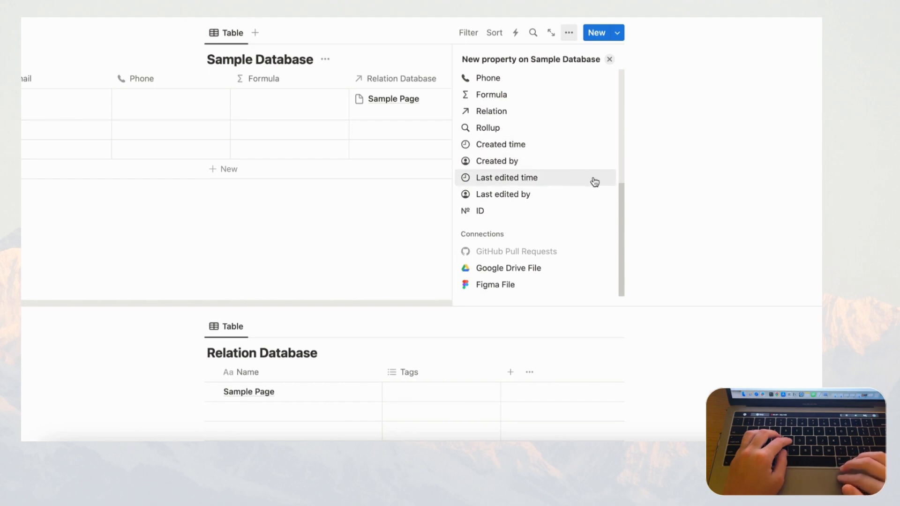
mouse_move(564, 196)
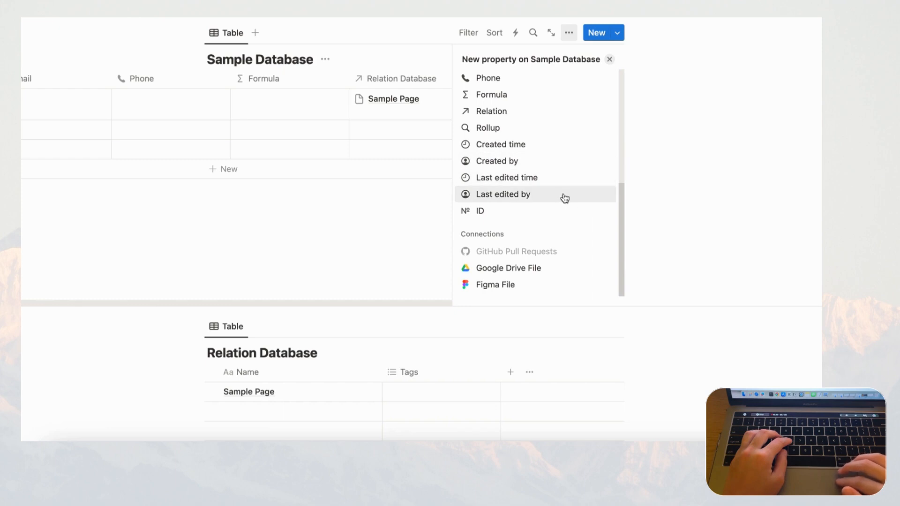
mouse_move(570, 165)
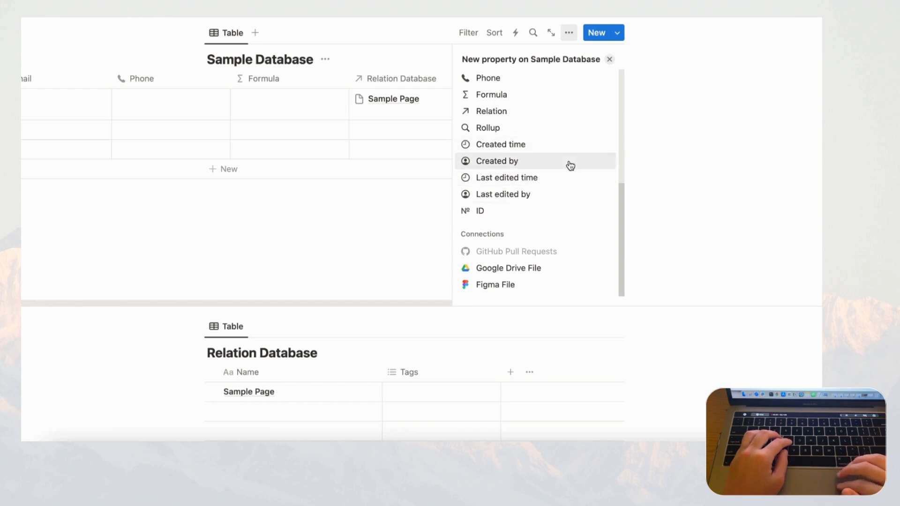
mouse_move(553, 149)
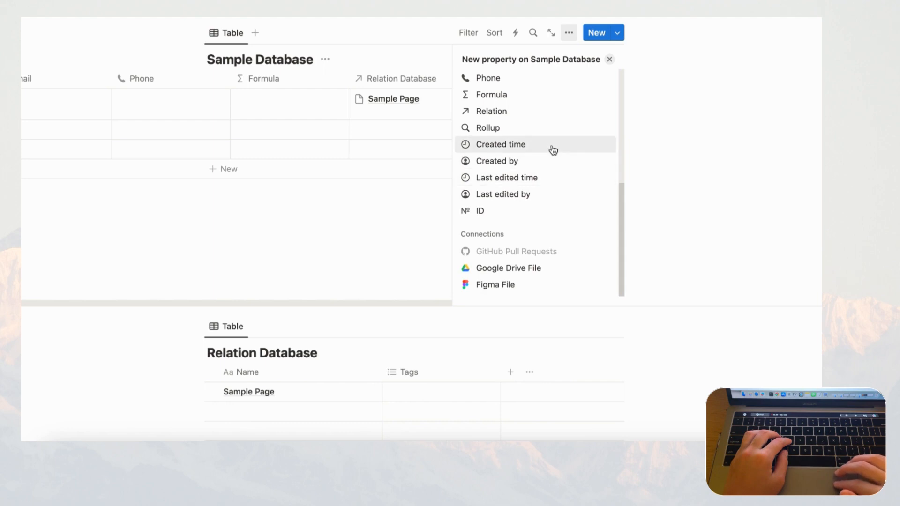
mouse_move(519, 161)
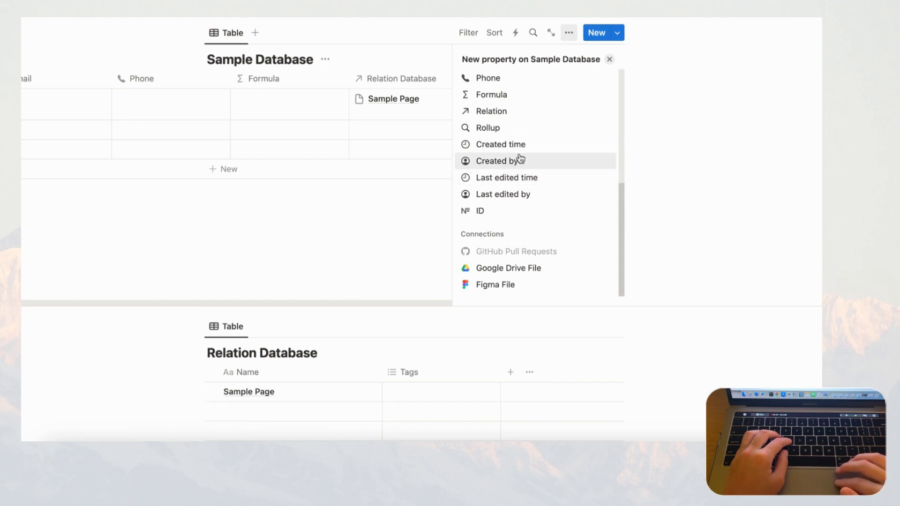
mouse_move(564, 148)
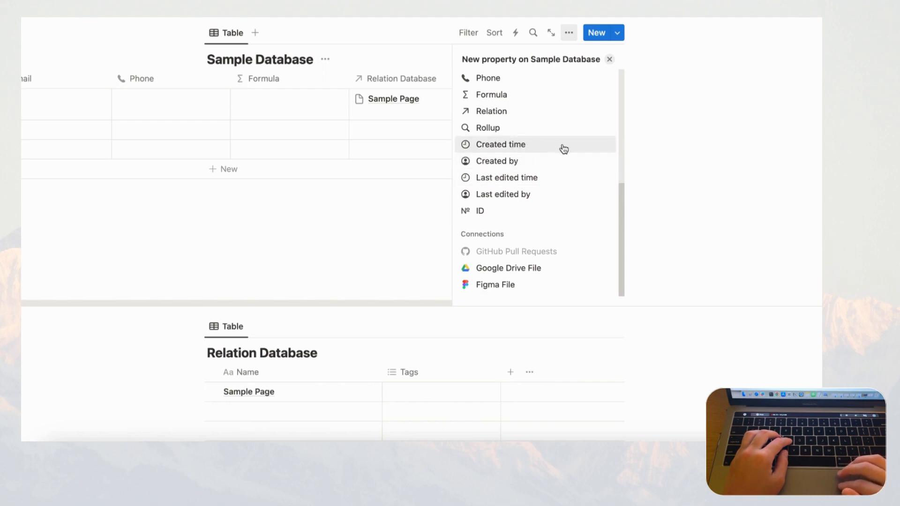
left_click(501, 144)
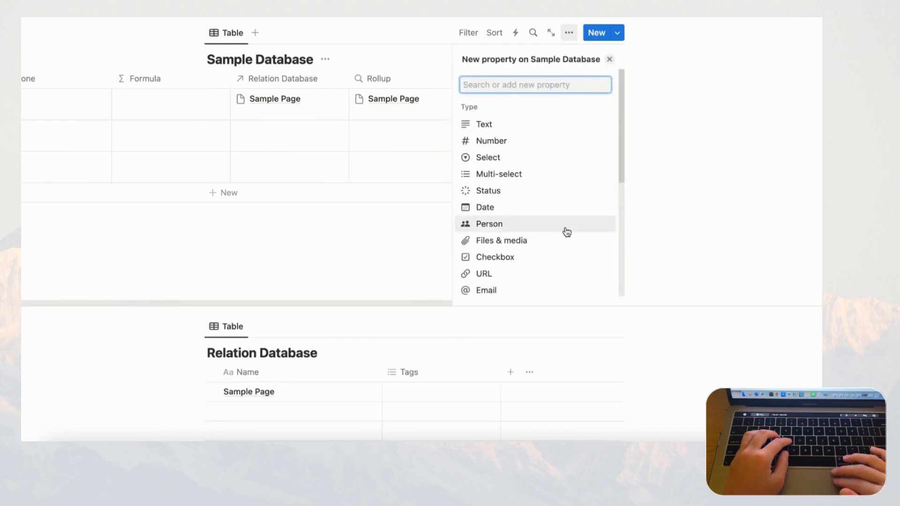
scroll("down", 3)
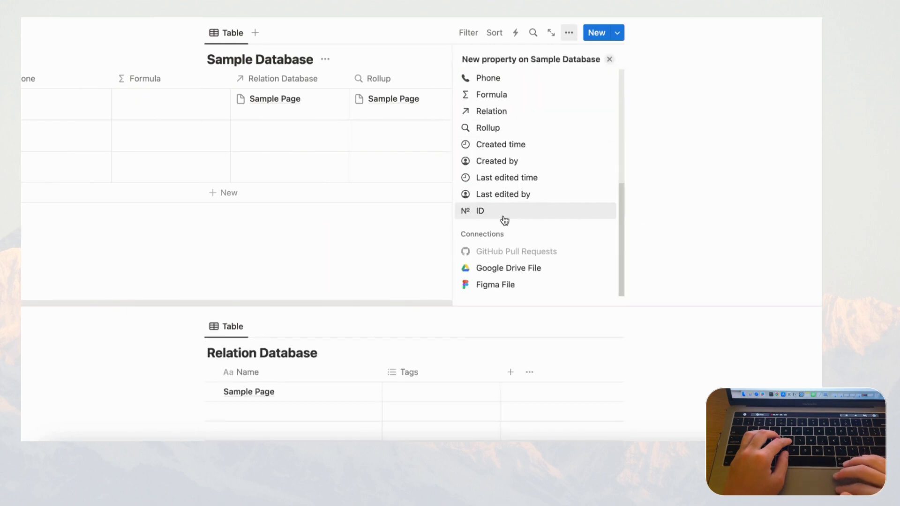
left_click(479, 211)
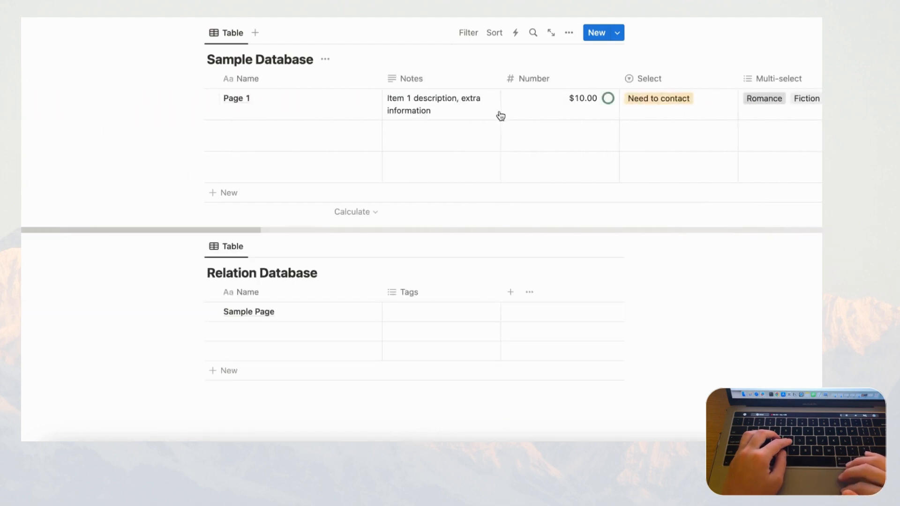
mouse_move(491, 128)
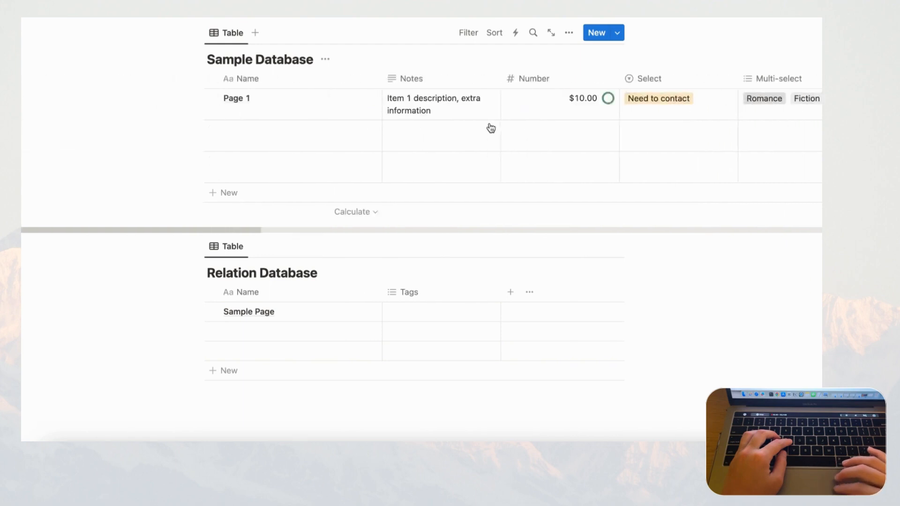
scroll("right", 3)
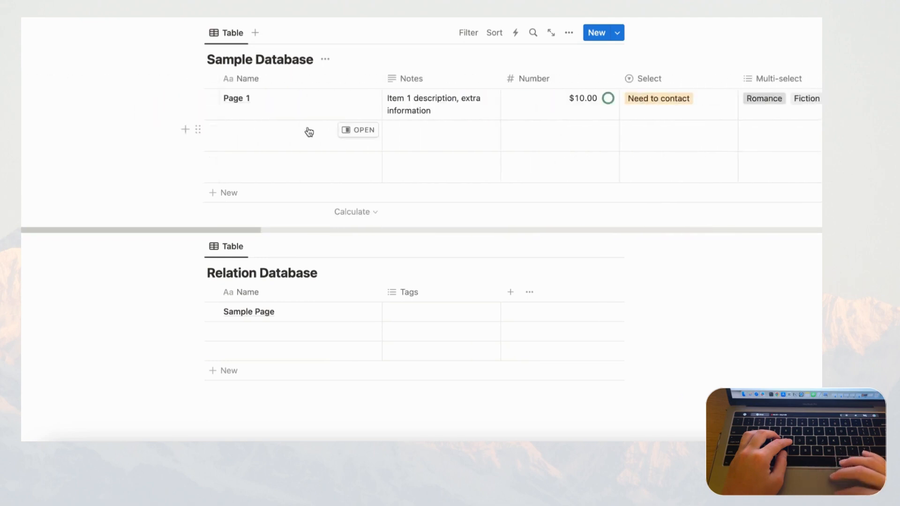
left_click(358, 129)
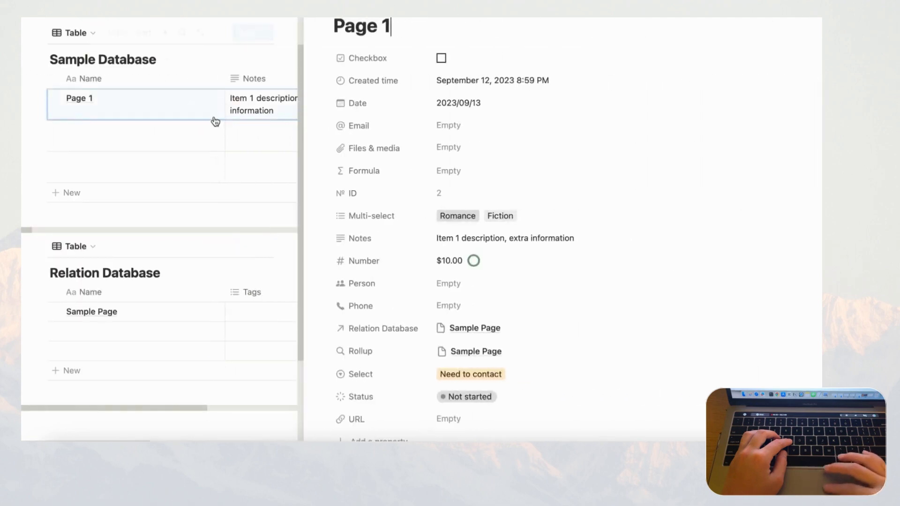
scroll("down", 3)
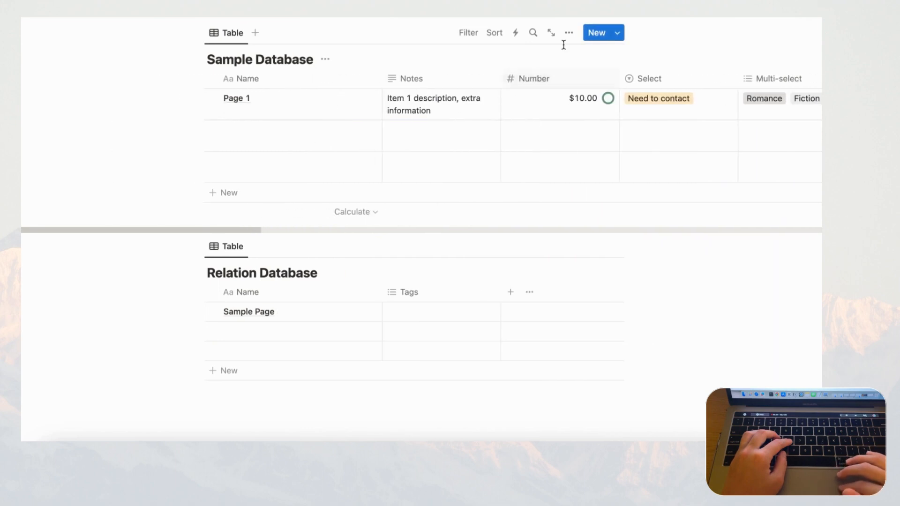
- Hide every Sample Database property except Name and Notes in the Properties panel
left_click(568, 32)
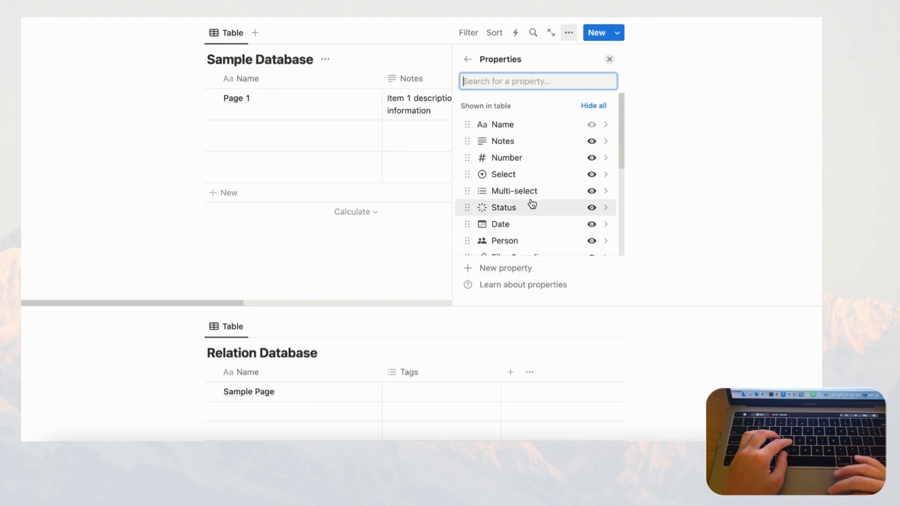
scroll("down", 3)
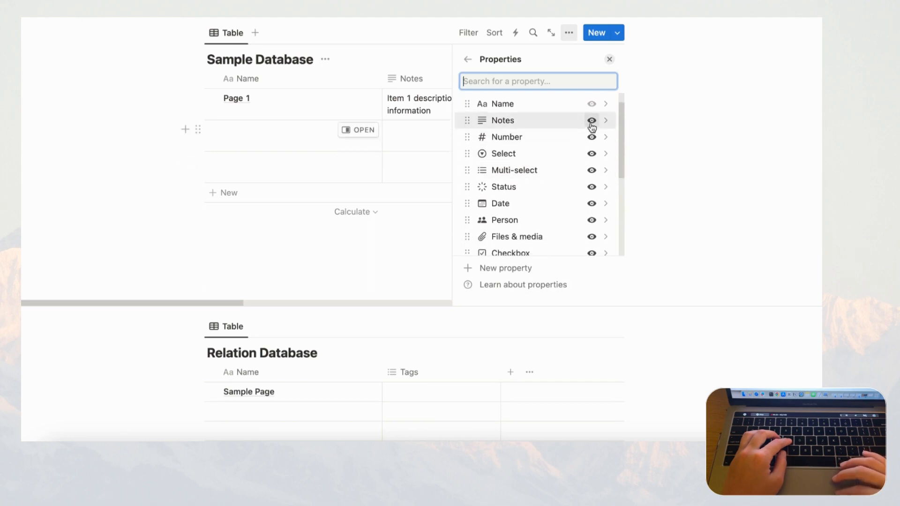
mouse_move(597, 140)
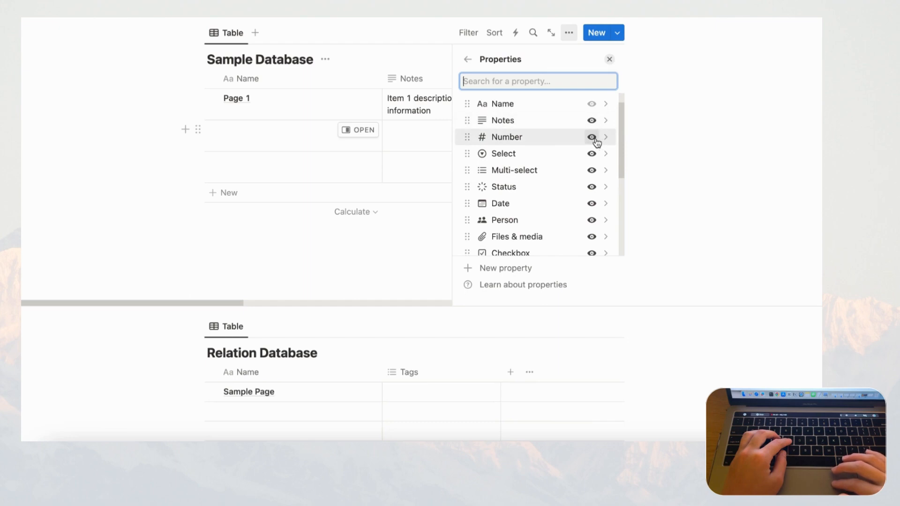
scroll("down", 3)
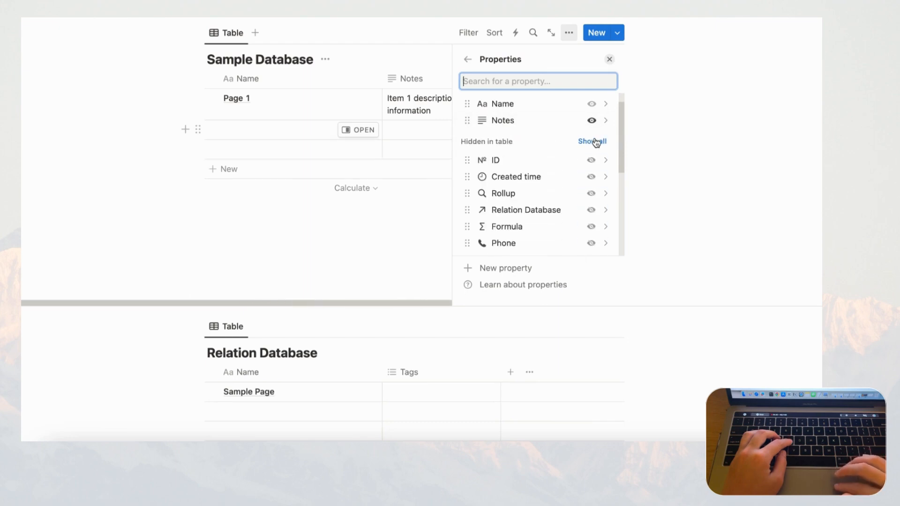
left_click(609, 59)
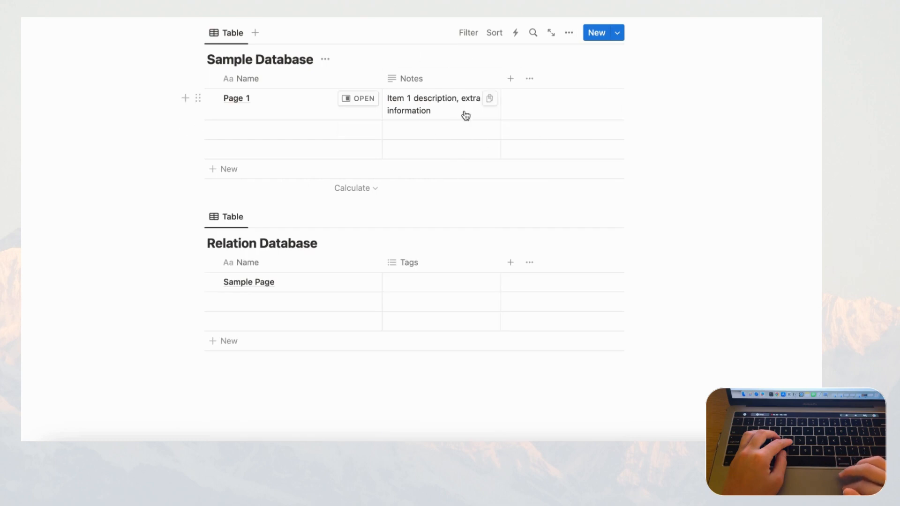
- View Page 1 in the side peek to review its Created time, ID, Relation Database and Rollup values
left_click(358, 98)
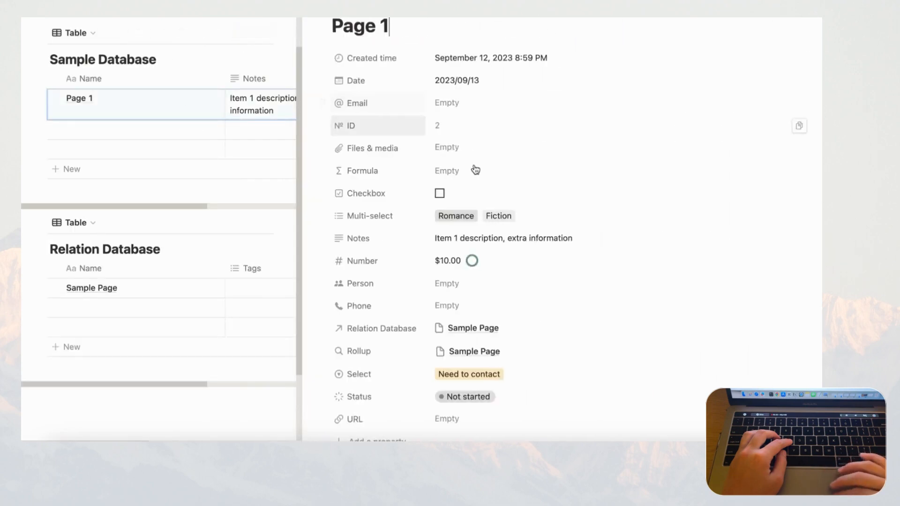
scroll("down", 3)
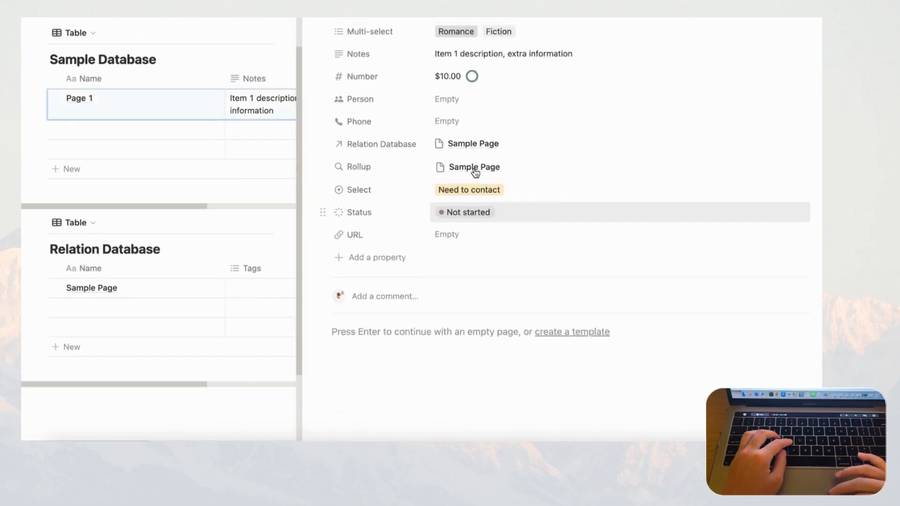